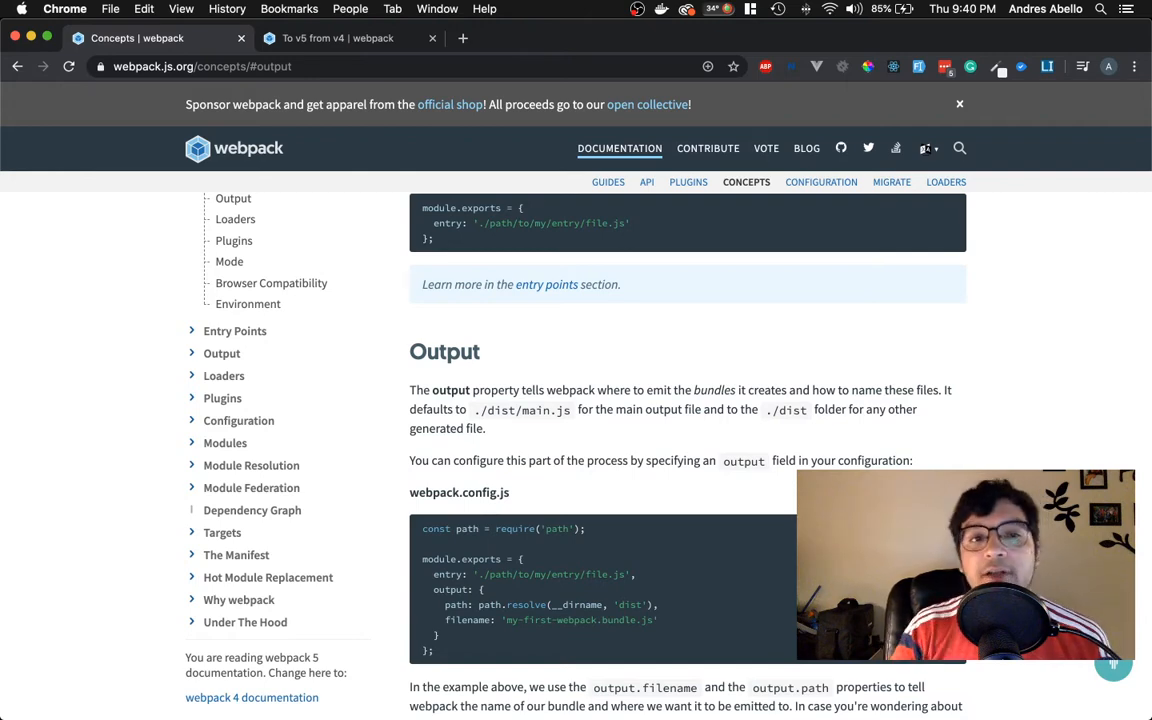
# Browse the webpack home page in Chrome, scrolling through its overview.
pyautogui.scroll(3)
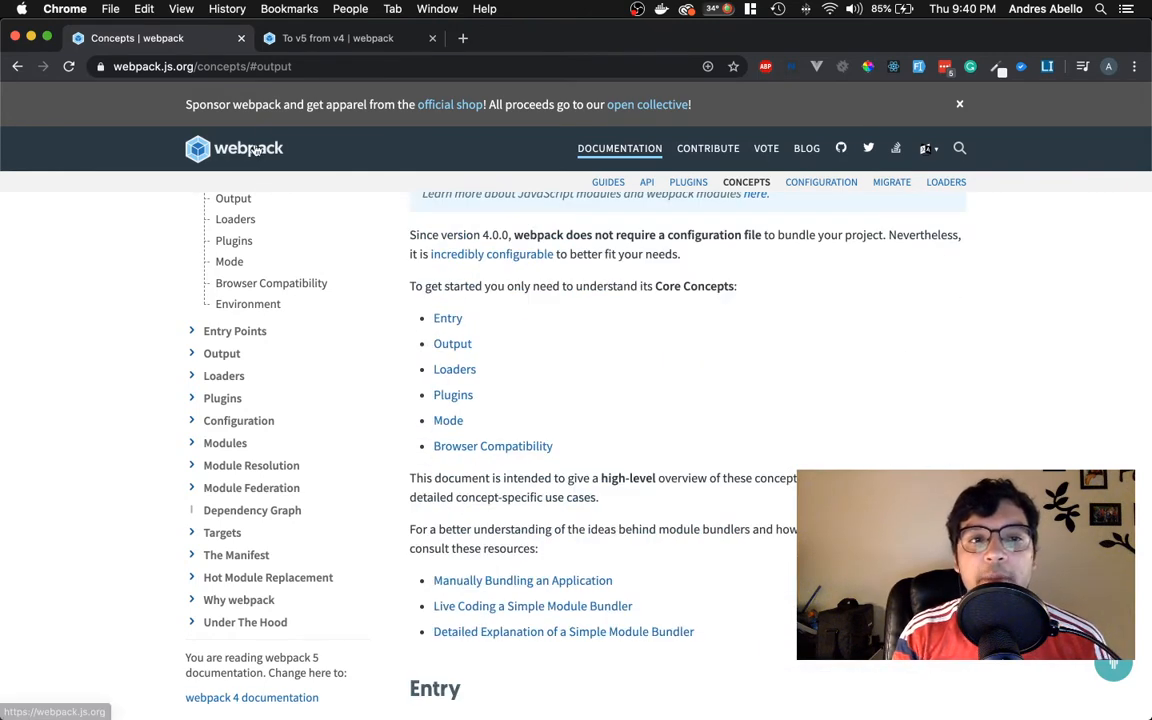
pyautogui.click(232, 148)
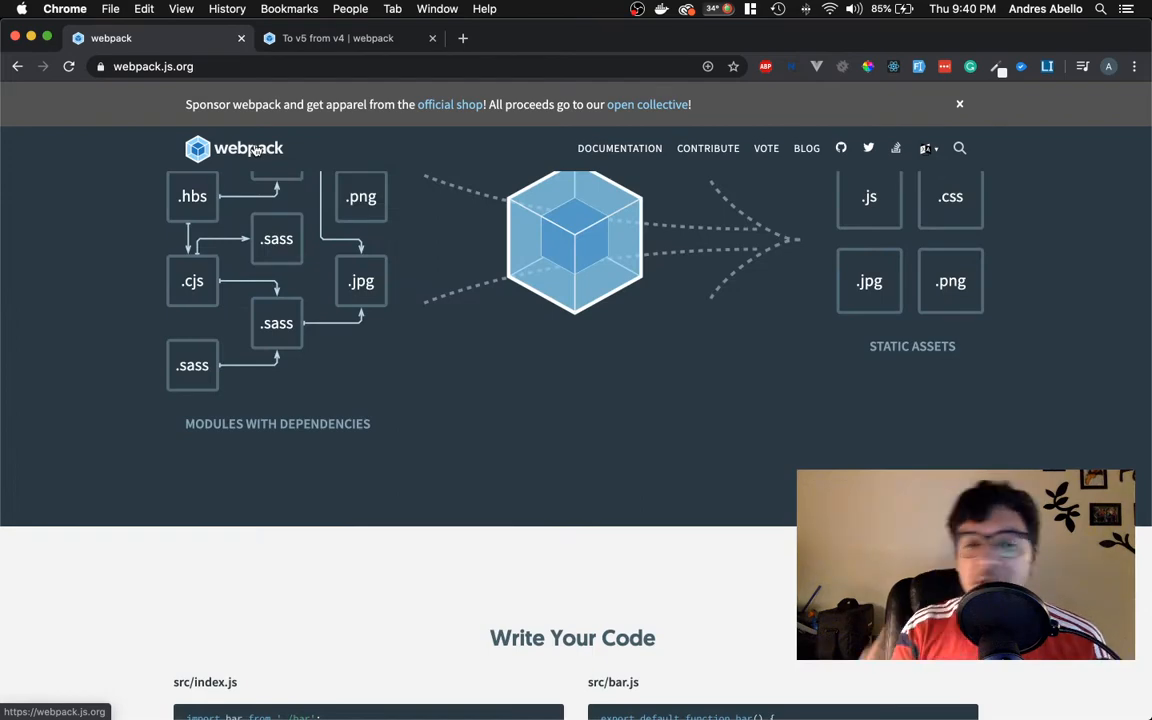
pyautogui.scroll(-3)
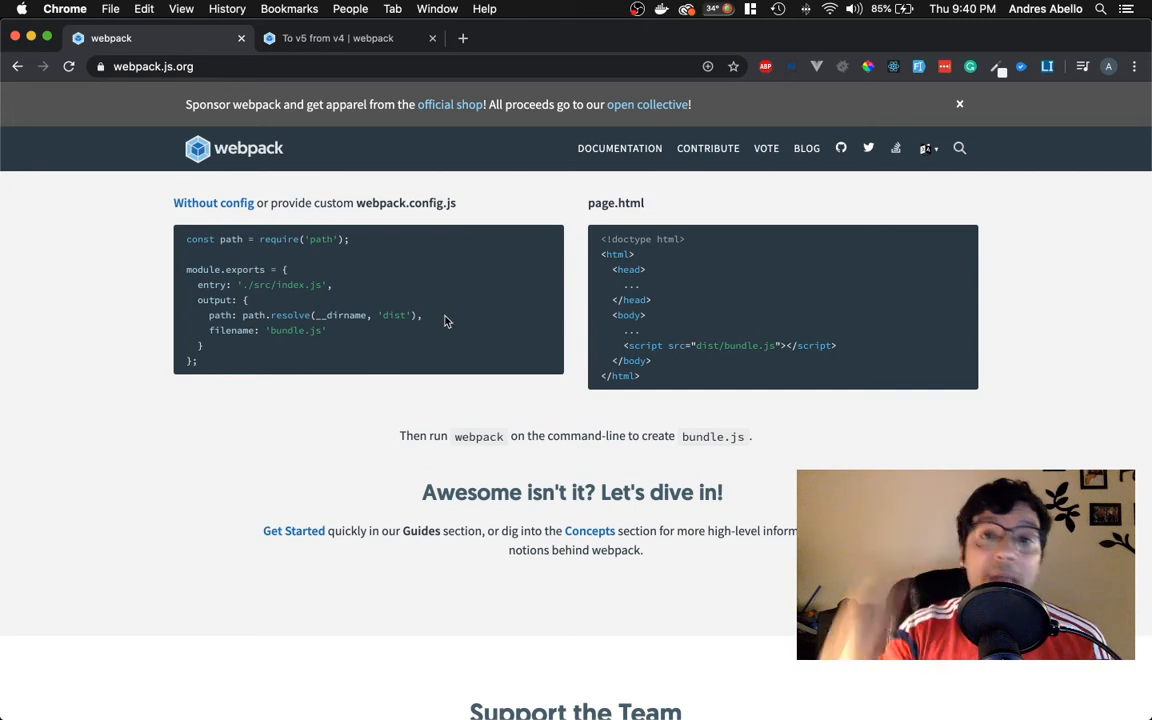
pyautogui.scroll(-3)
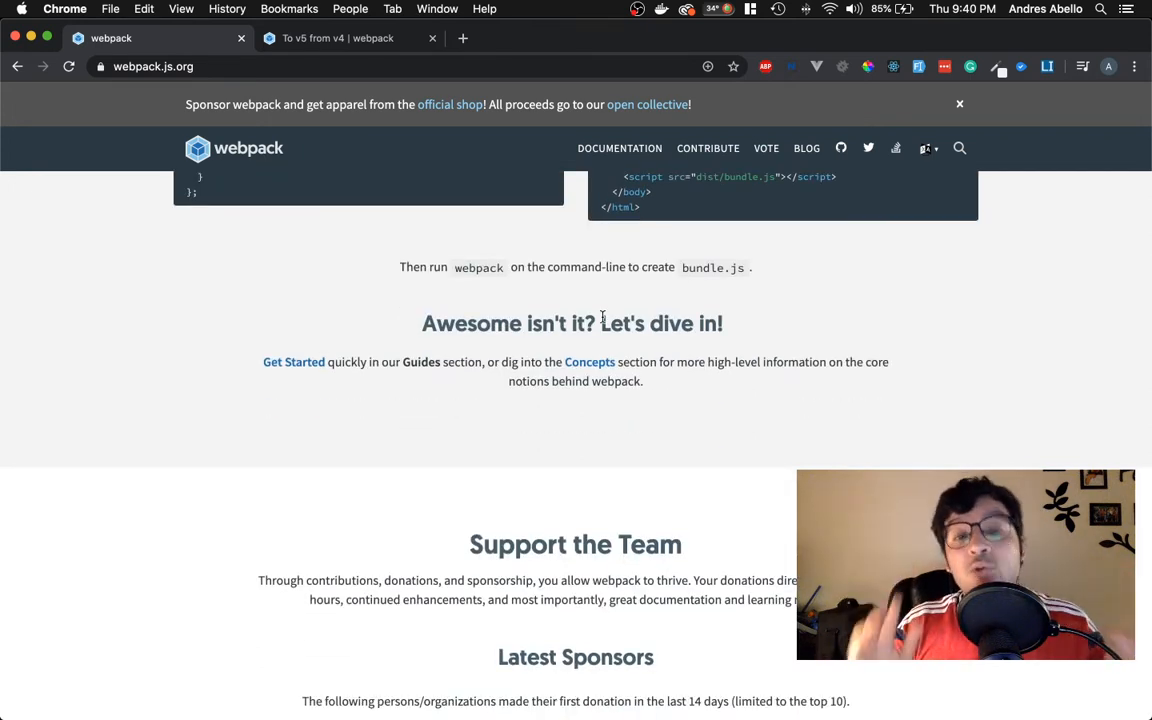
pyautogui.scroll(-3)
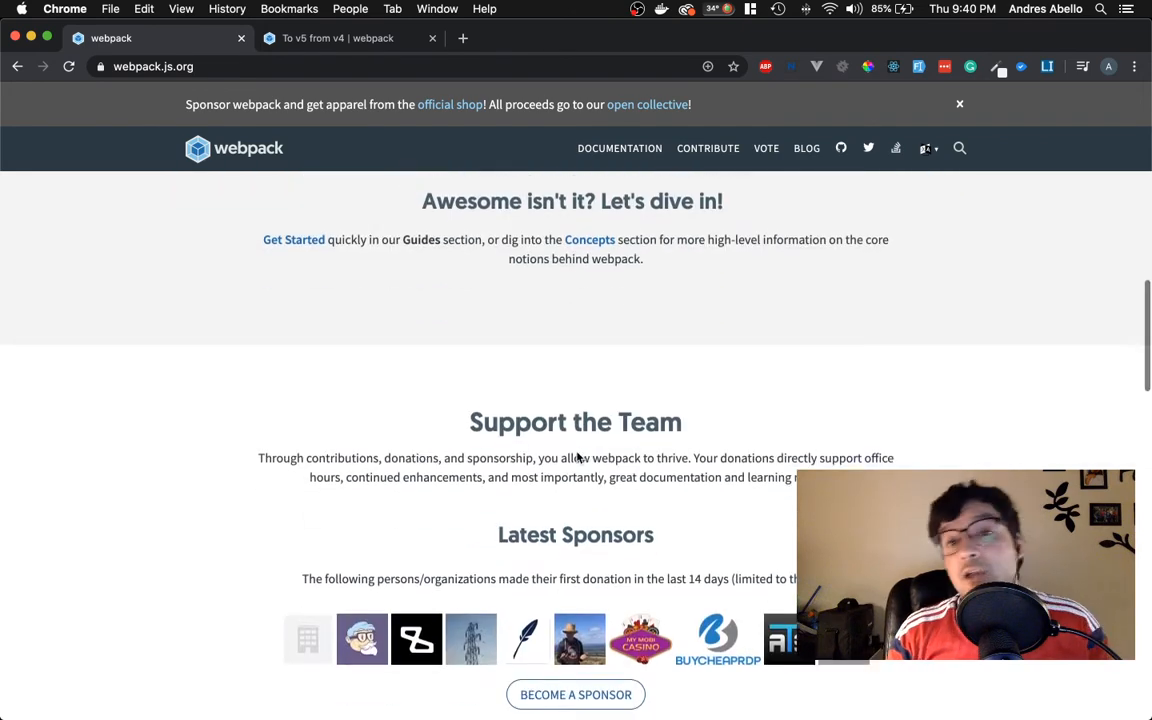
pyautogui.scroll(-3)
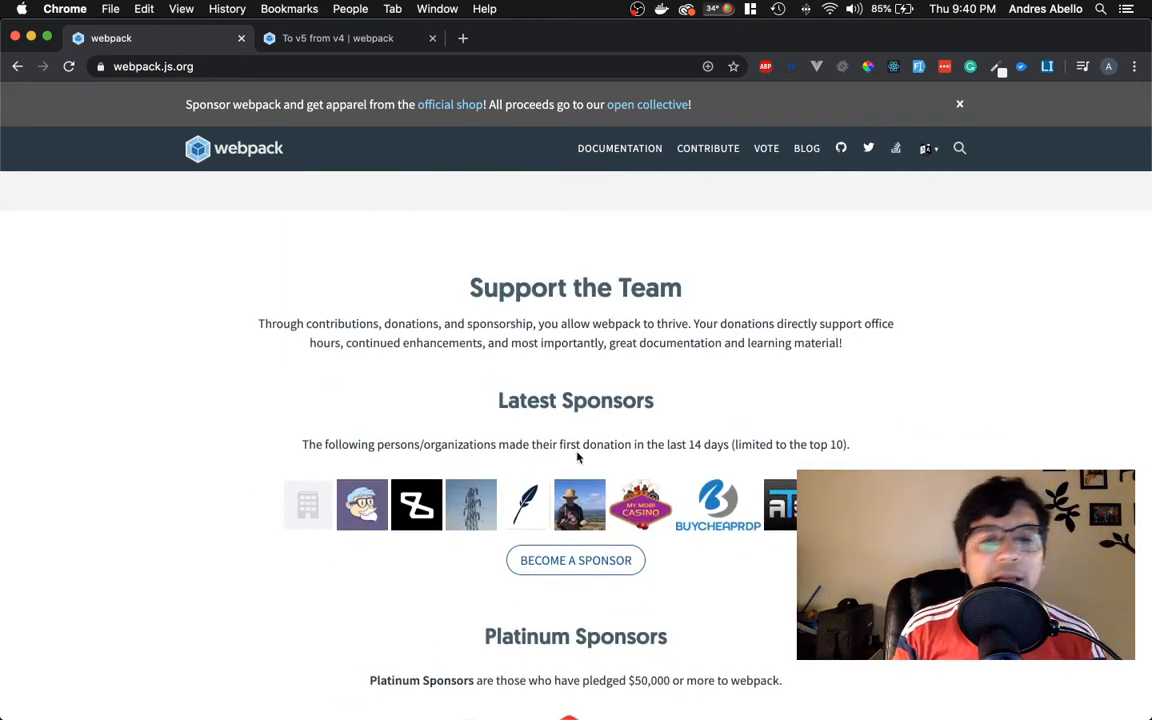
pyautogui.scroll(-3)
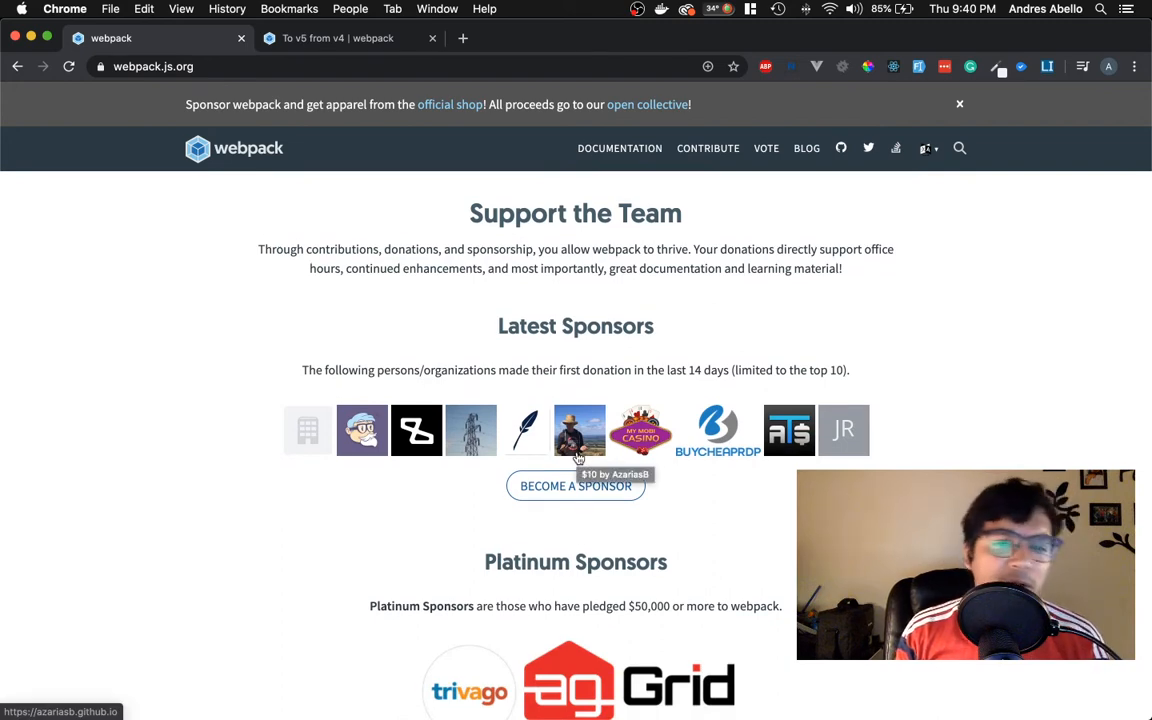
pyautogui.moveTo(640, 404)
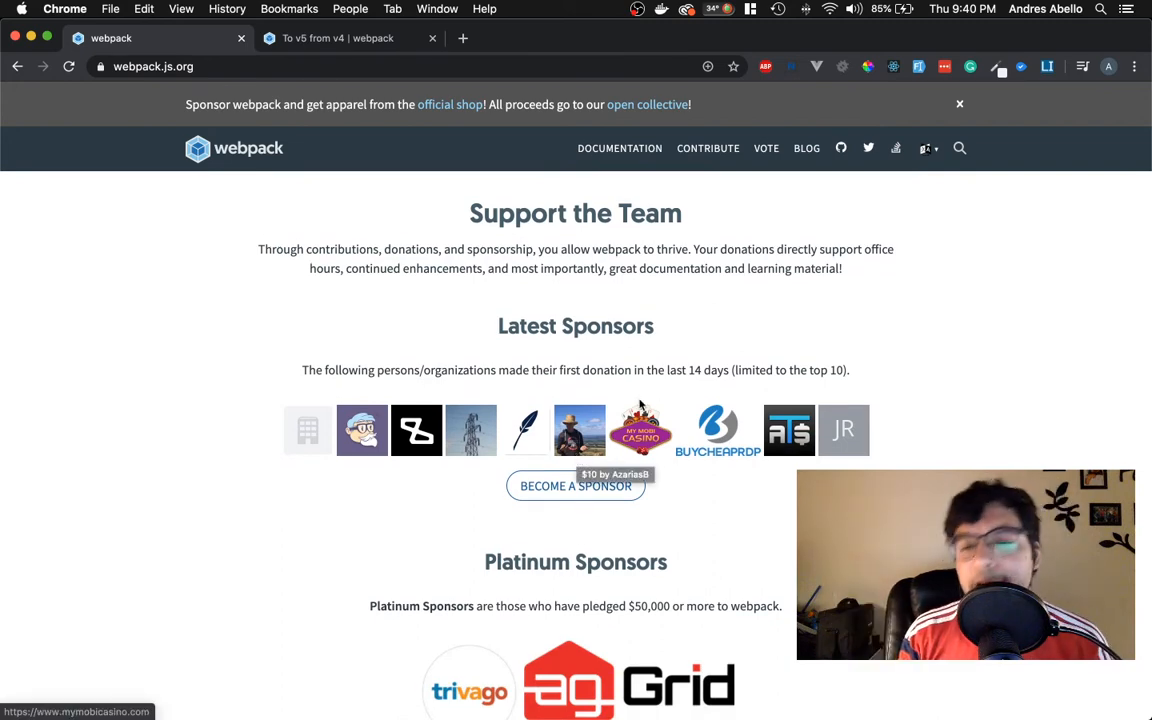
pyautogui.scroll(3)
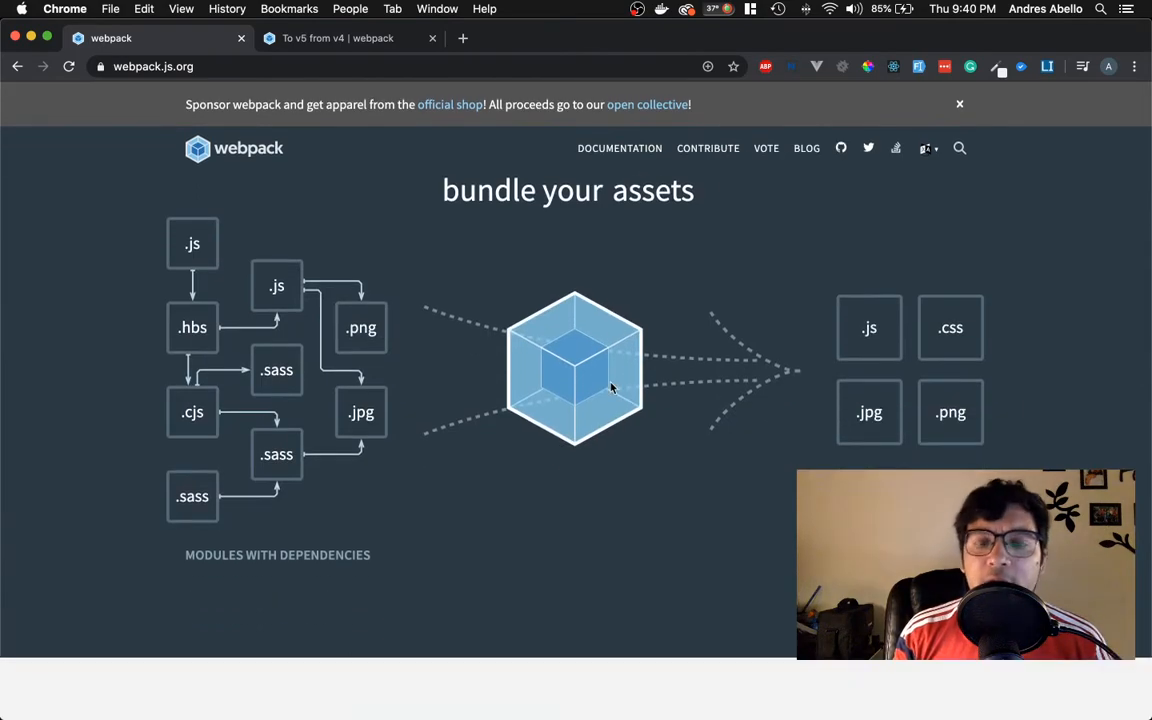
# Read the webpack Concepts documentation, then switch to the aa project showing EditPostForm.vue.
pyautogui.click(620, 148)
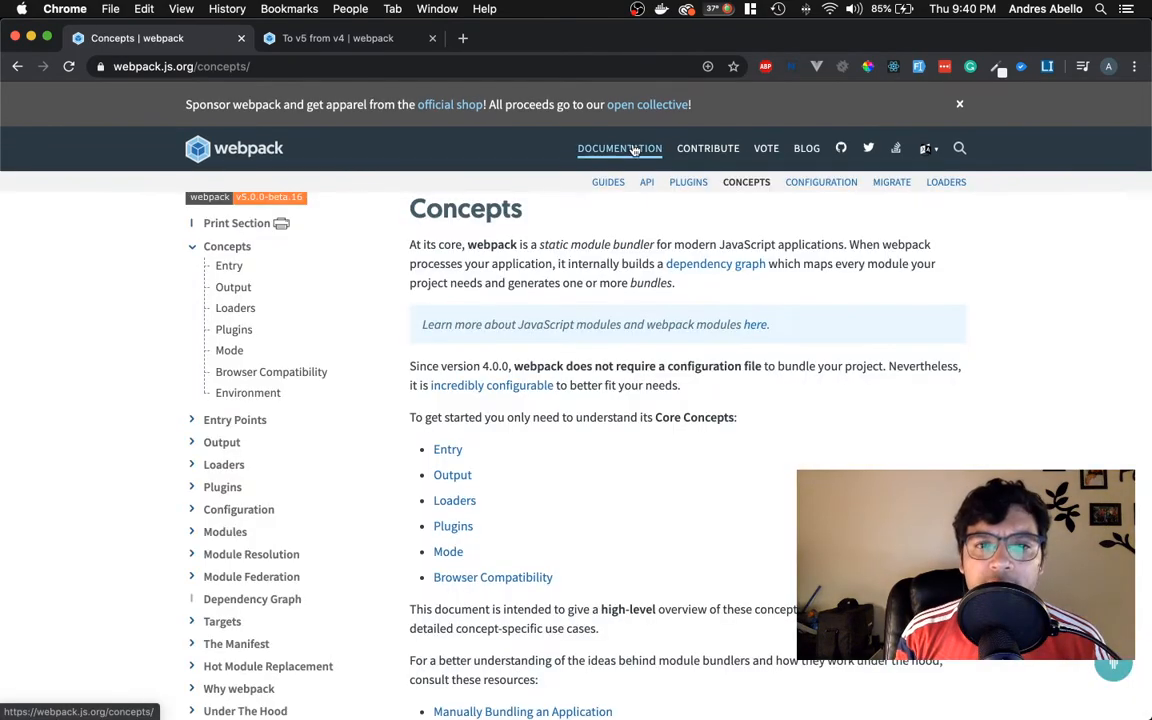
pyautogui.scroll(-3)
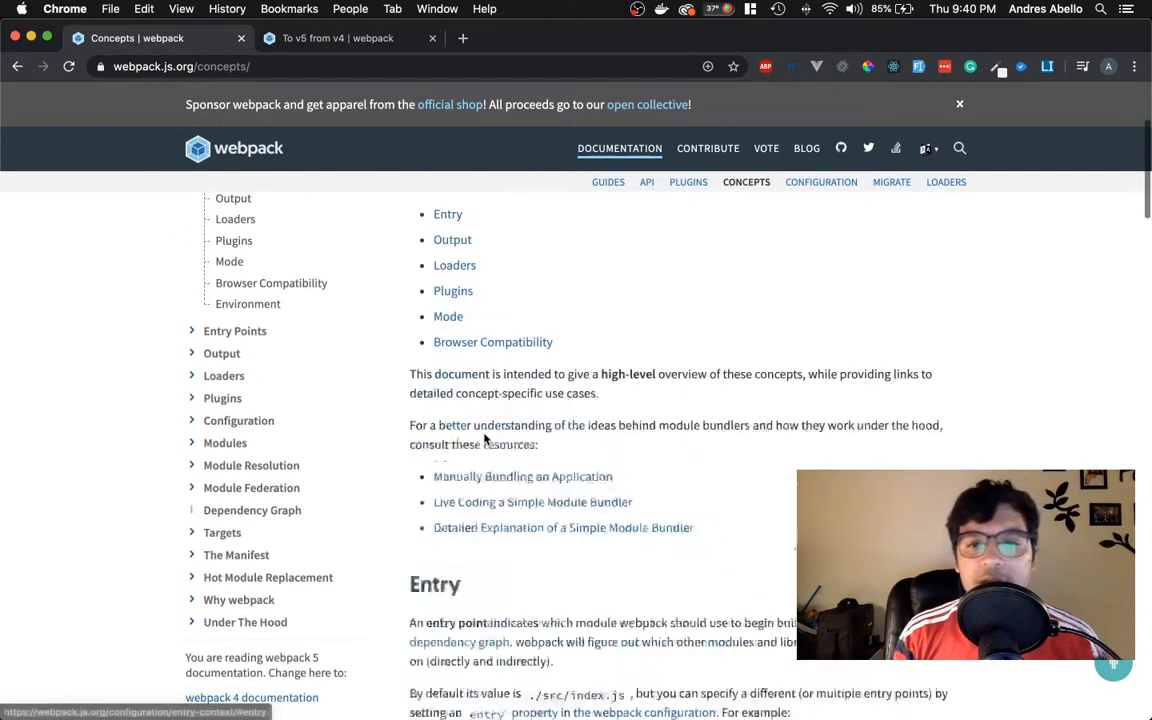
pyautogui.scroll(-3)
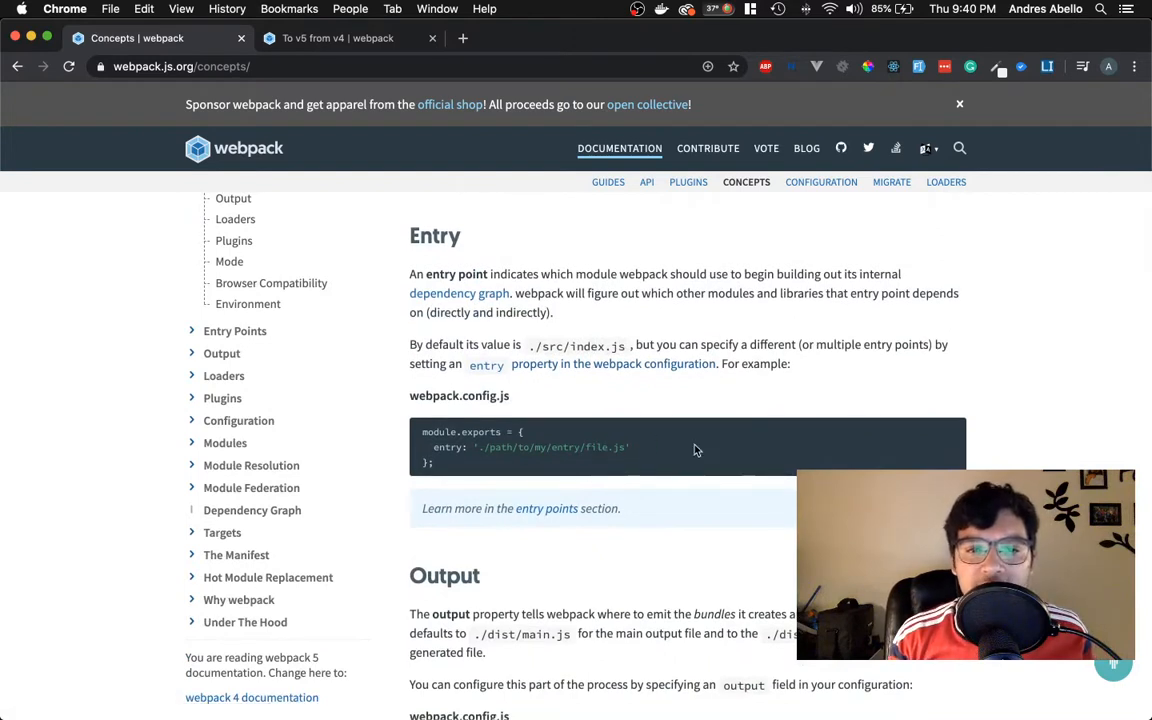
pyautogui.doubleClick(550, 448)
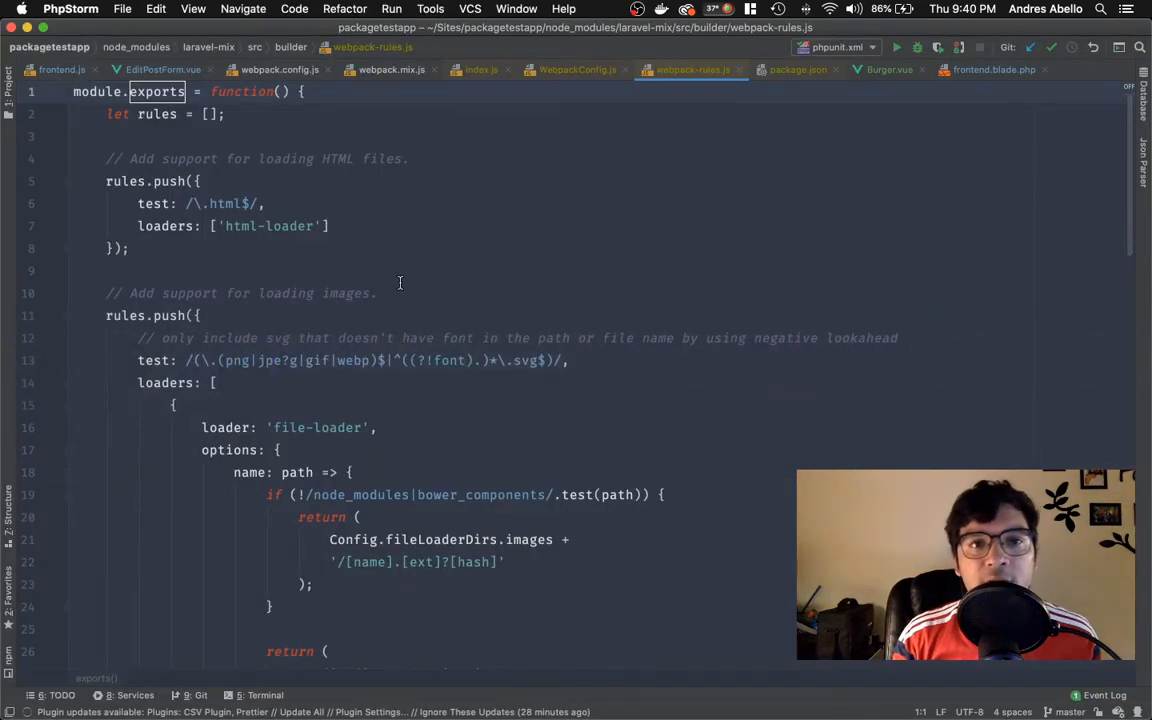
pyautogui.moveTo(444, 212)
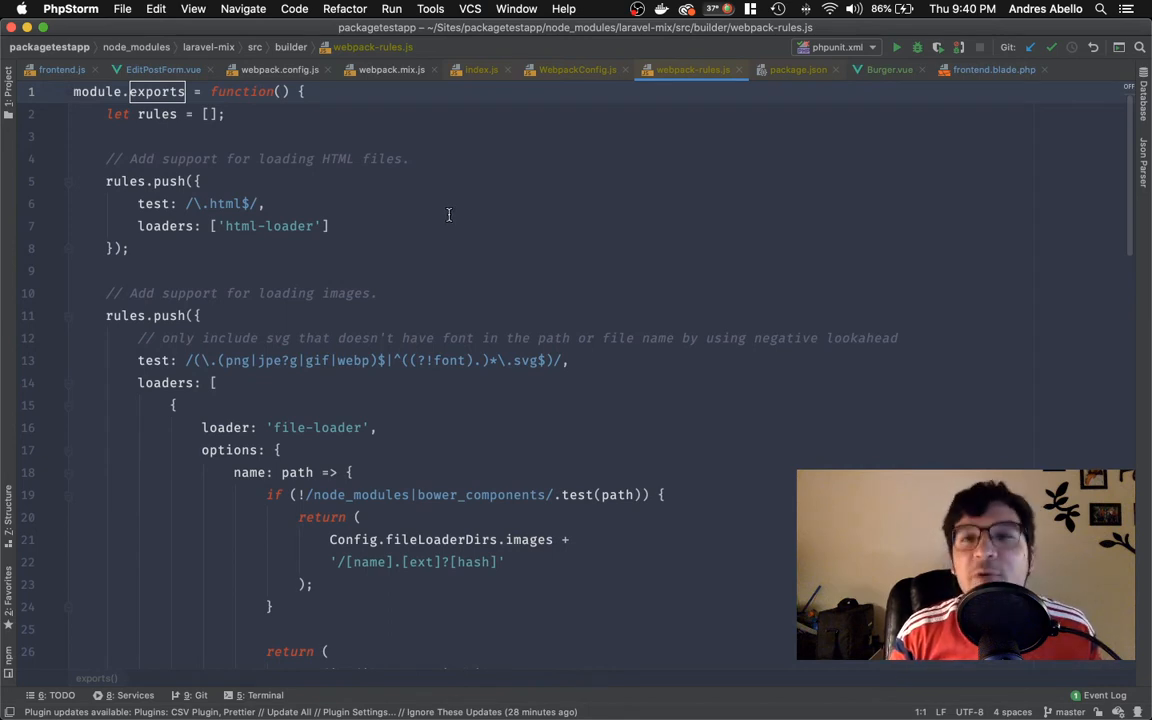
pyautogui.moveTo(442, 214)
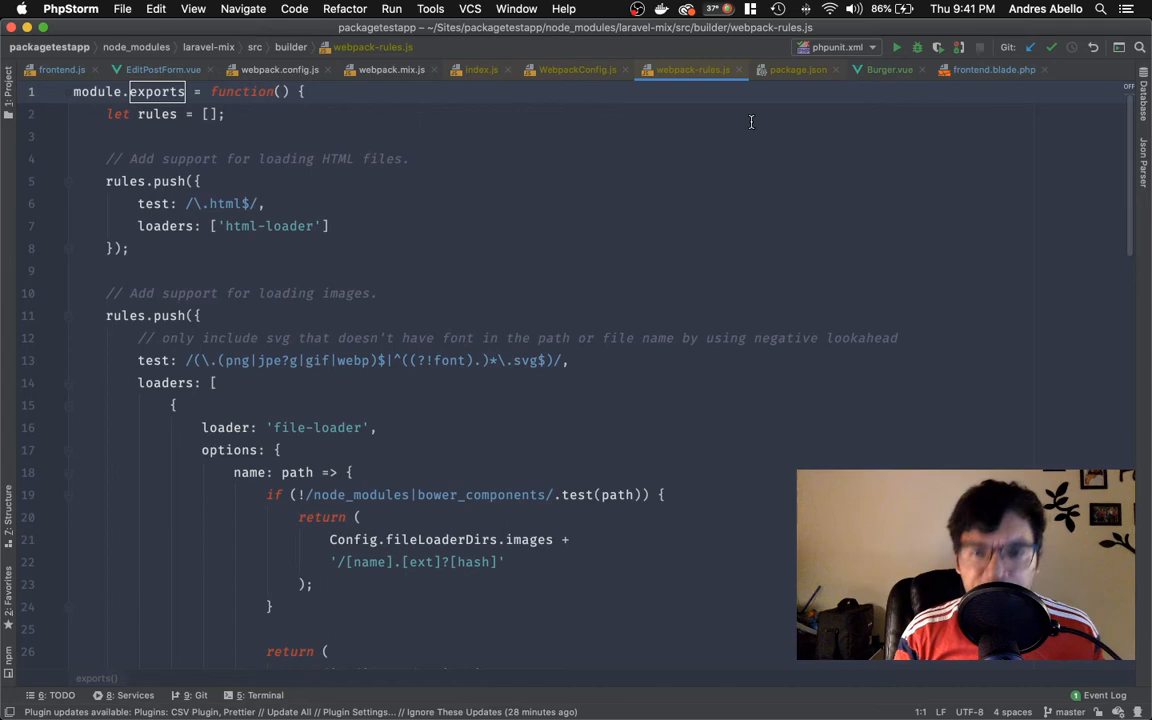
pyautogui.moveTo(564, 266)
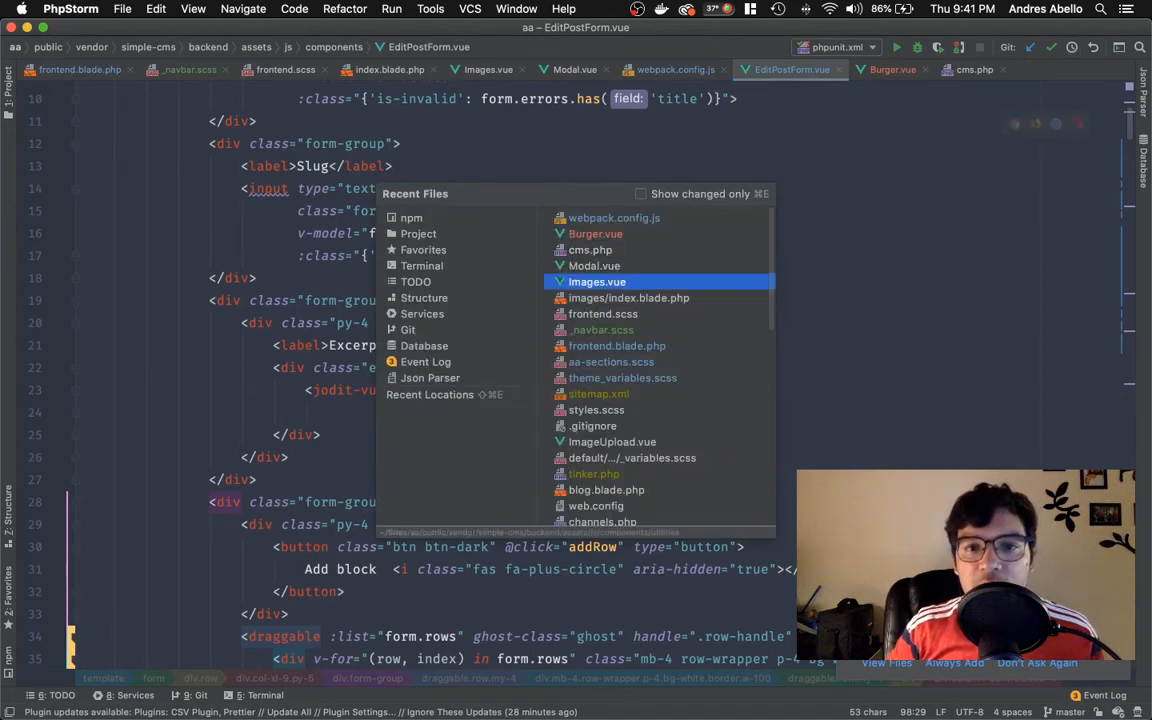
# Review the simple-cms webpack.config.js optimization and entry settings from Recent Files.
pyautogui.click(614, 216)
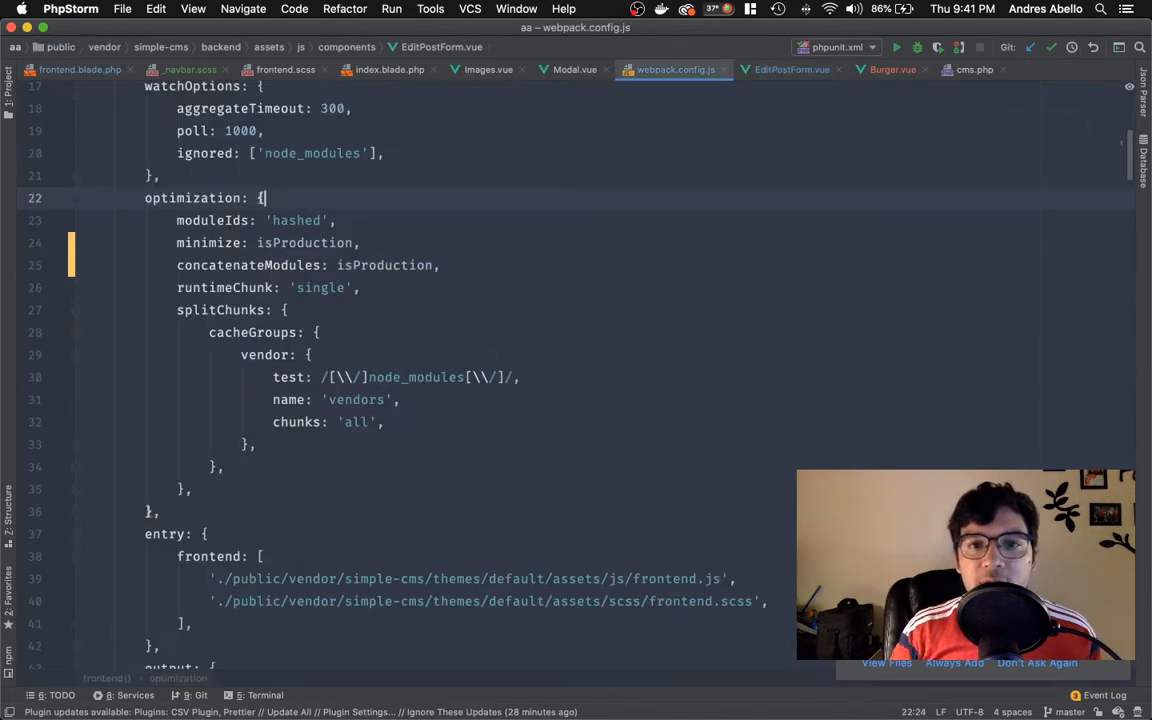
pyautogui.scroll(3)
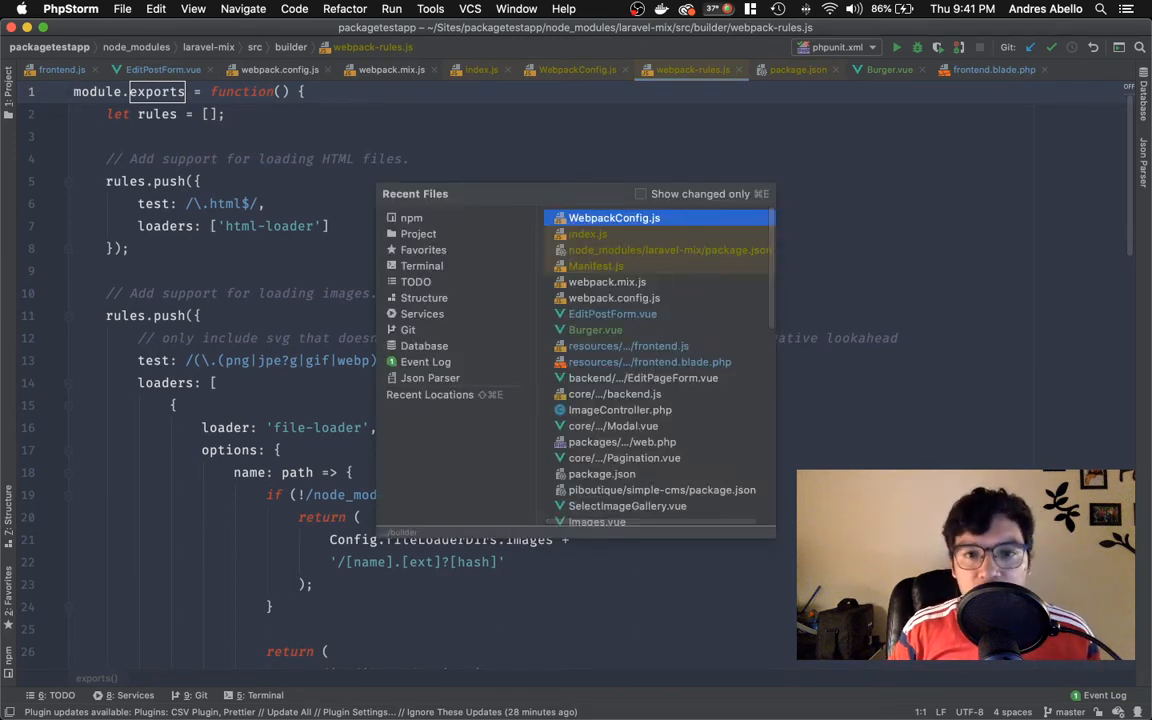
# Switch to the Playground project and view its webpack.mix.js Mix asset configuration.
pyautogui.click(608, 280)
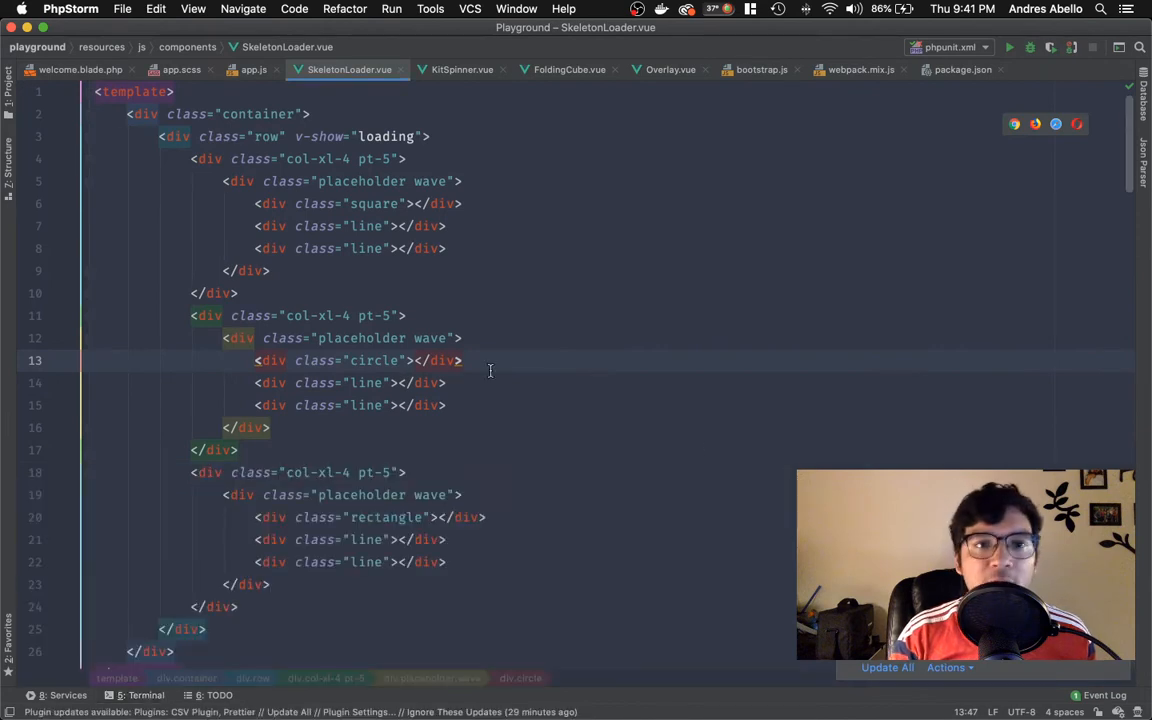
pyautogui.click(858, 68)
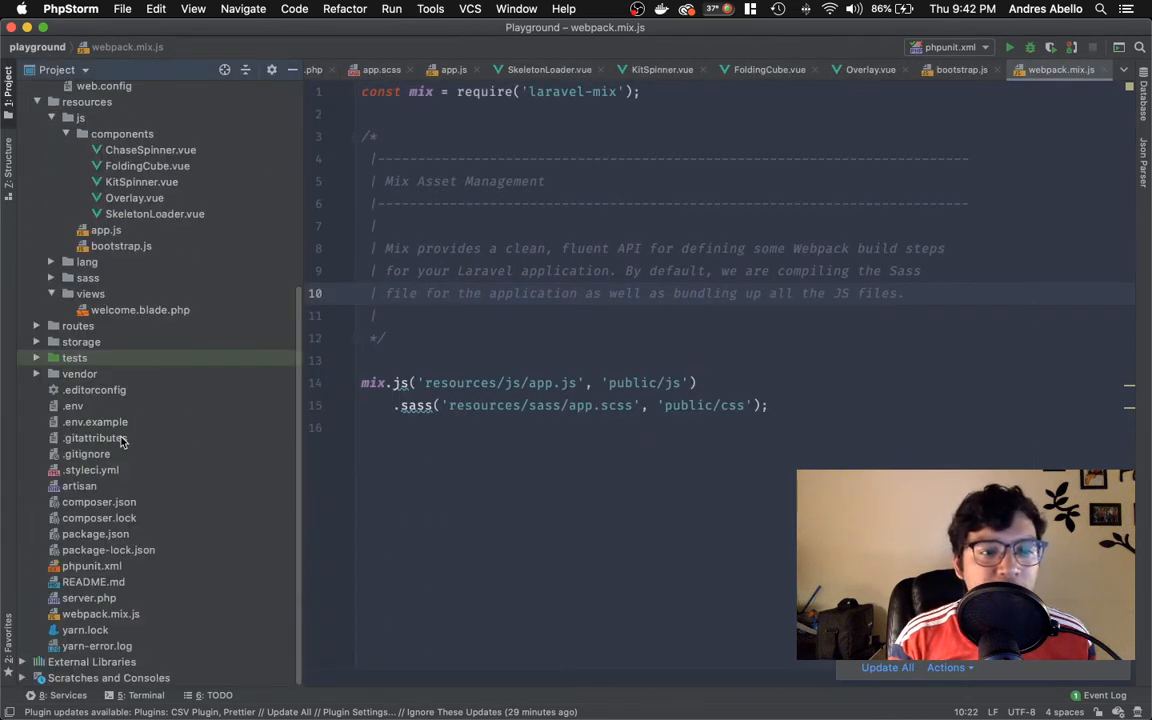
pyautogui.moveTo(104, 600)
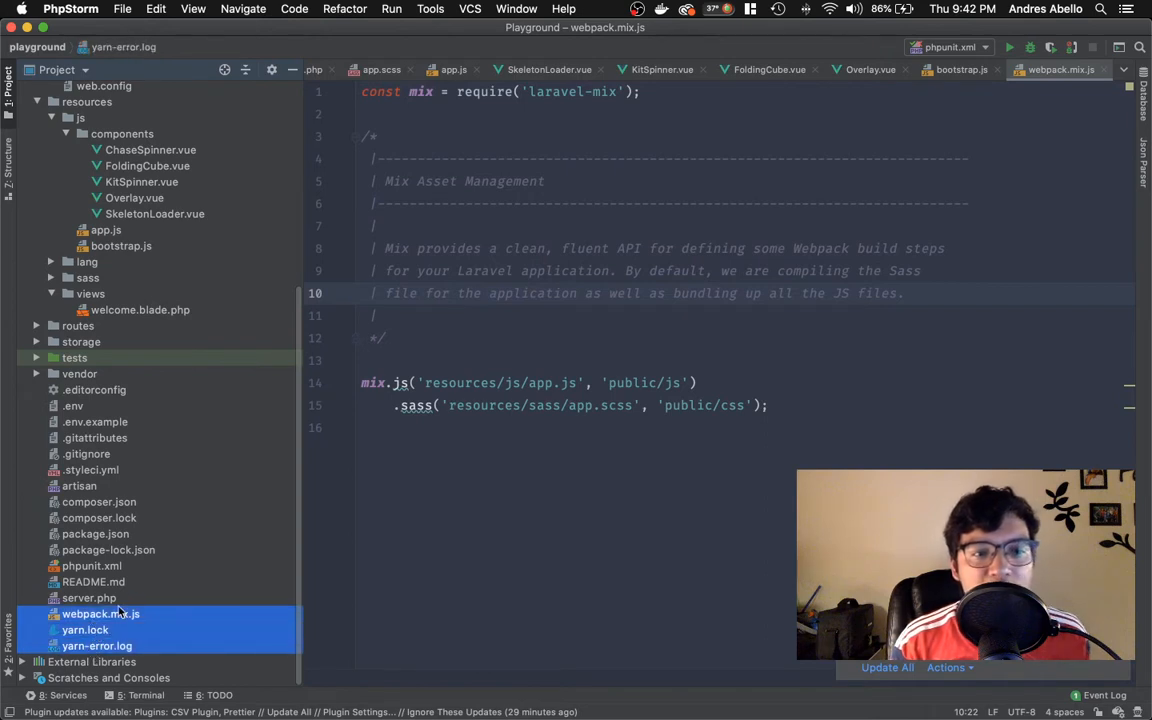
pyautogui.moveTo(132, 420)
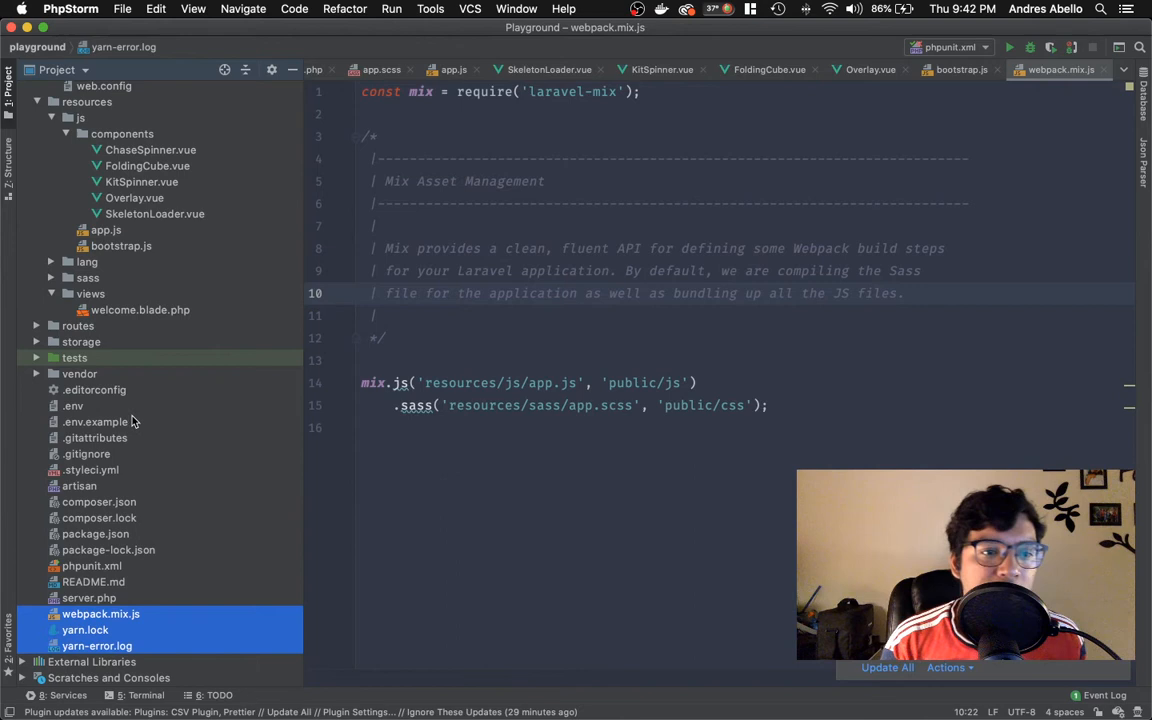
pyautogui.moveTo(108, 538)
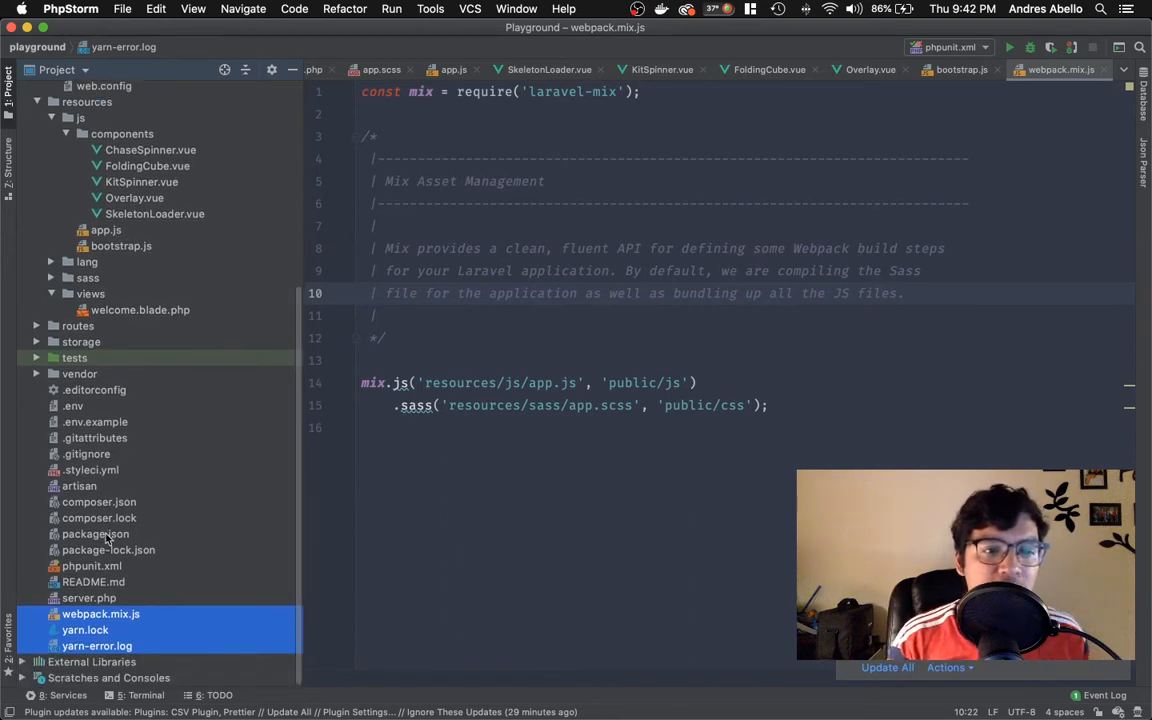
# Select webpack.mix.js with package.json and package-lock.json, review the mix code, return to aa.
pyautogui.click(96, 532)
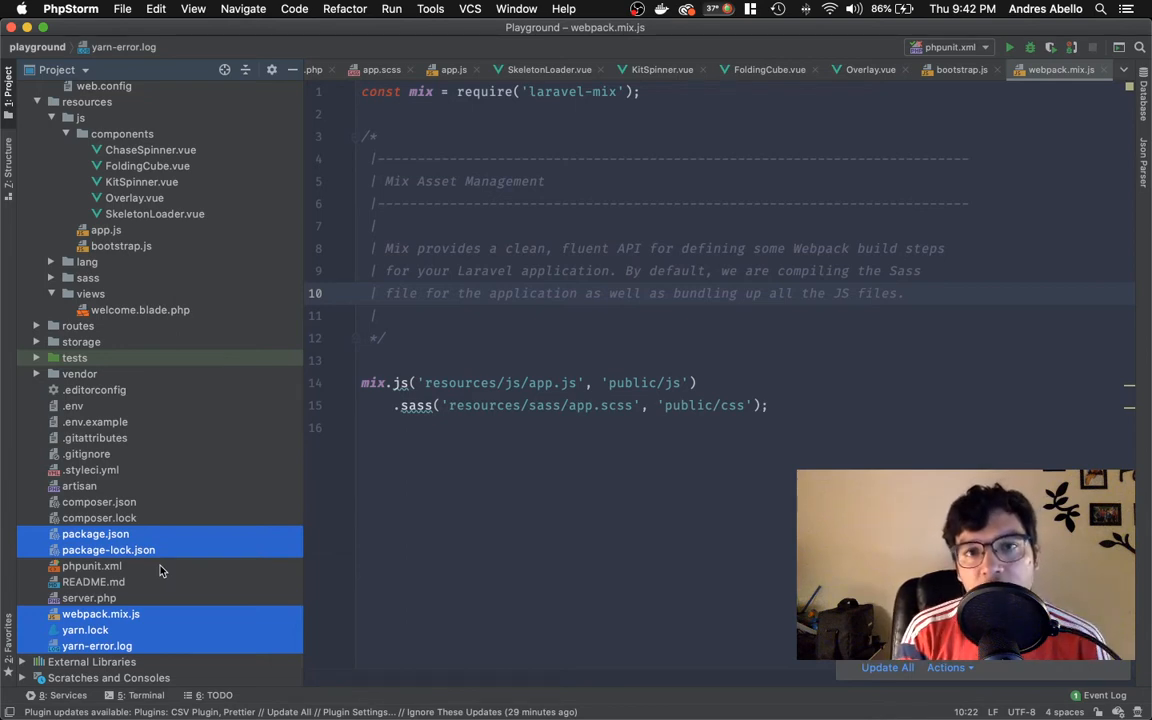
pyautogui.moveTo(300, 512)
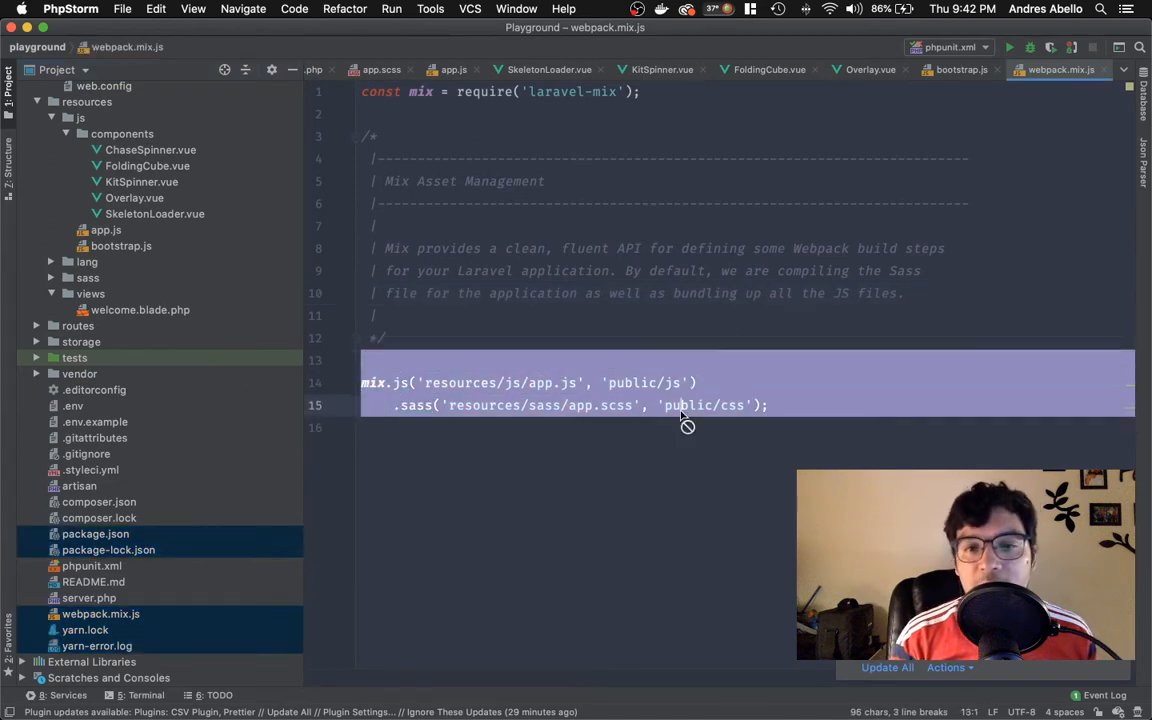
pyautogui.click(768, 404)
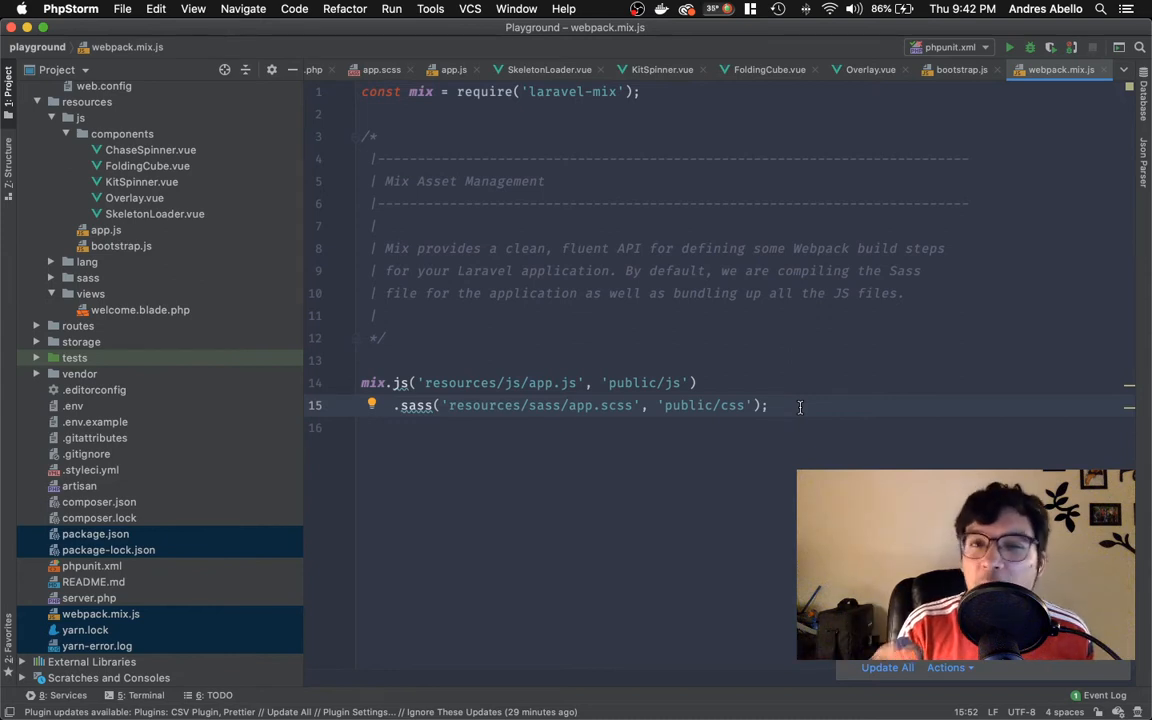
pyautogui.click(770, 404)
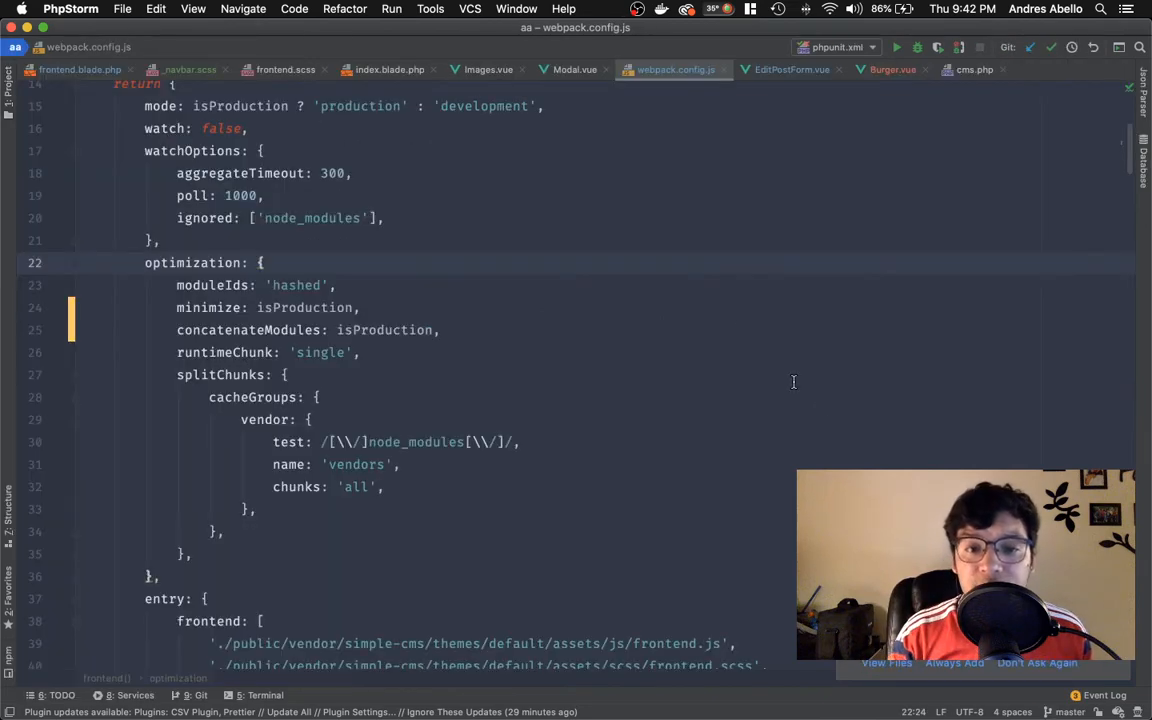
pyautogui.click(14, 68)
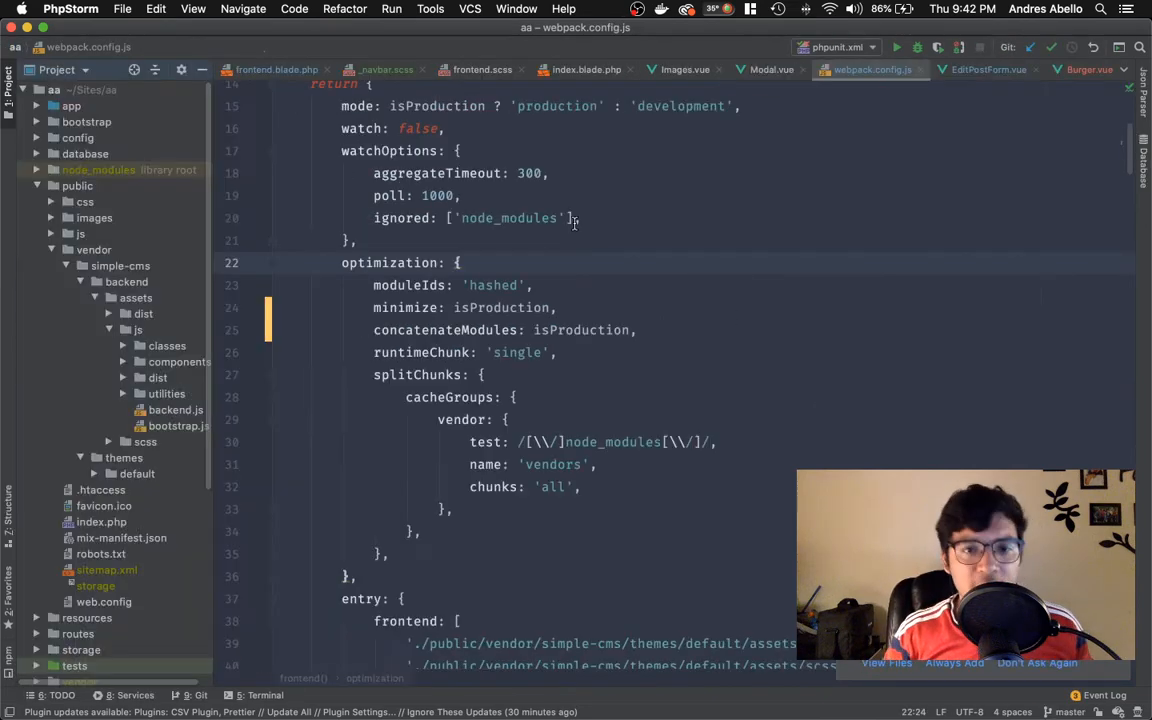
pyautogui.click(80, 264)
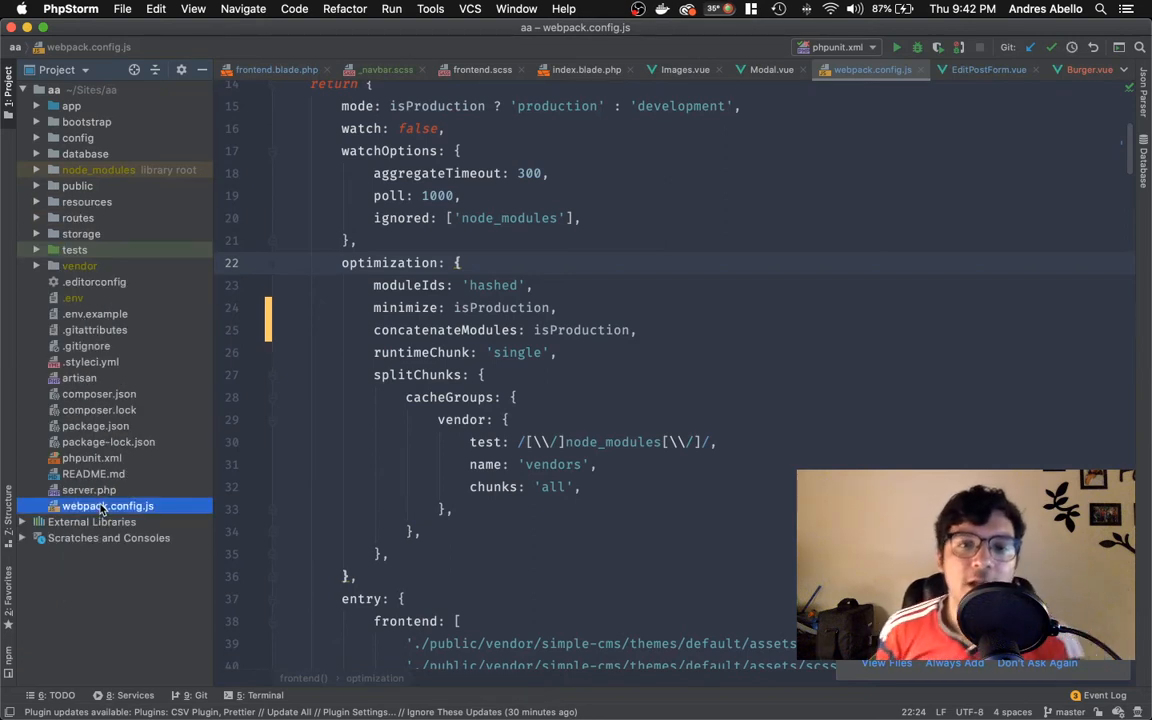
pyautogui.scroll(3)
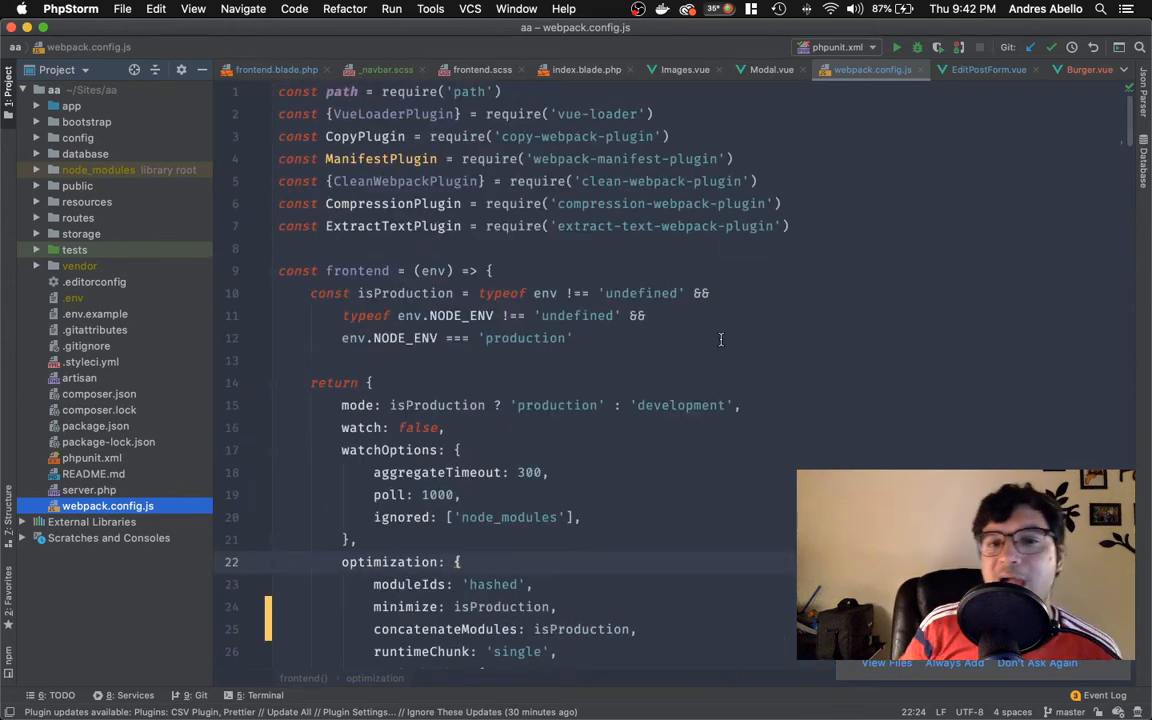
pyautogui.doubleClick(356, 270)
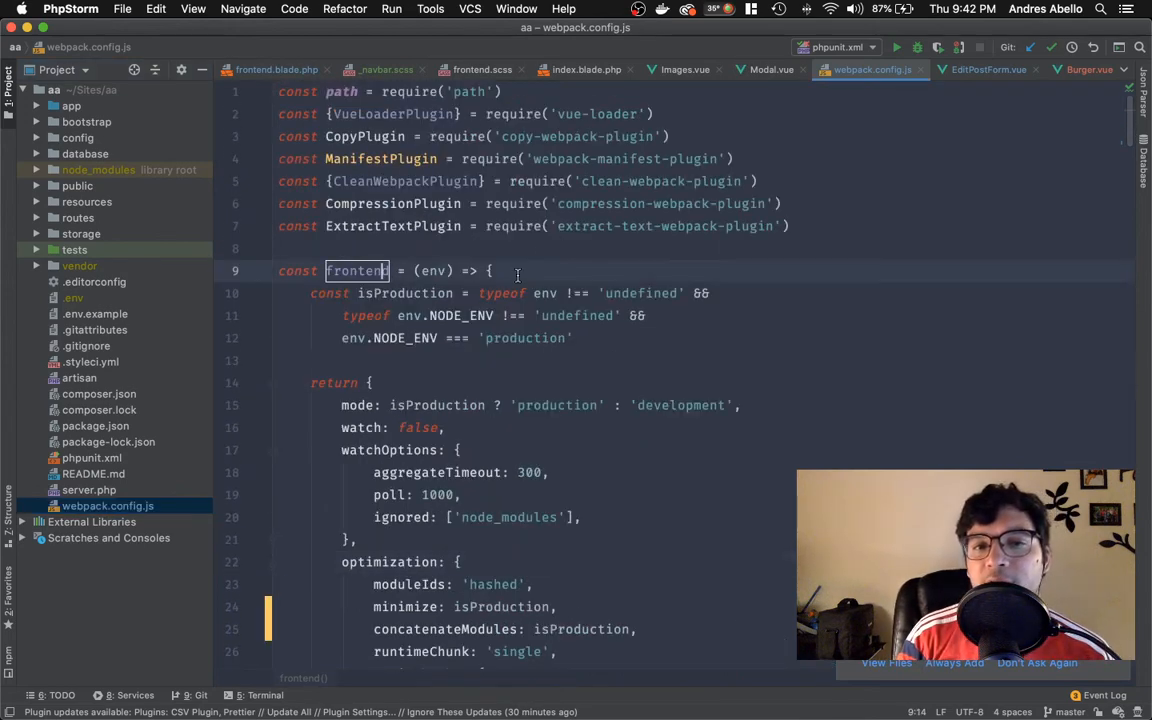
pyautogui.scroll(-3)
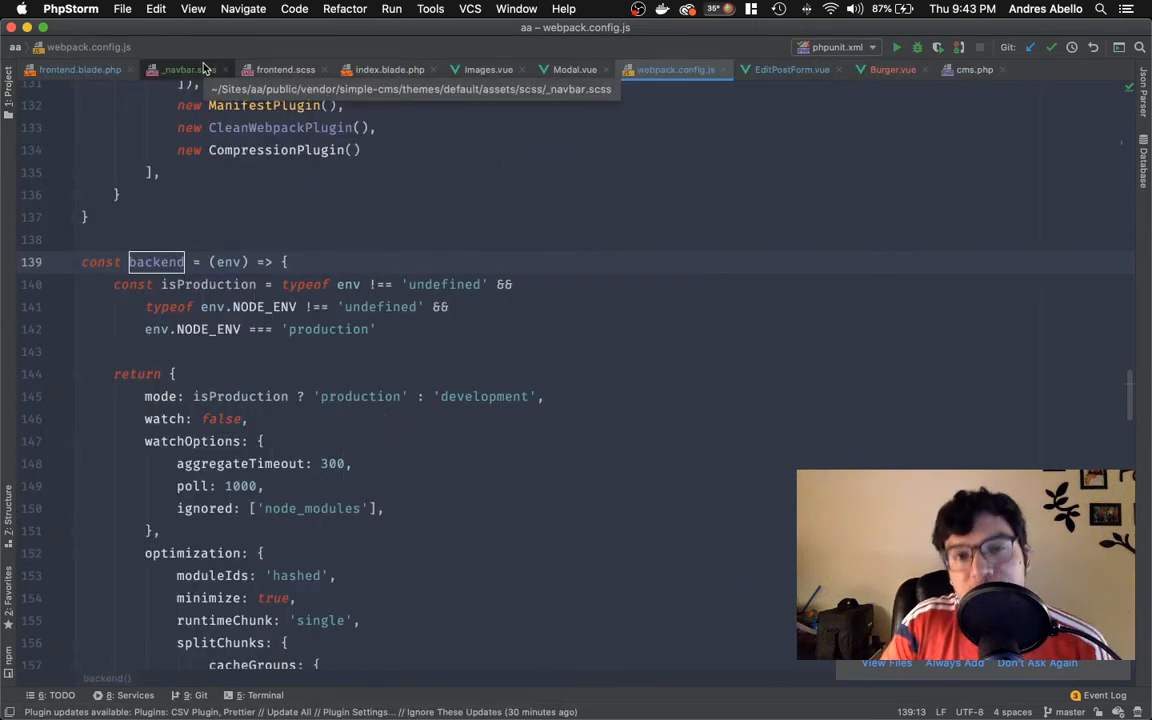
pyautogui.moveTo(368, 196)
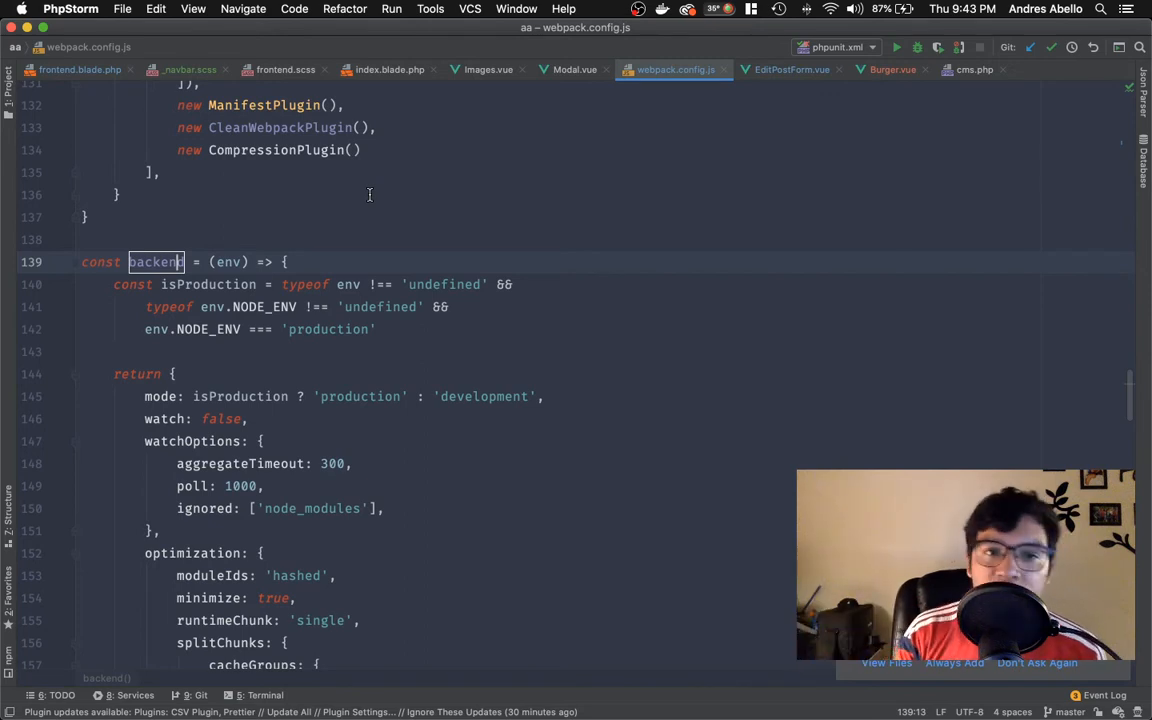
pyautogui.scroll(3)
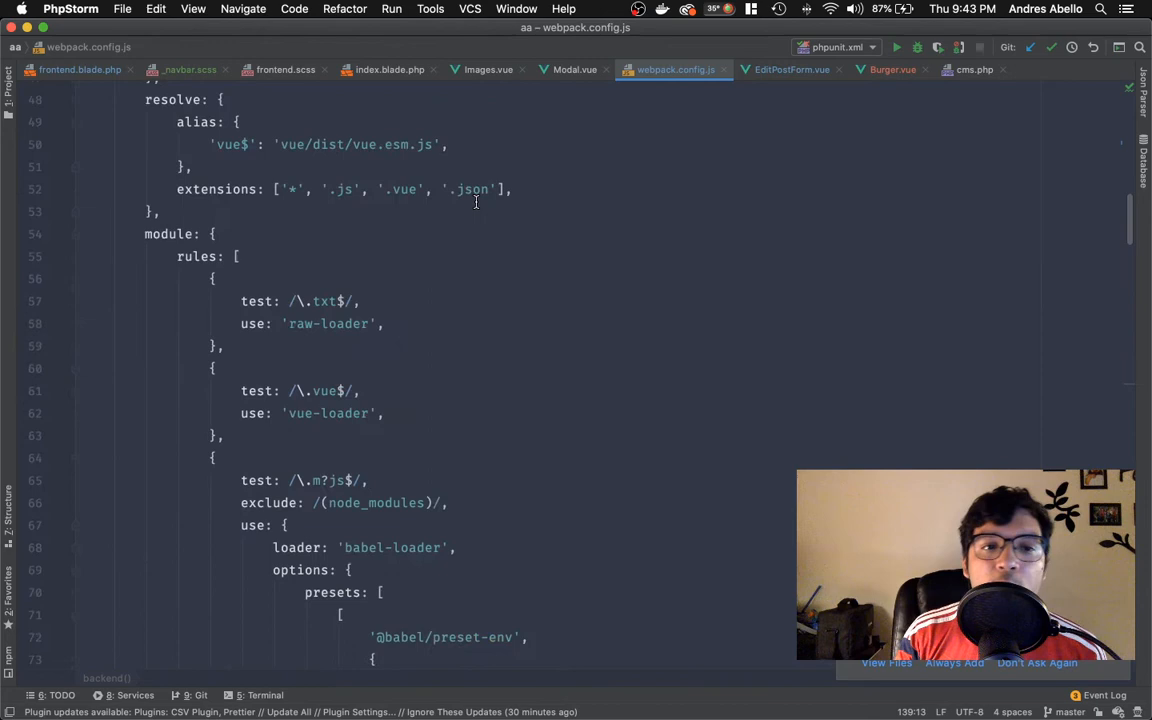
pyautogui.scroll(3)
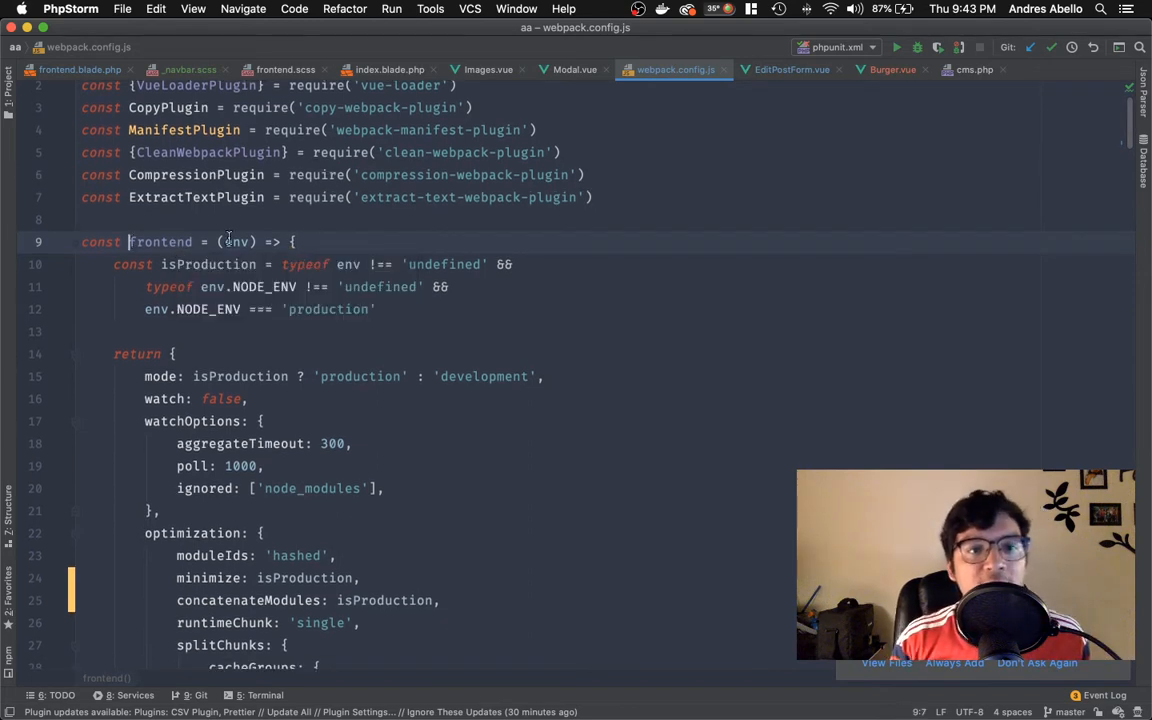
pyautogui.doubleClick(160, 242)
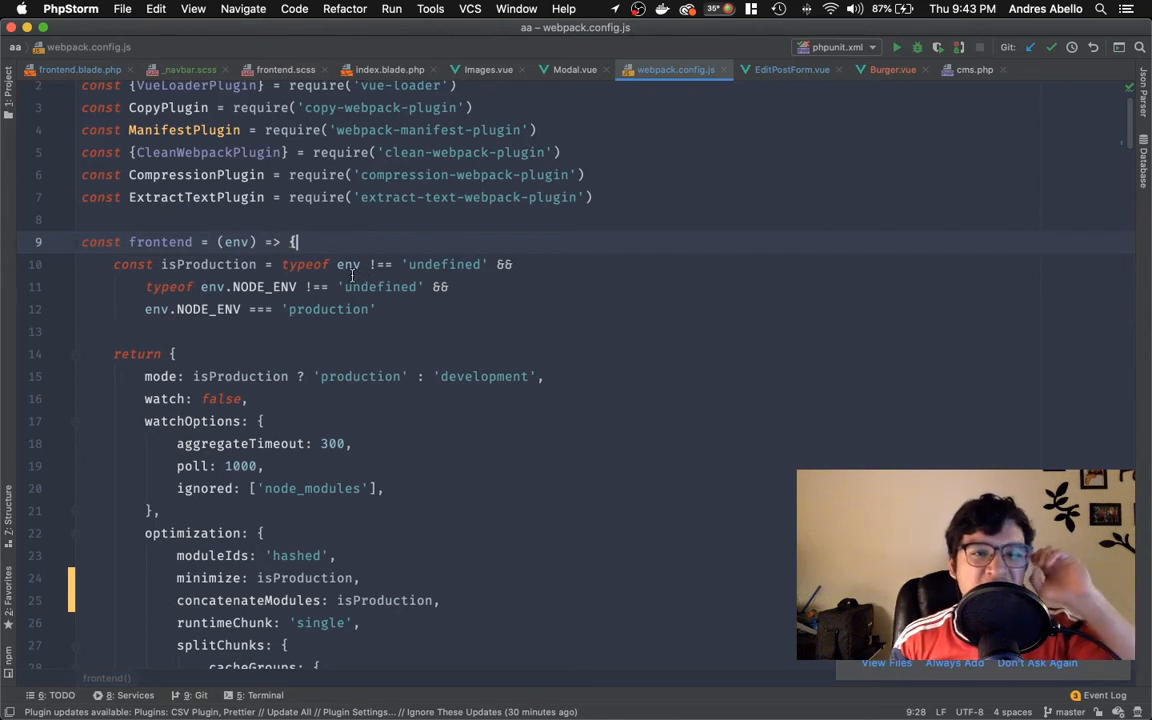
pyautogui.click(376, 308)
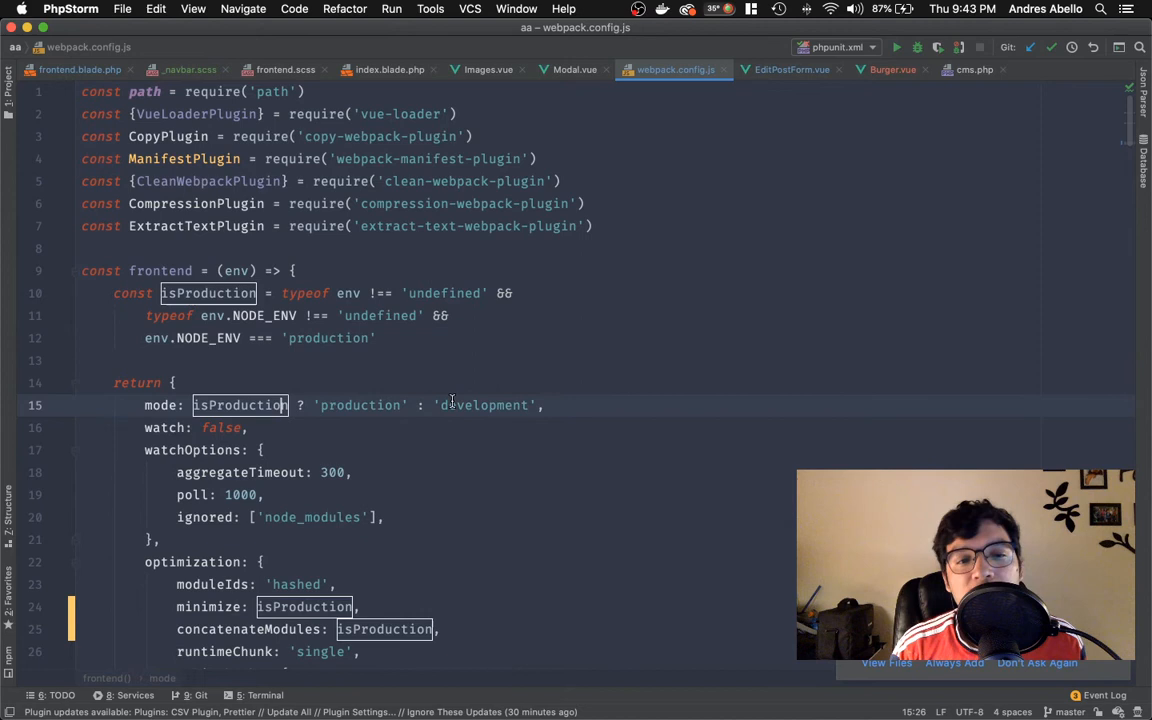
pyautogui.doubleClick(484, 404)
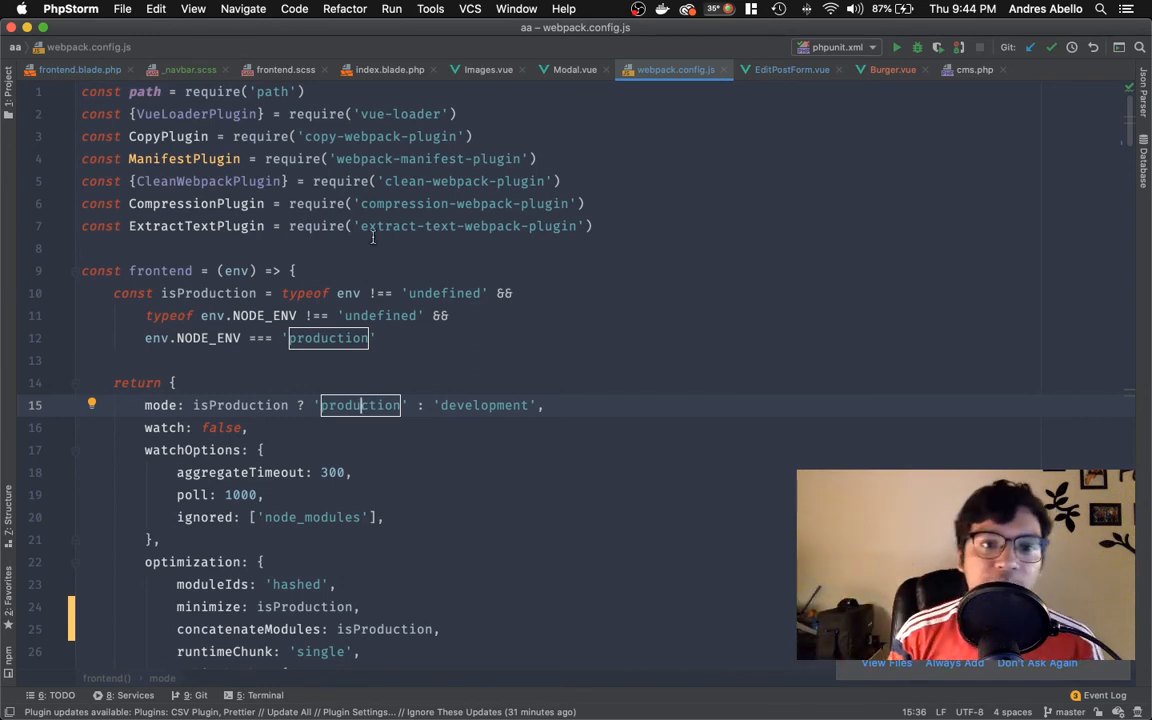
pyautogui.scroll(-3)
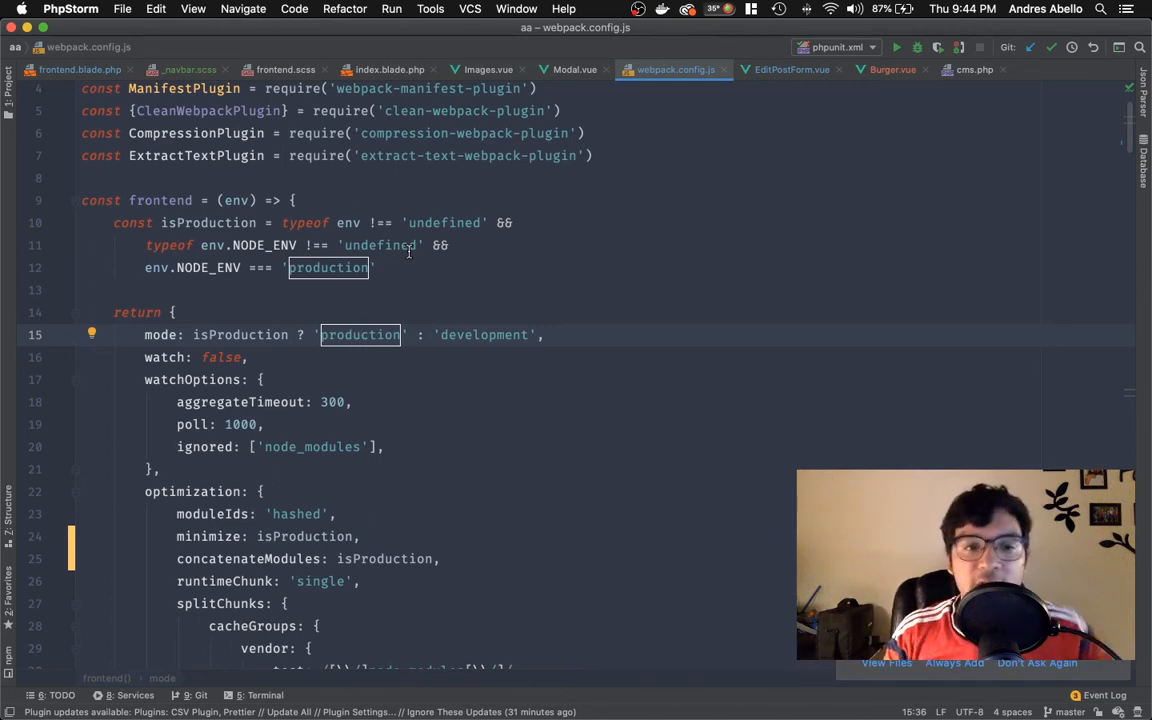
pyautogui.scroll(-3)
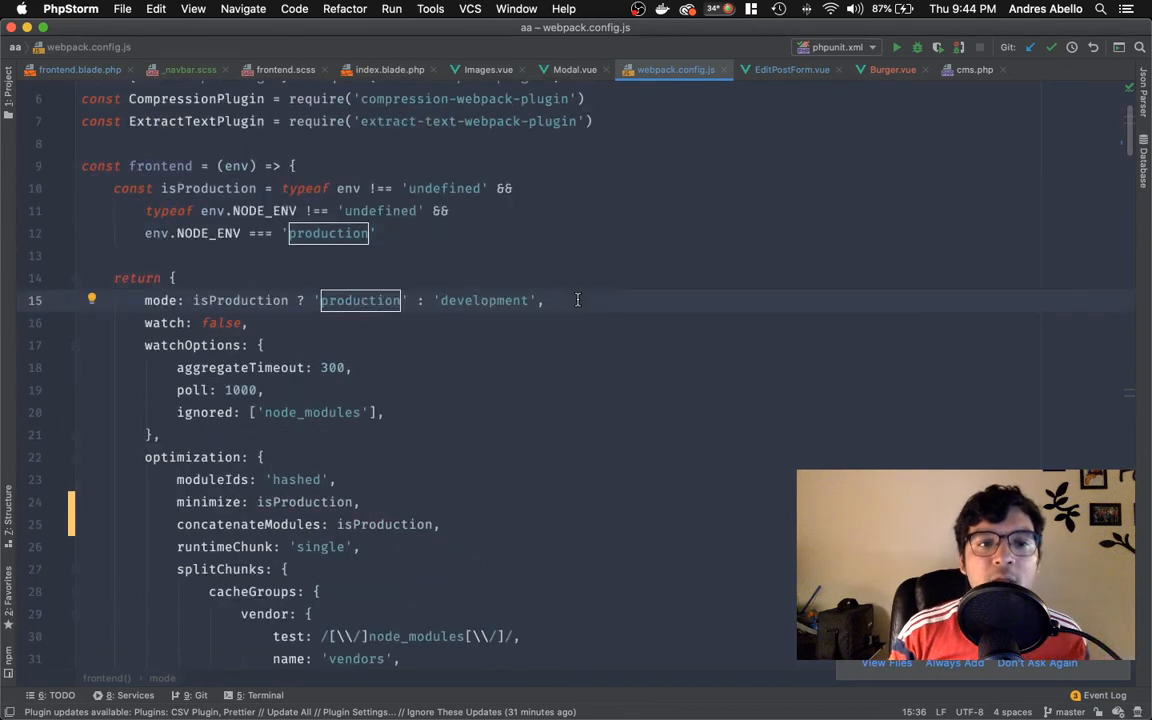
# Find package.json via file search and show it next to webpack.config.js.
pyautogui.scroll(3)
pyautogui.write('pac')
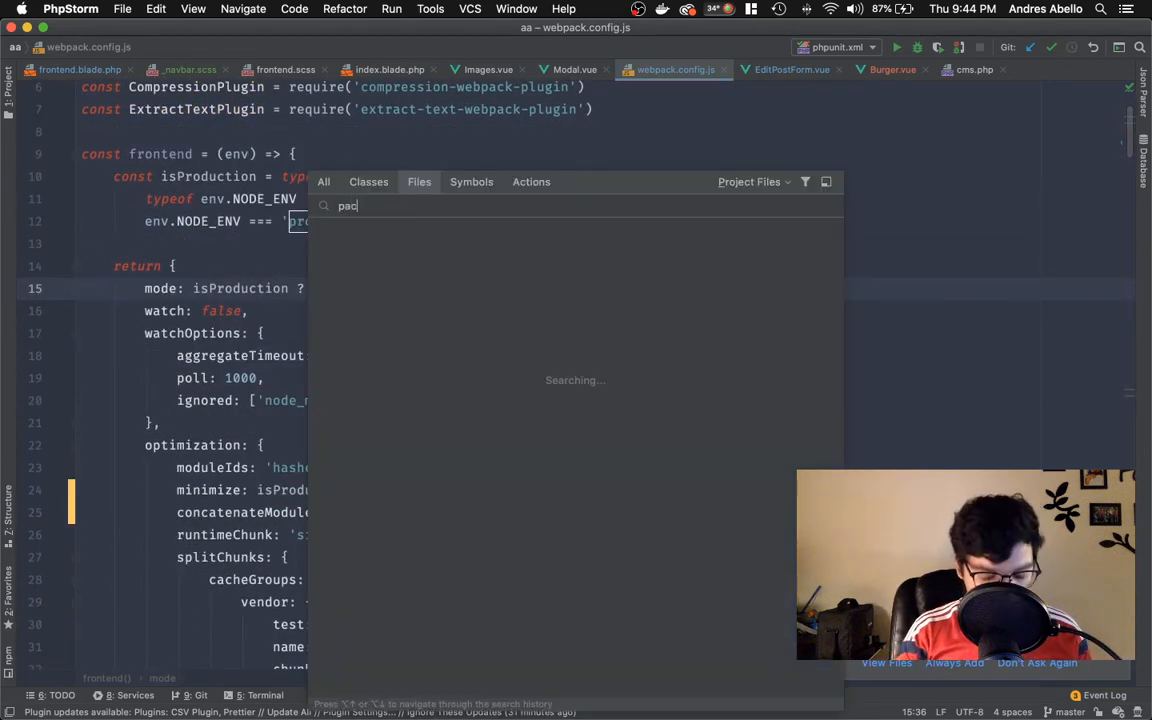
pyautogui.press('Escape')
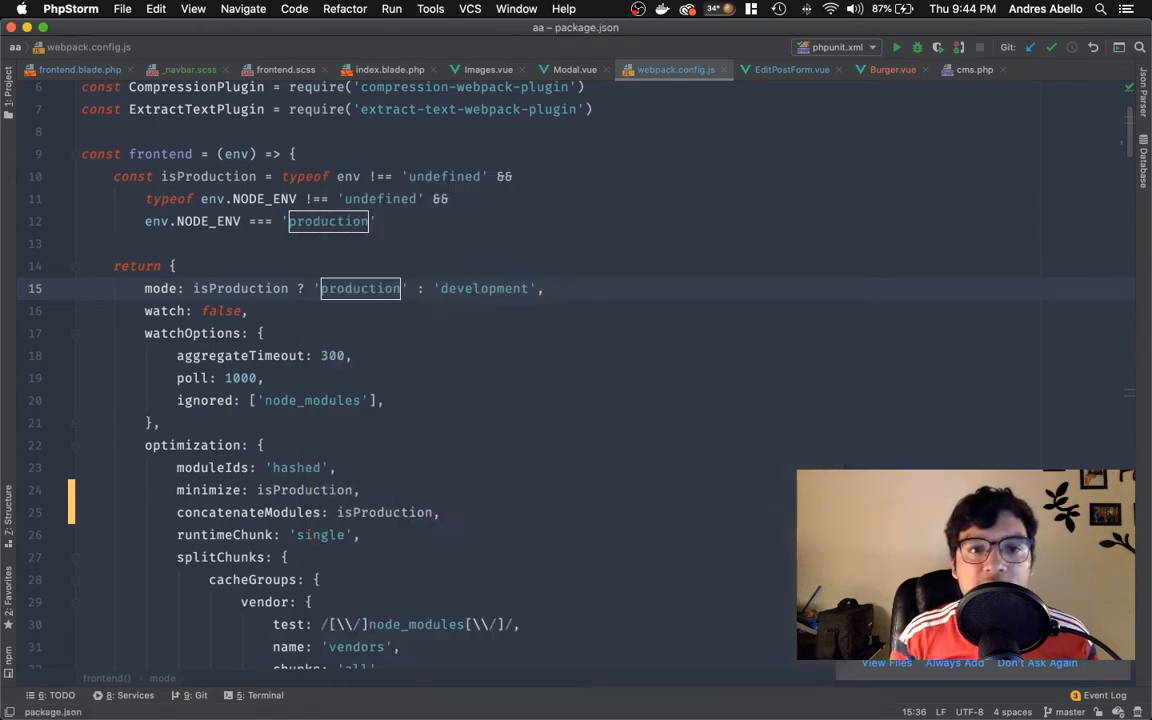
pyautogui.click(660, 68)
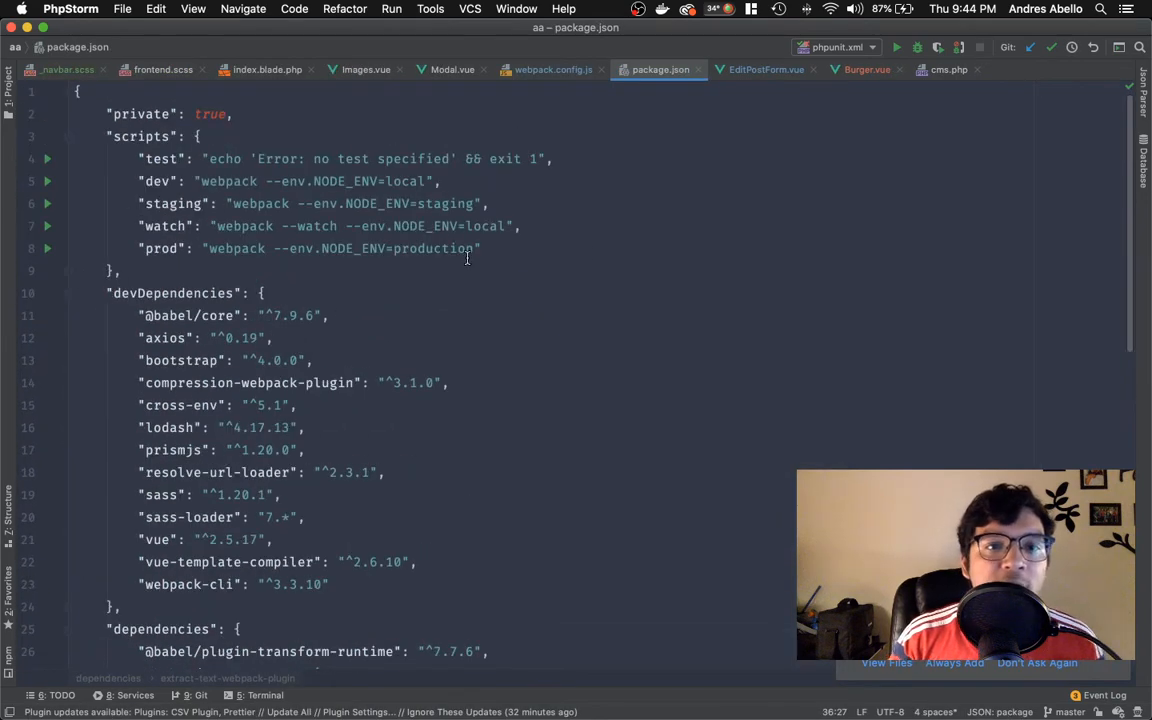
pyautogui.click(178, 160)
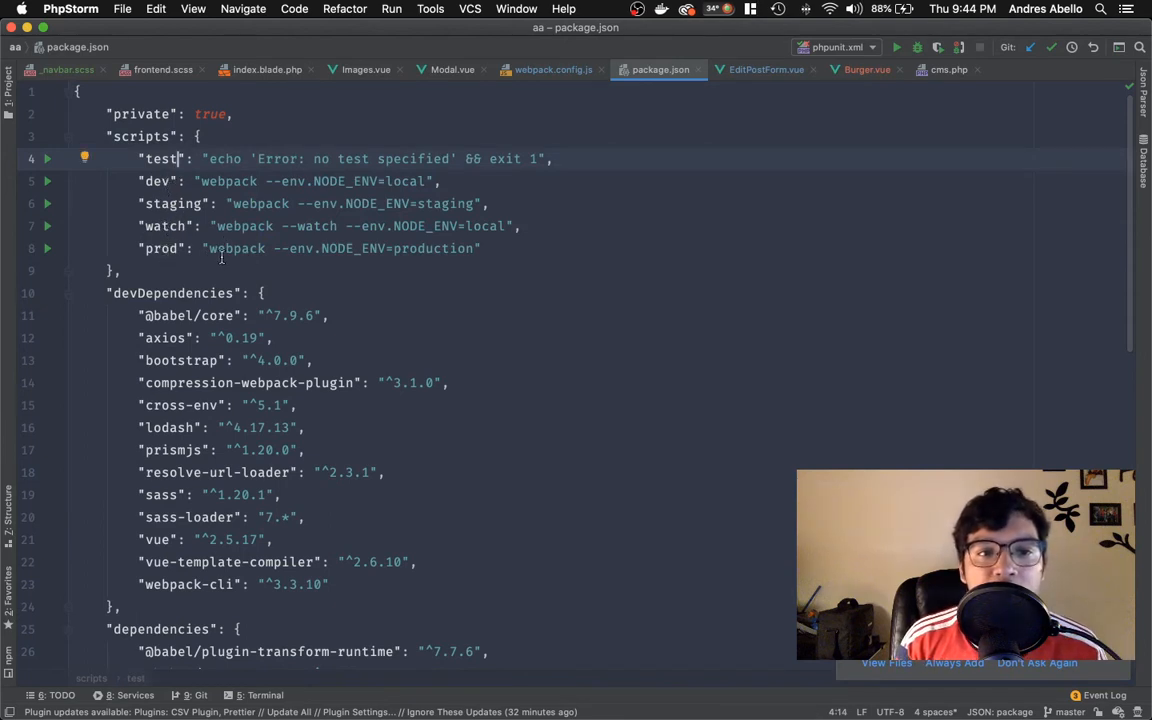
# Inspect env.NODE_ENV in the prod script and the watch flag, then return to webpack.config.js.
pyautogui.click(450, 248)
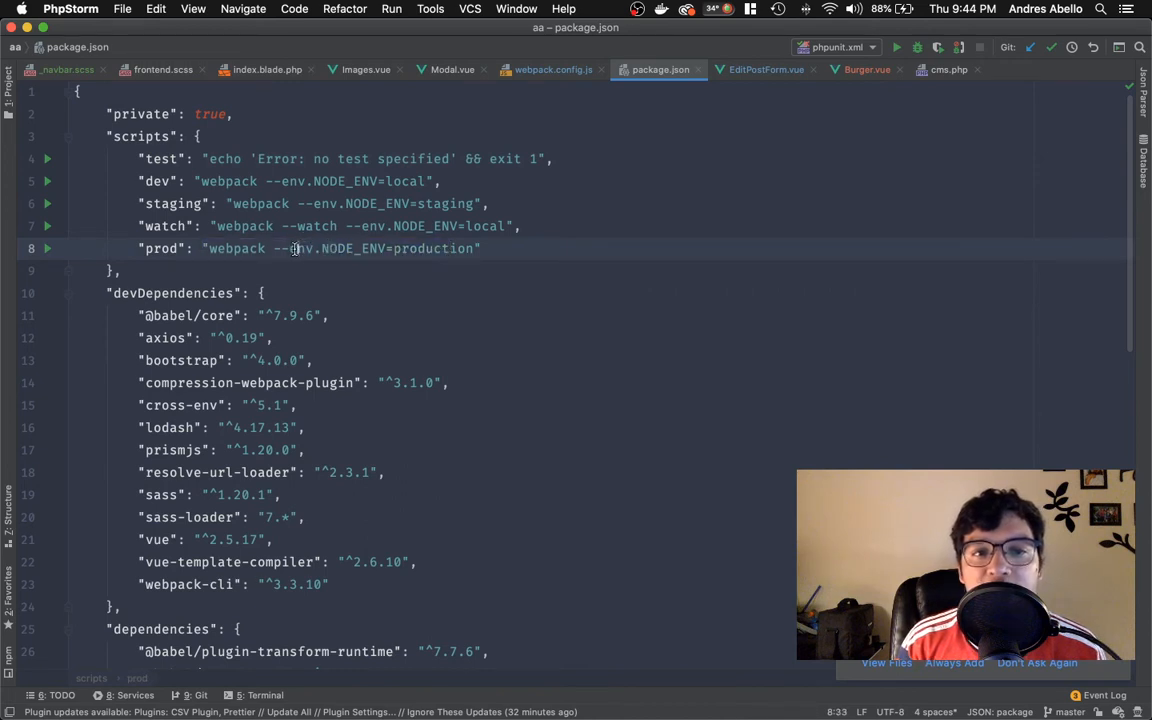
pyautogui.doubleClick(304, 248)
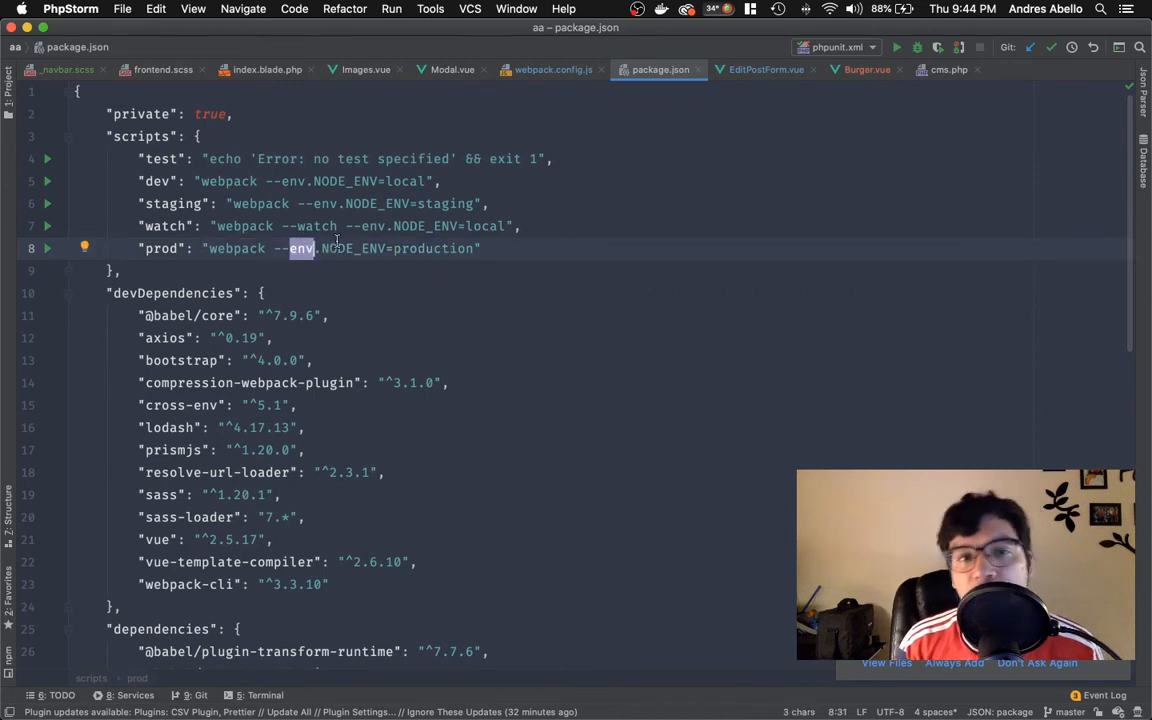
pyautogui.doubleClick(434, 248)
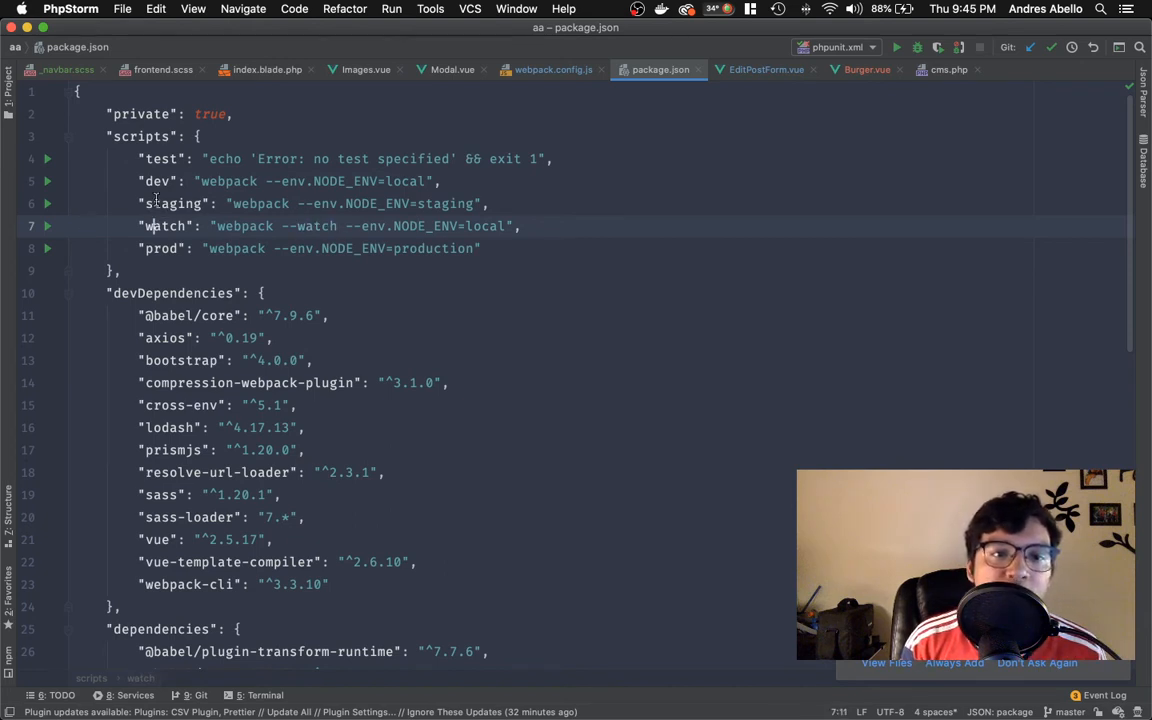
pyautogui.moveTo(308, 226); pyautogui.dragTo(454, 226)
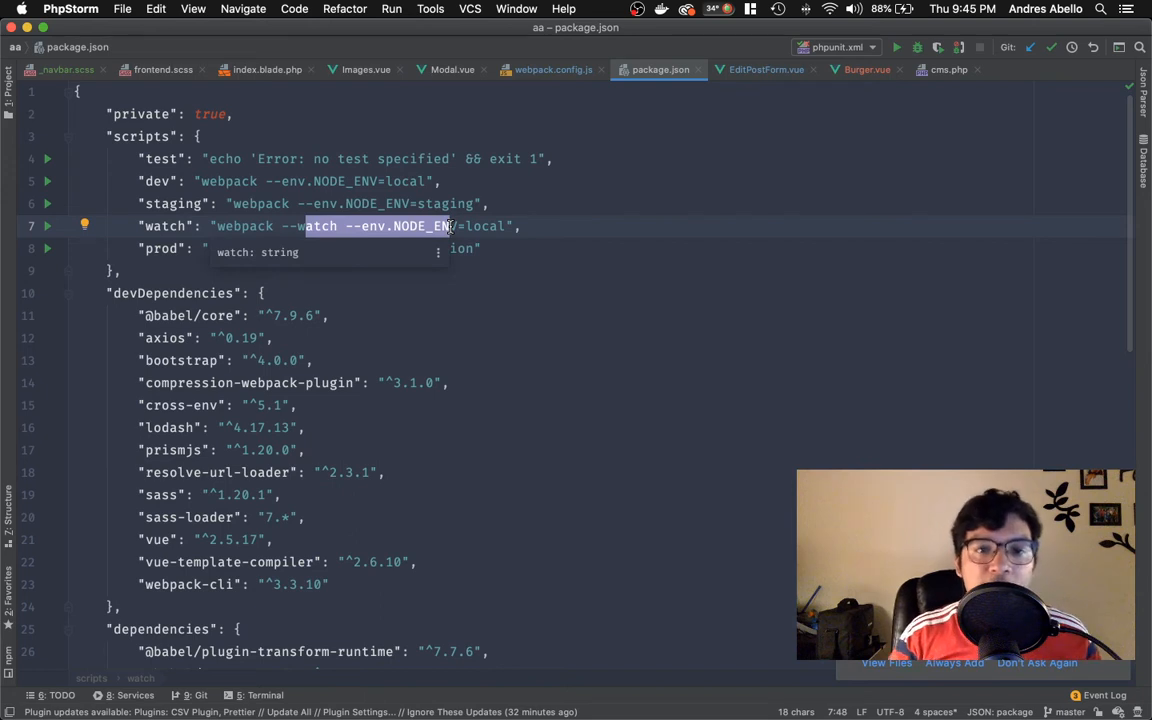
pyautogui.click(552, 68)
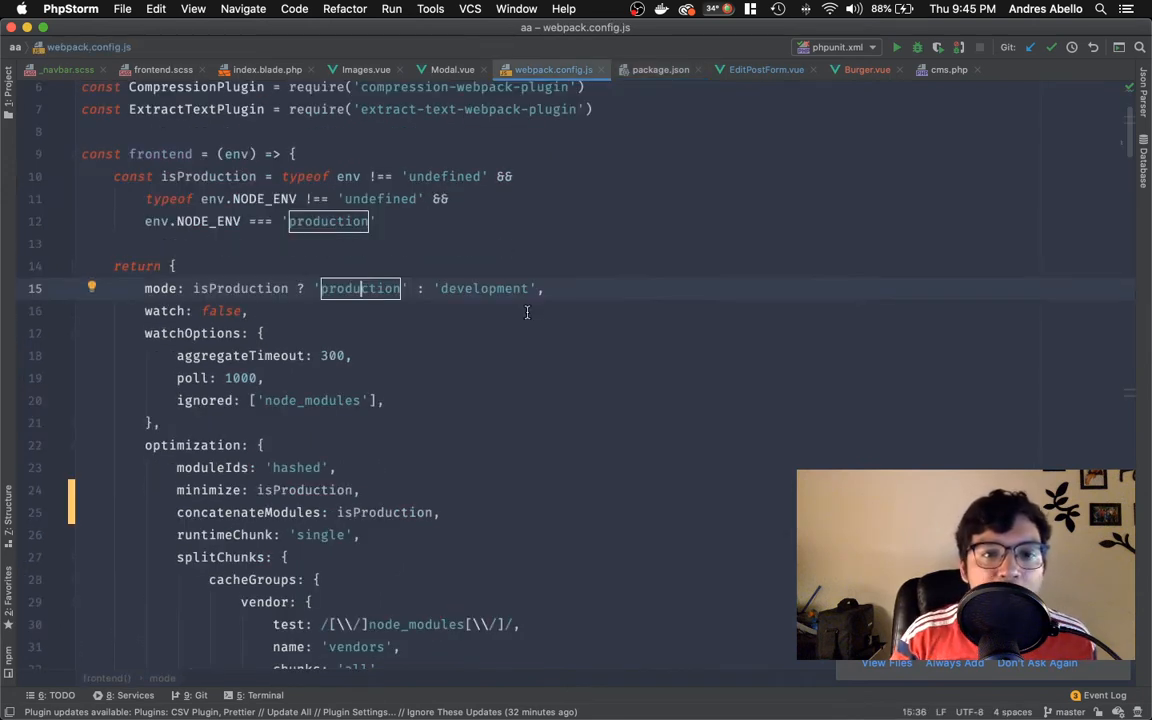
pyautogui.scroll(3)
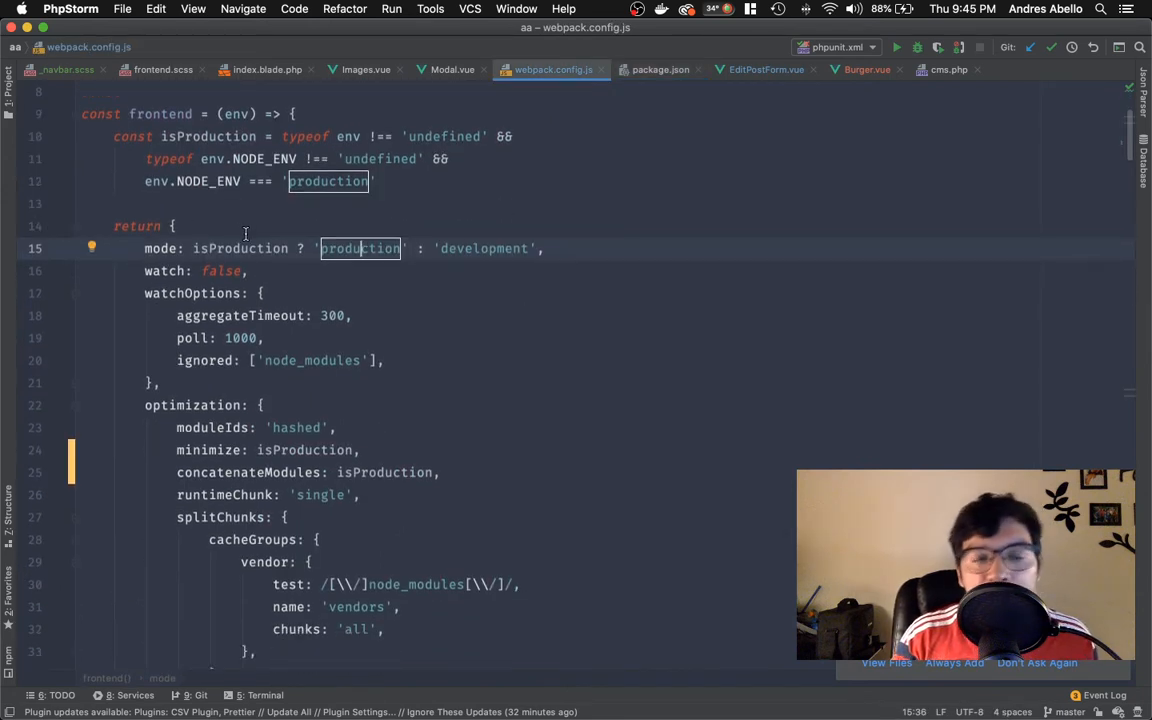
pyautogui.scroll(-3)
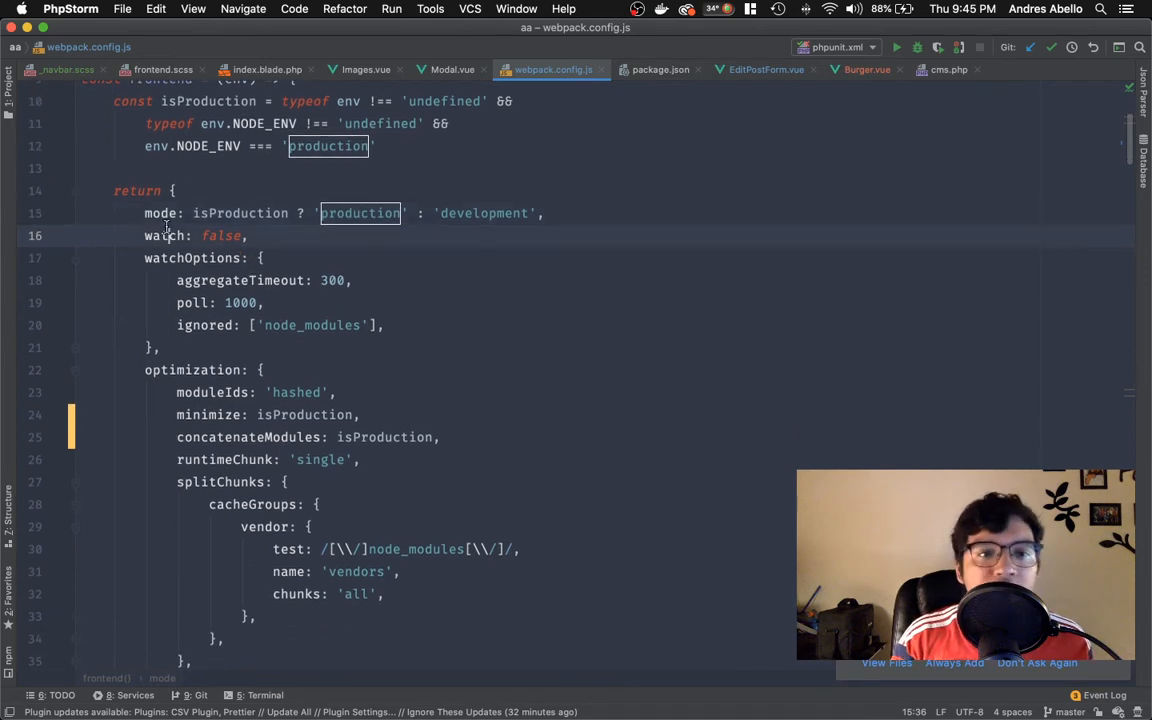
pyautogui.doubleClick(164, 236)
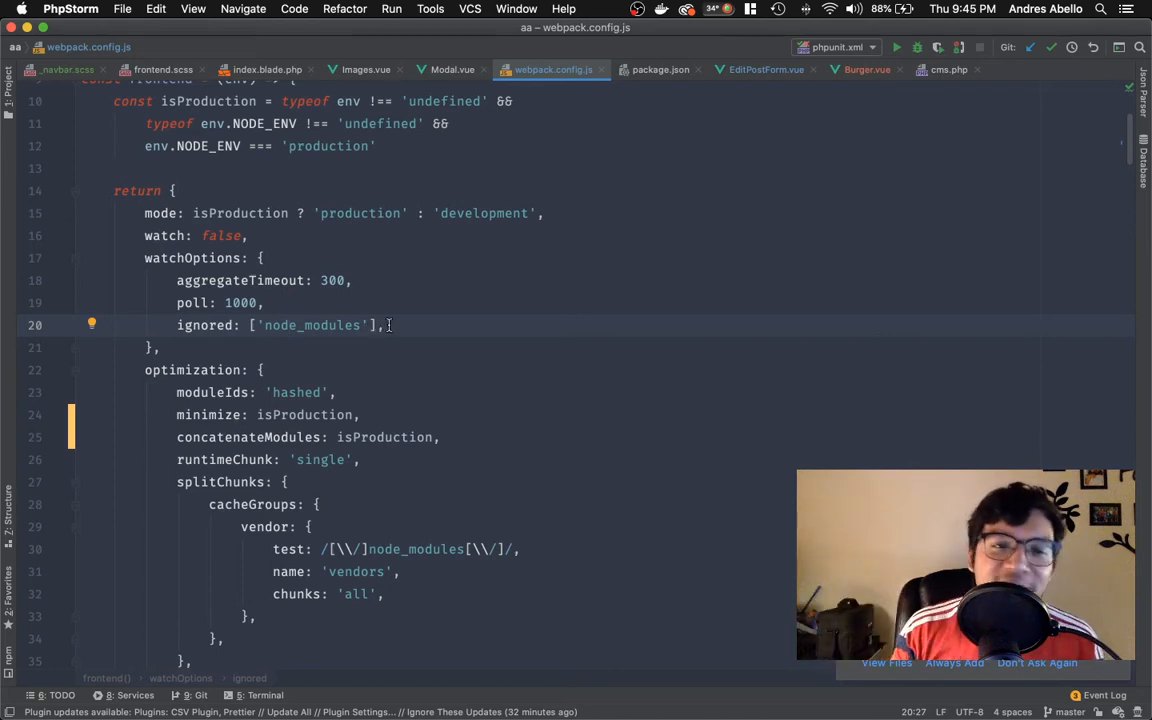
pyautogui.scroll(-3)
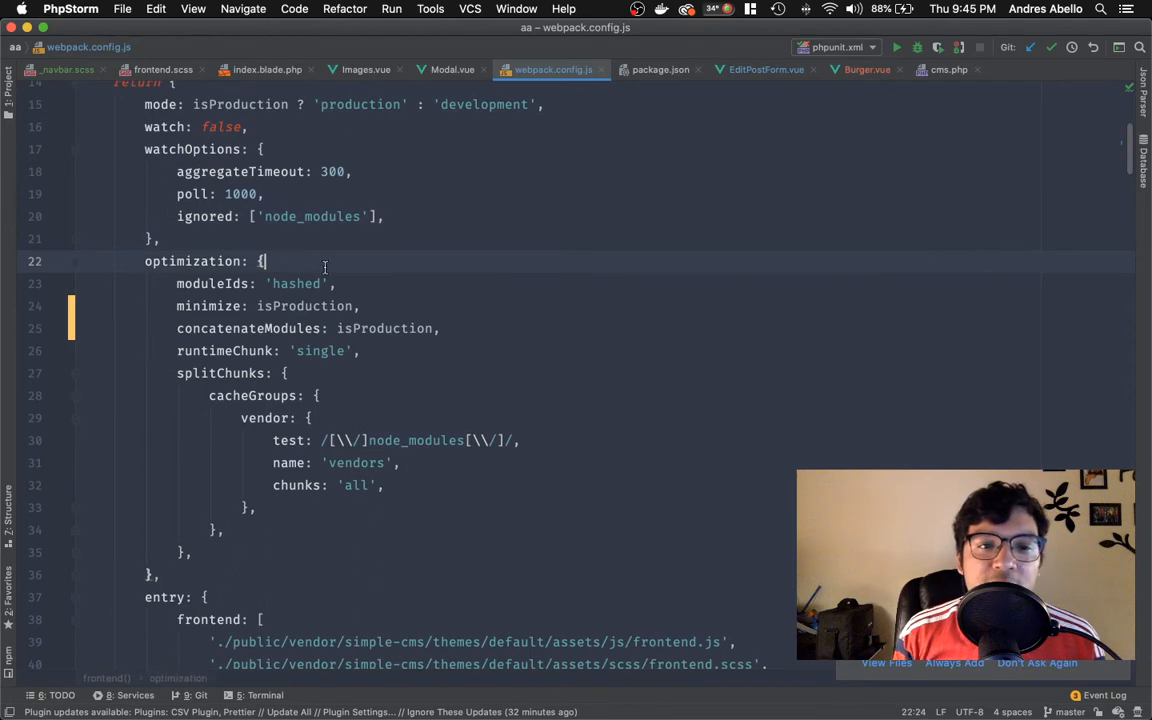
# Review the optimization block: concatenateModules and runtimeChunk set to single.
pyautogui.doubleClick(296, 284)
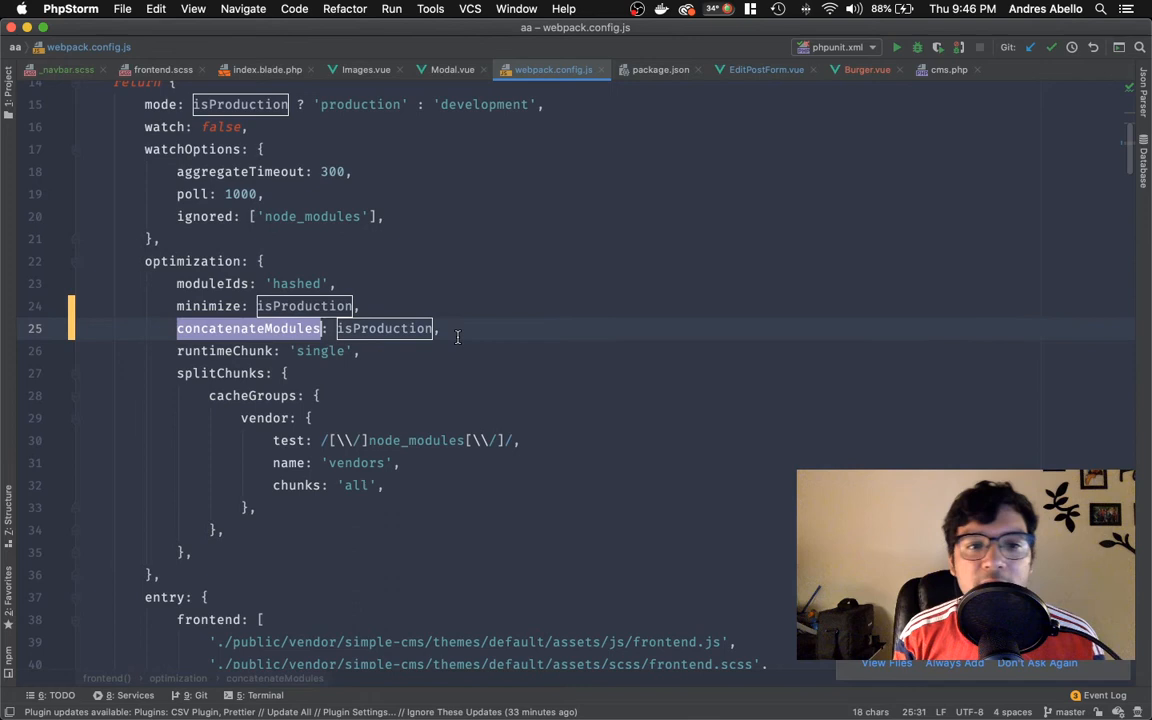
pyautogui.doubleClick(224, 350)
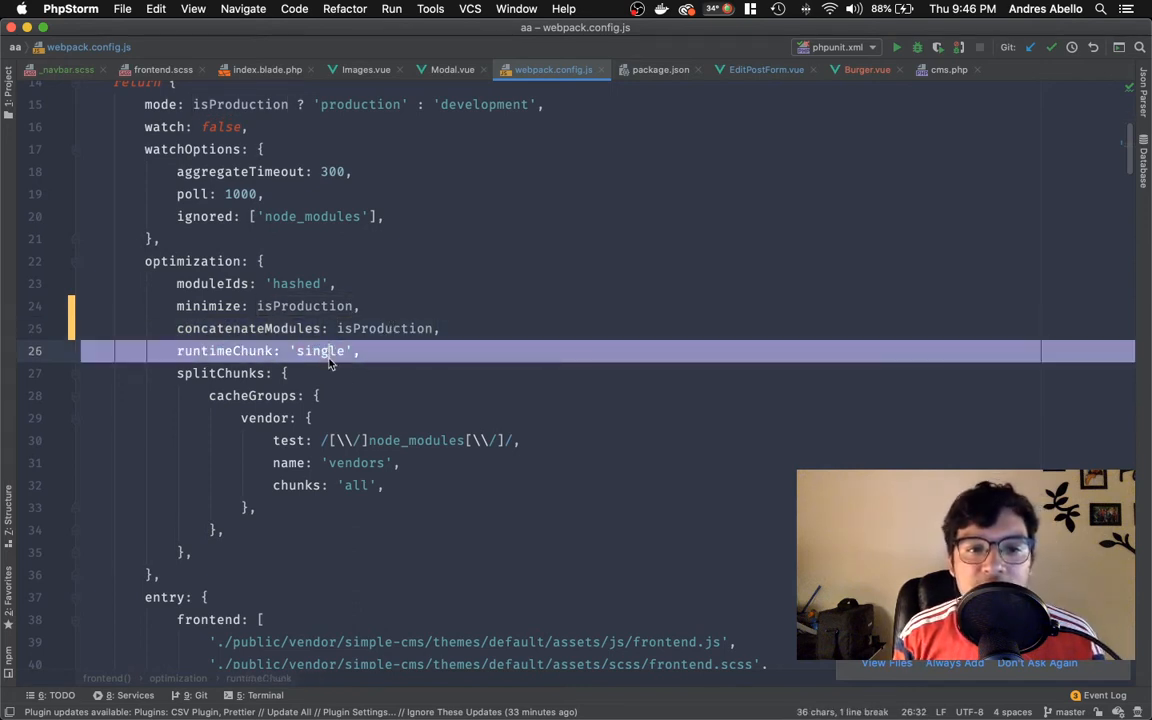
pyautogui.doubleClick(320, 352)
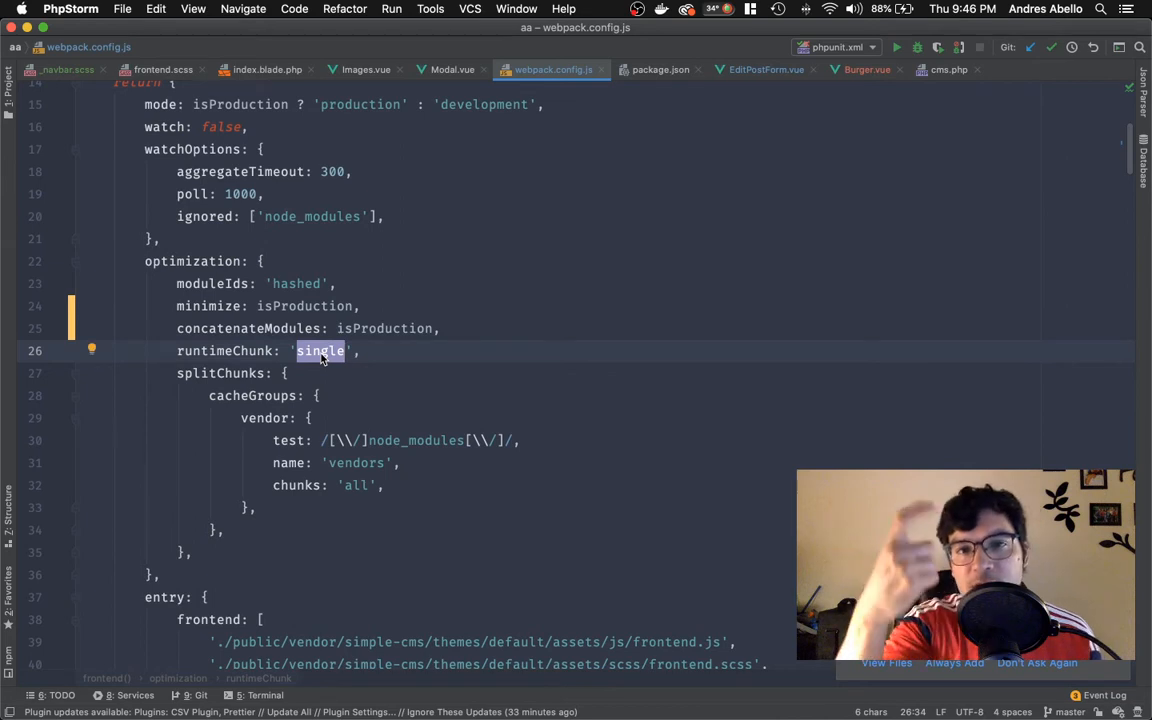
pyautogui.doubleClick(220, 374)
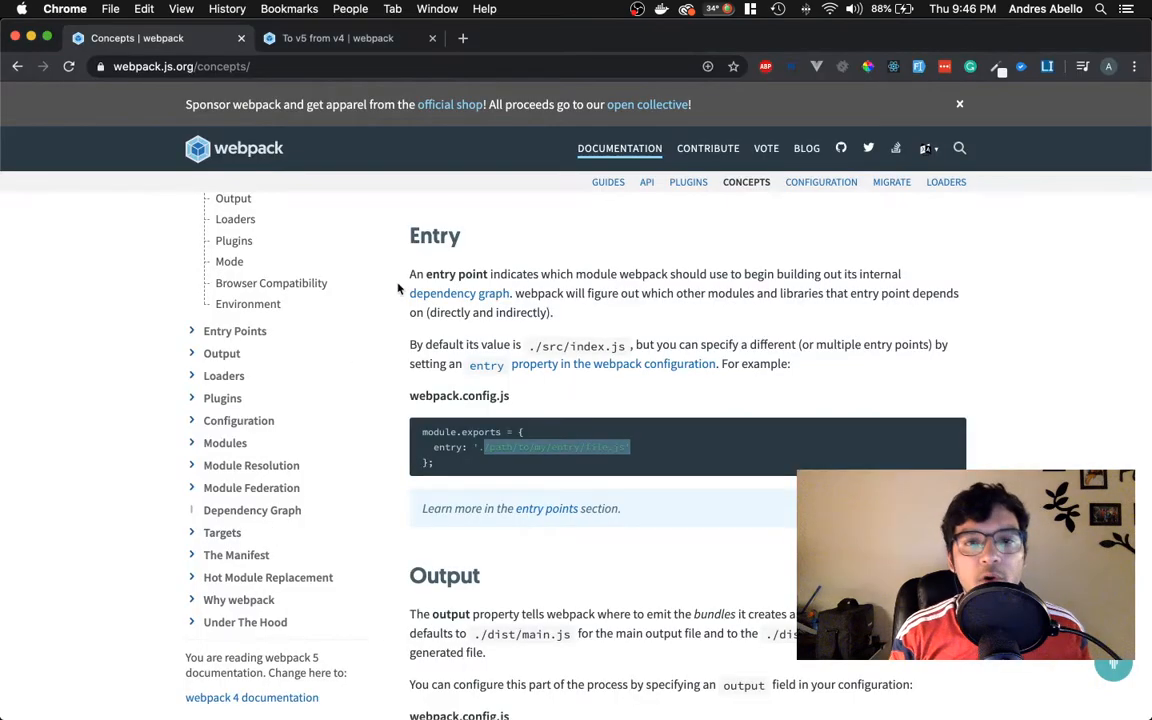
# From the Plugins concepts page, search the docs for 'chunk' and reach SplitChunksPlugin.
pyautogui.scroll(-3)
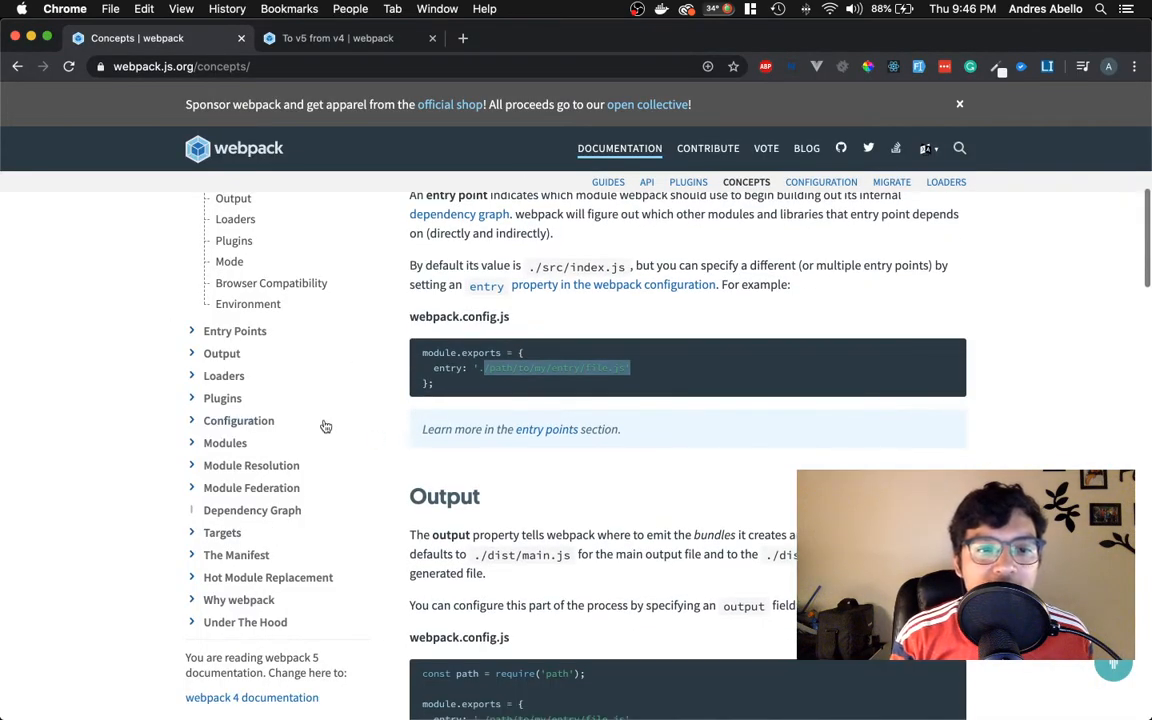
pyautogui.click(224, 396)
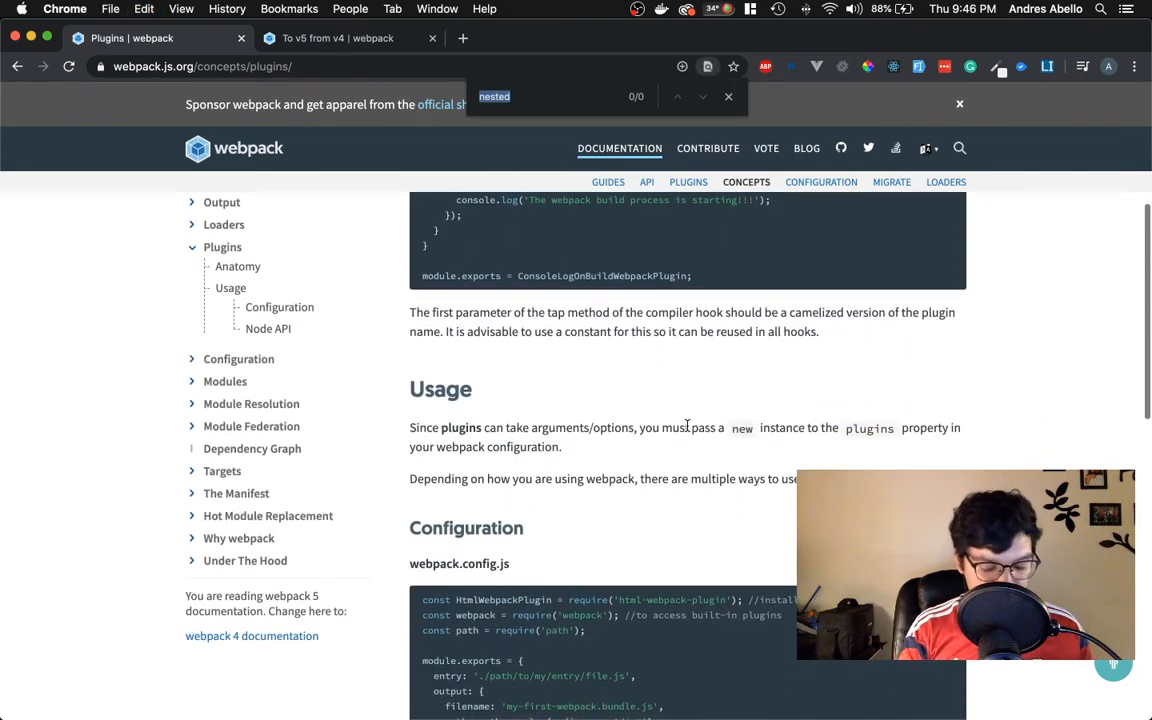
pyautogui.scroll(3)
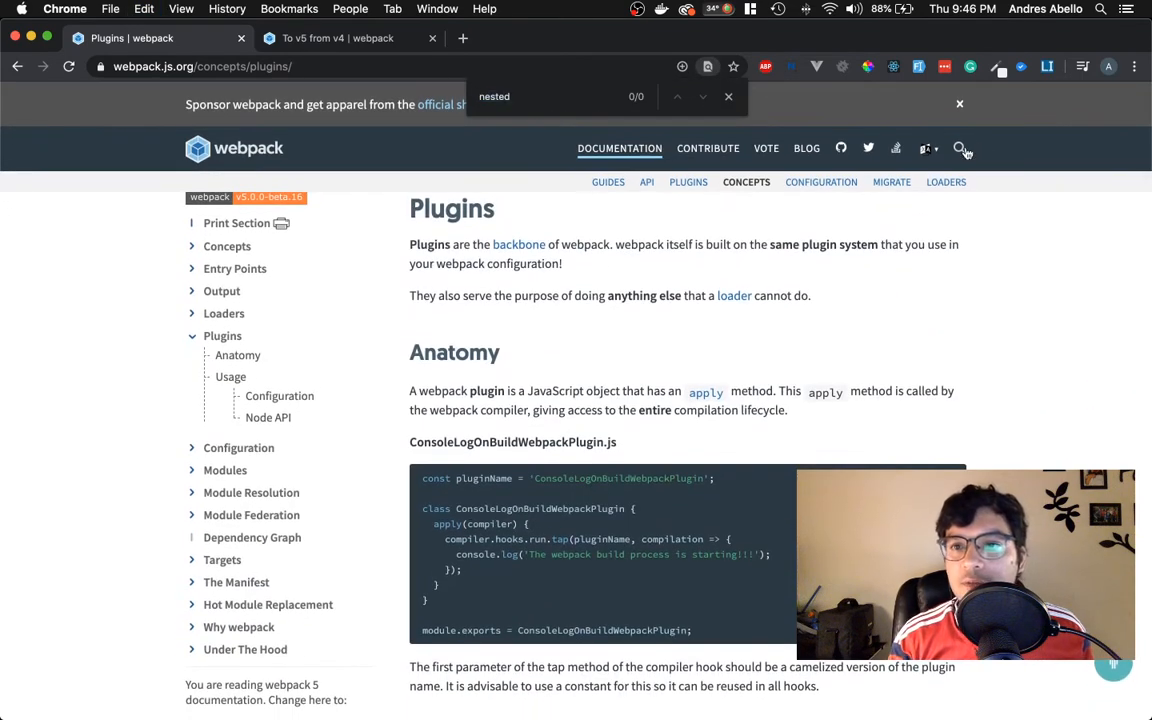
pyautogui.write('chuc')
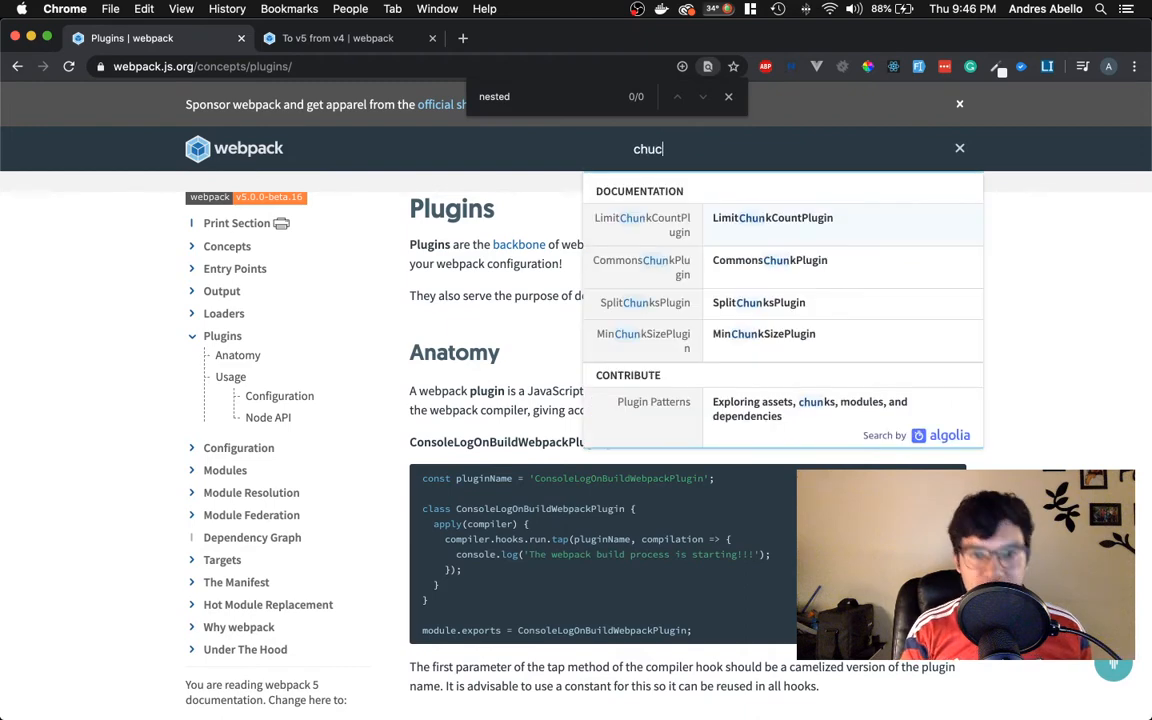
pyautogui.press('Backspace')
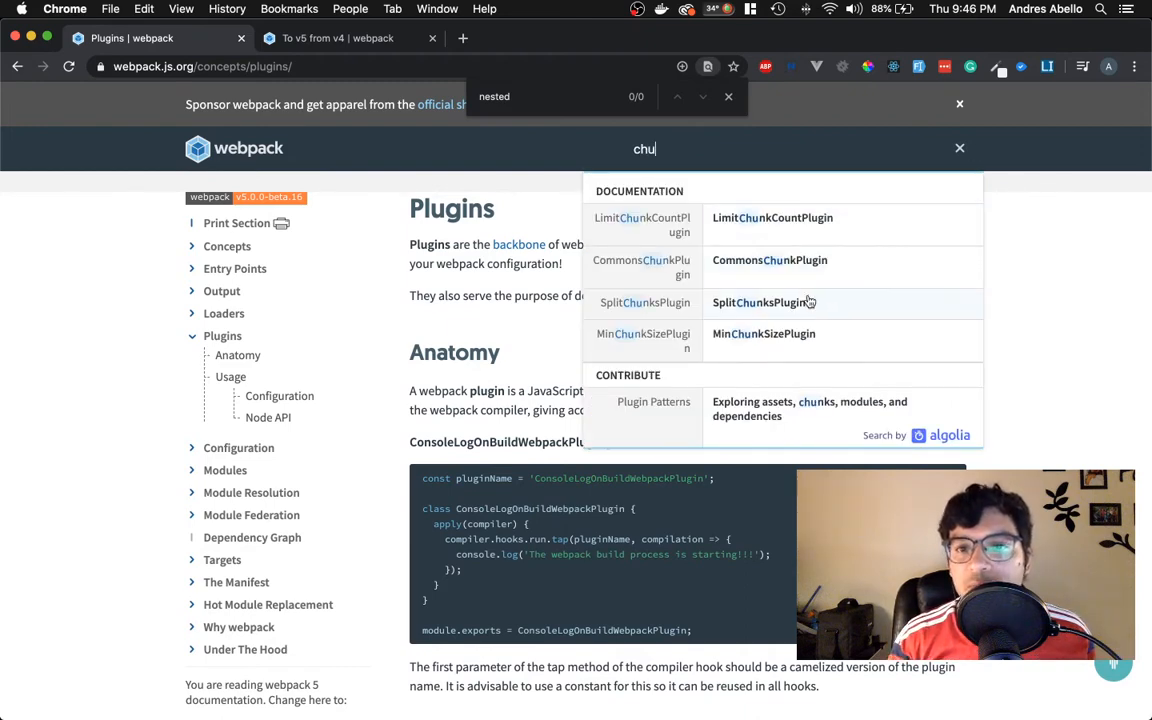
pyautogui.click(764, 302)
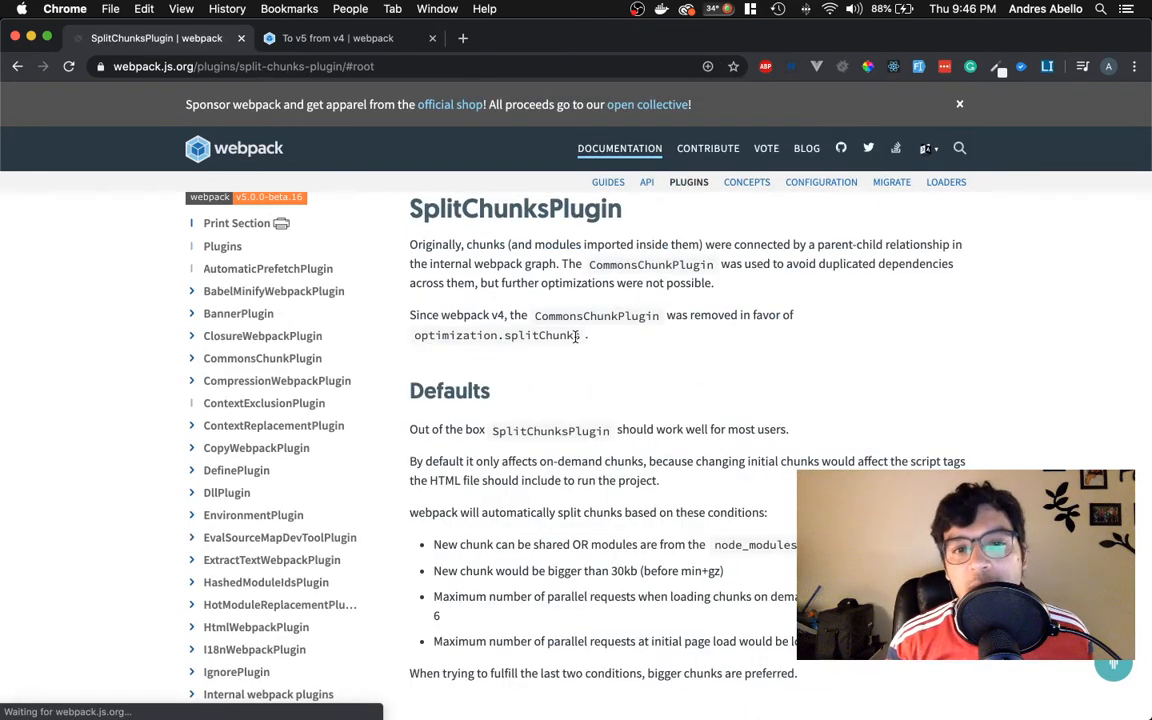
pyautogui.scroll(-3)
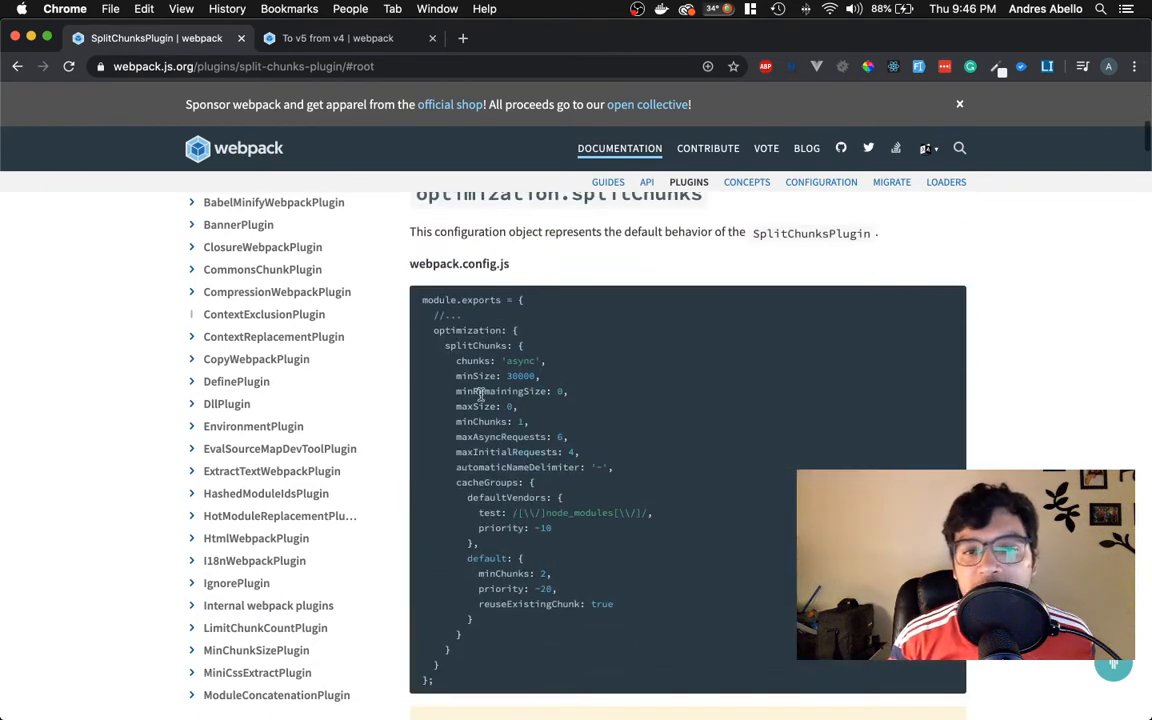
pyautogui.scroll(-3)
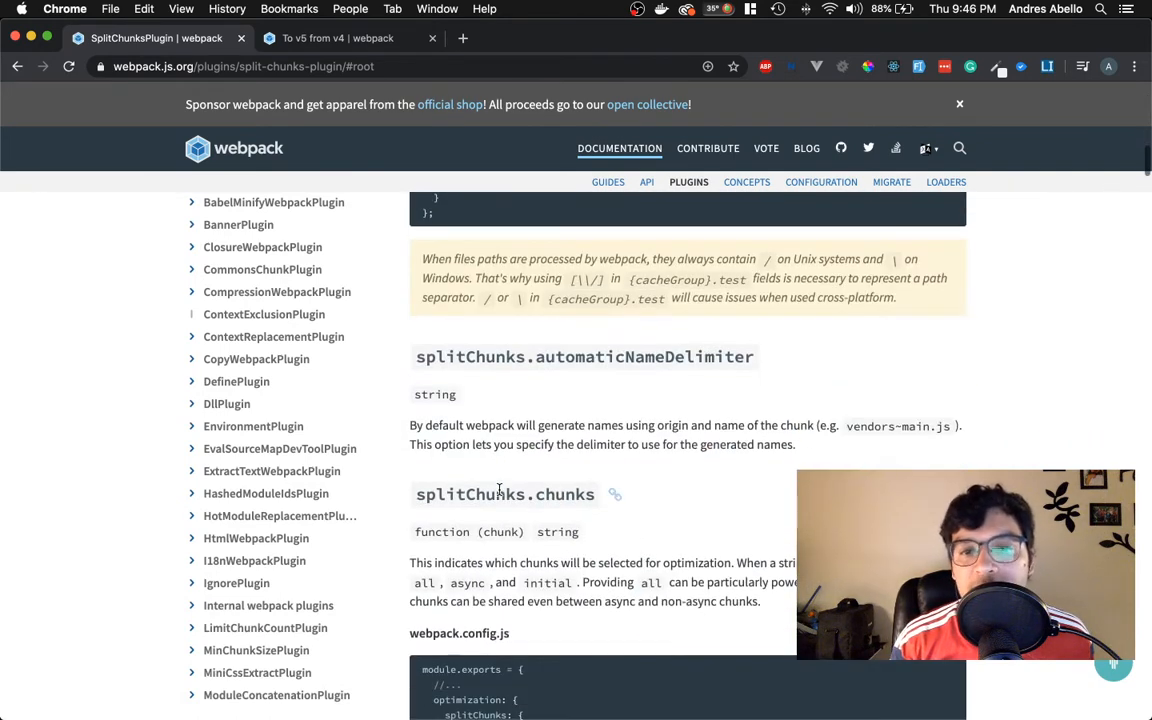
pyautogui.scroll(-3)
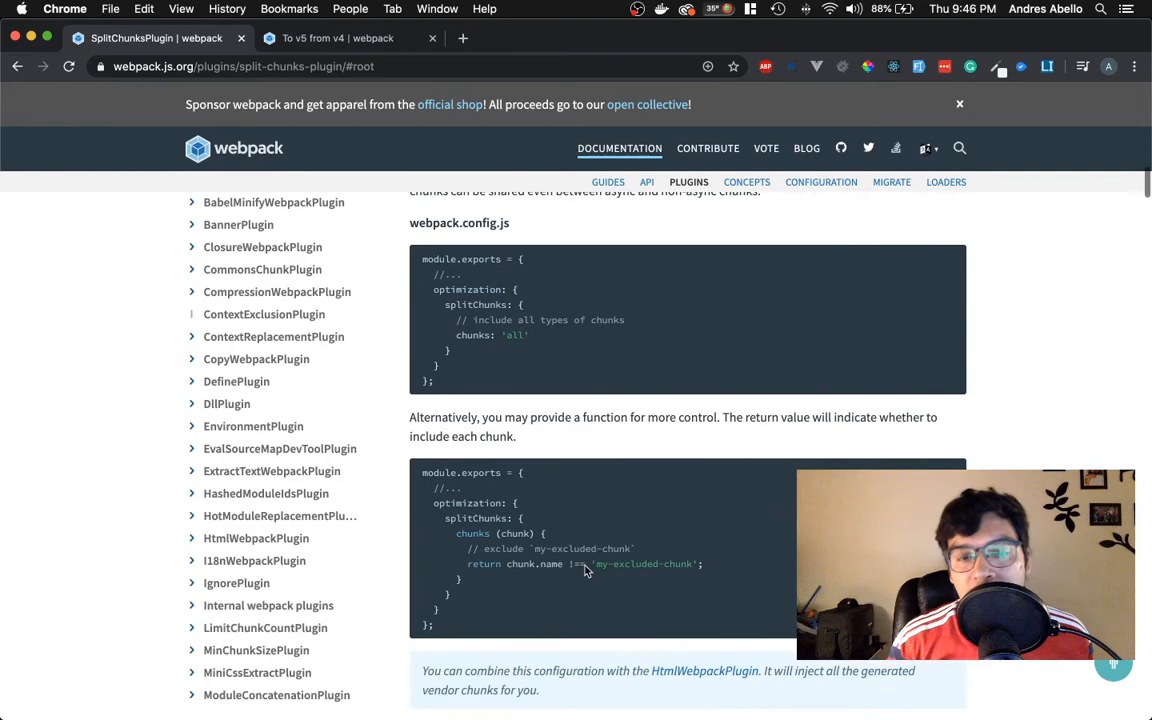
pyautogui.scroll(-3)
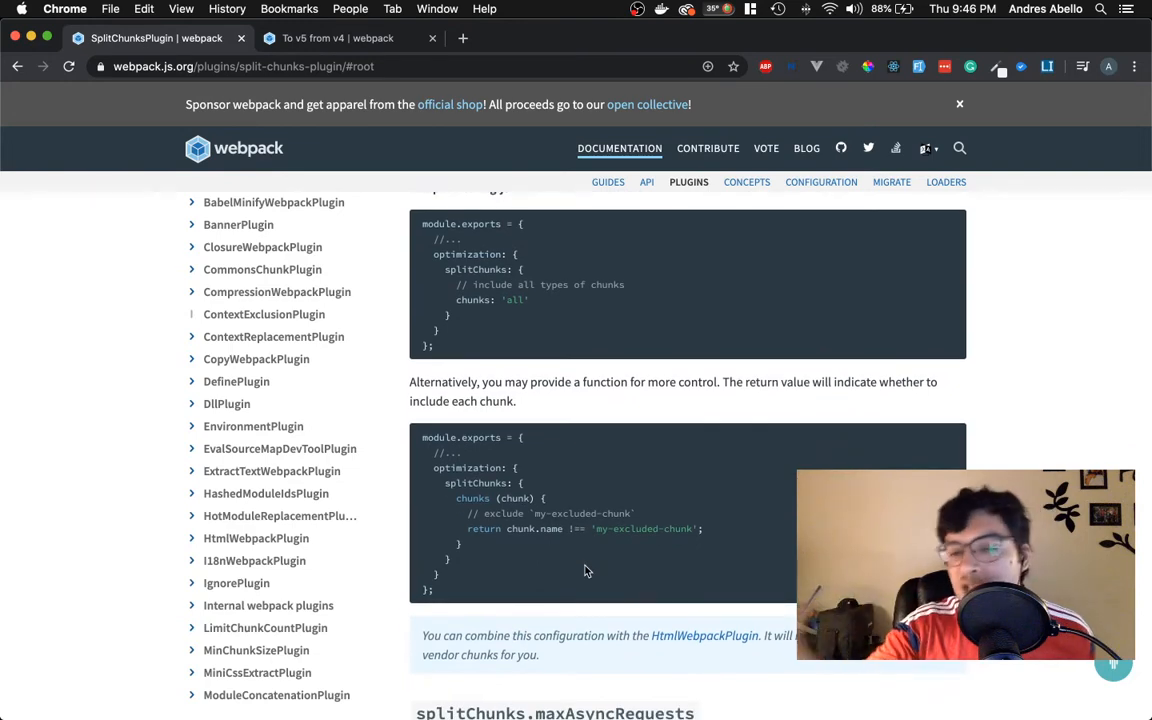
pyautogui.scroll(-3)
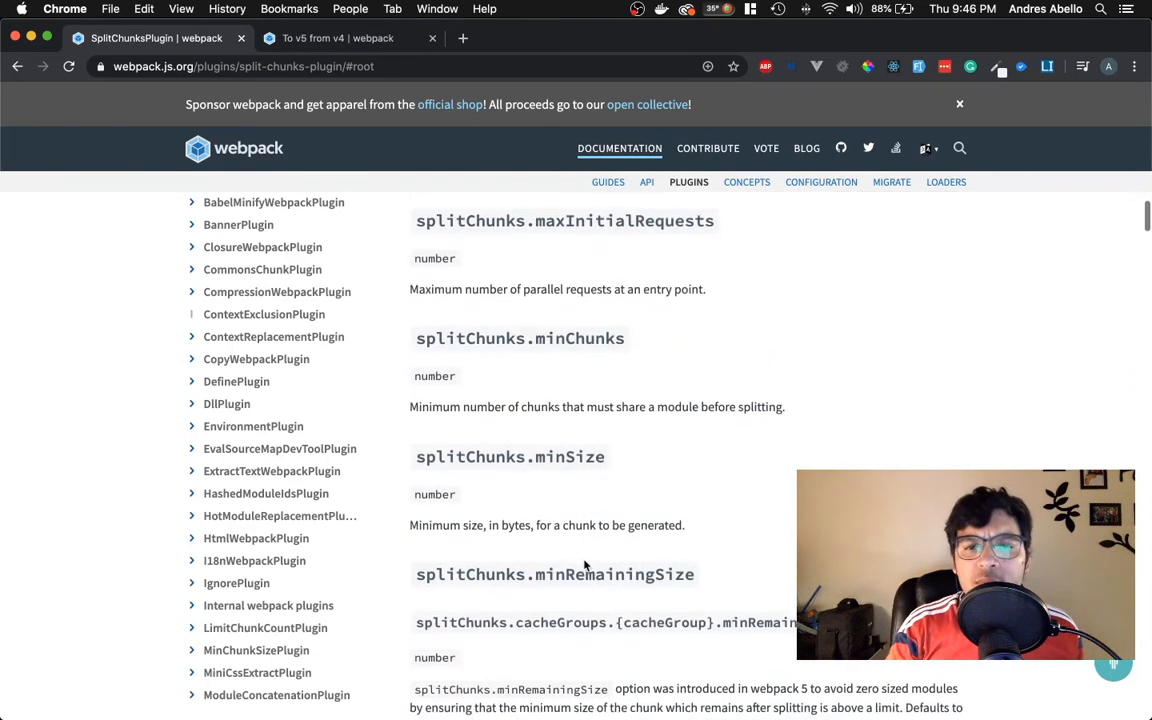
pyautogui.scroll(-3)
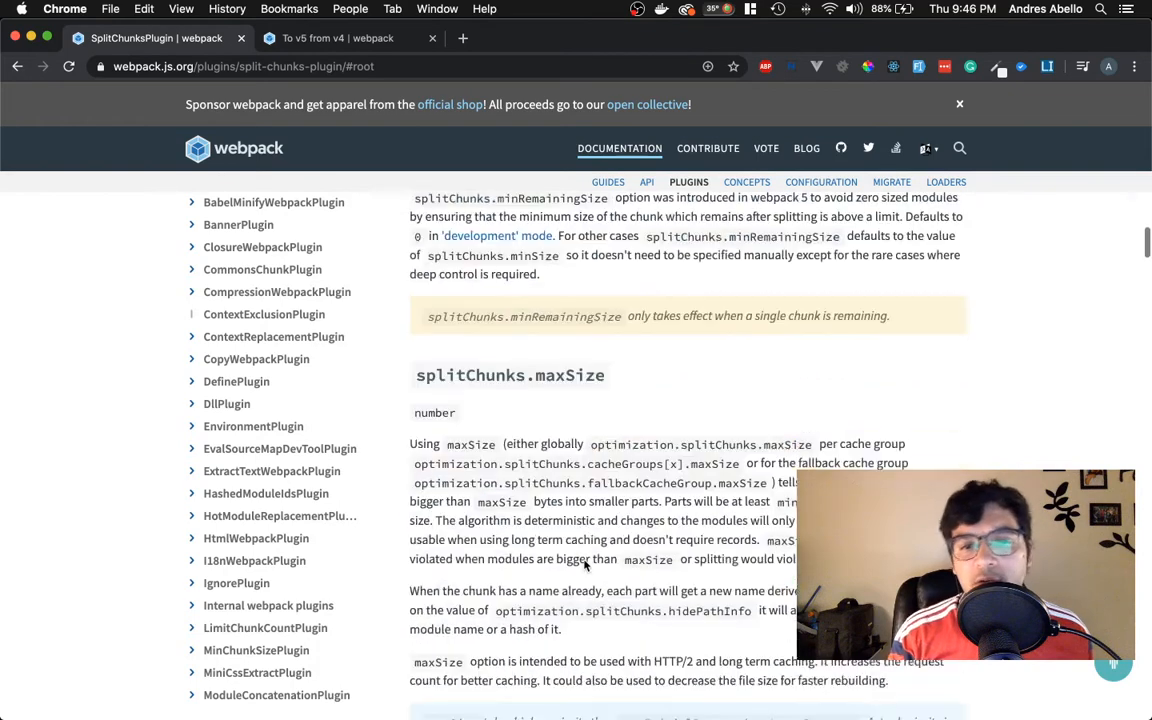
pyautogui.scroll(-3)
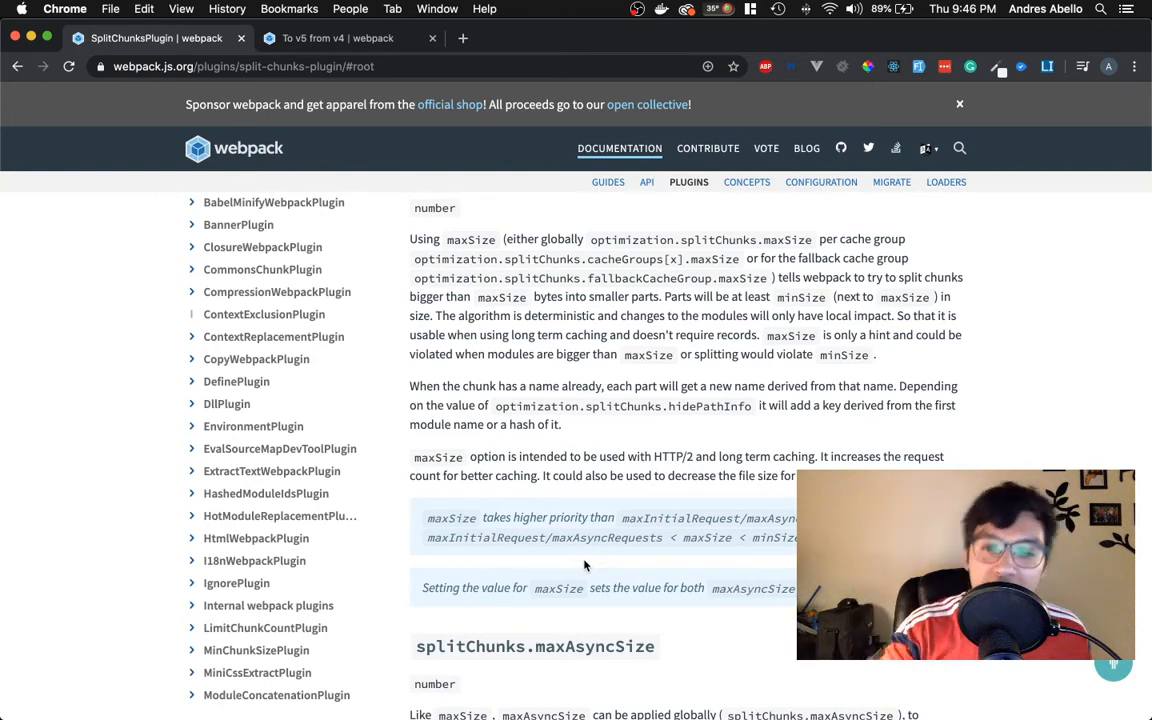
pyautogui.scroll(-3)
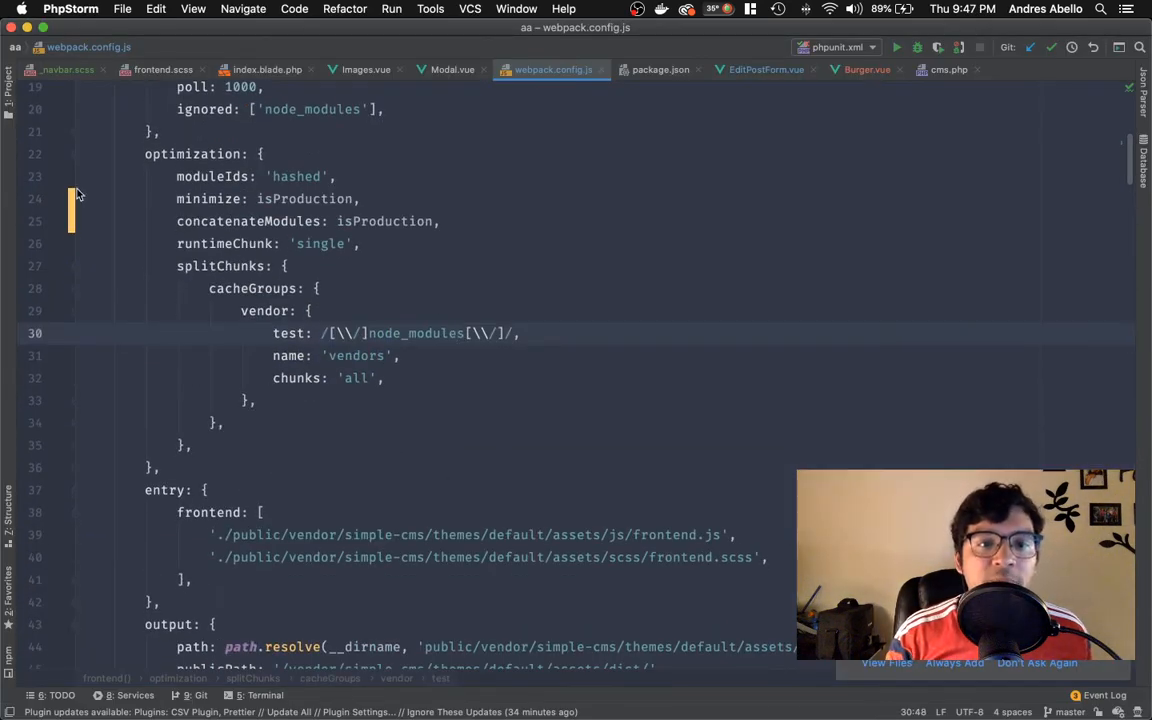
pyautogui.click(200, 266)
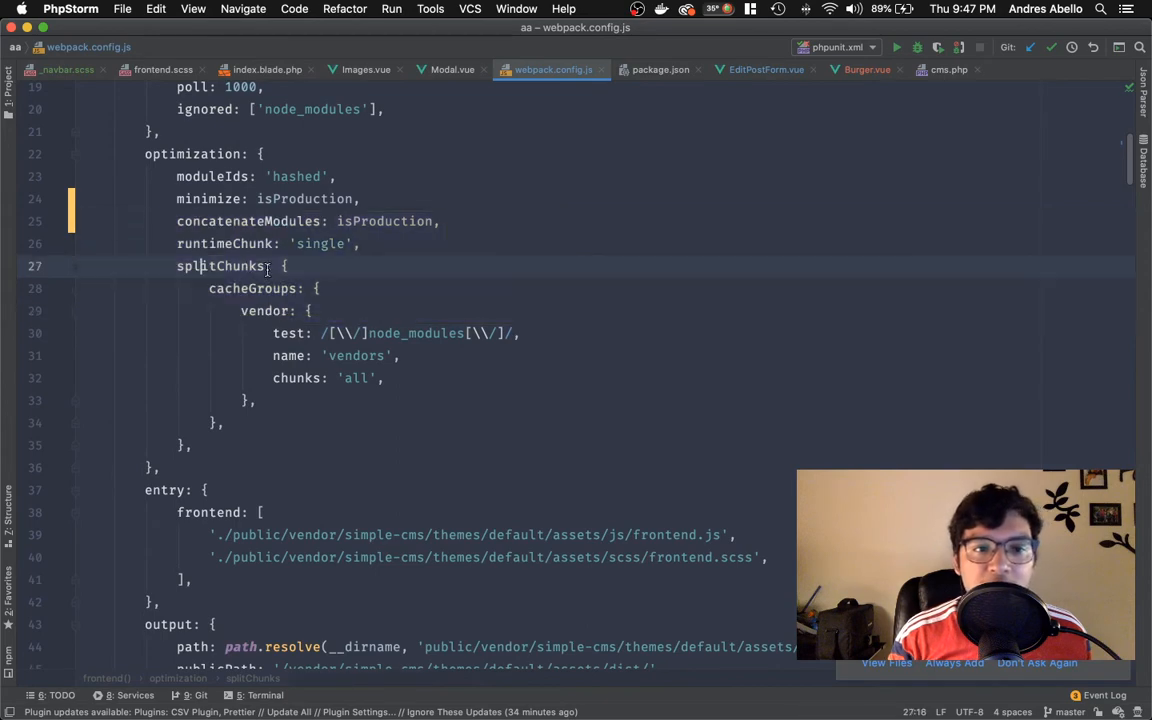
pyautogui.doubleClick(220, 266)
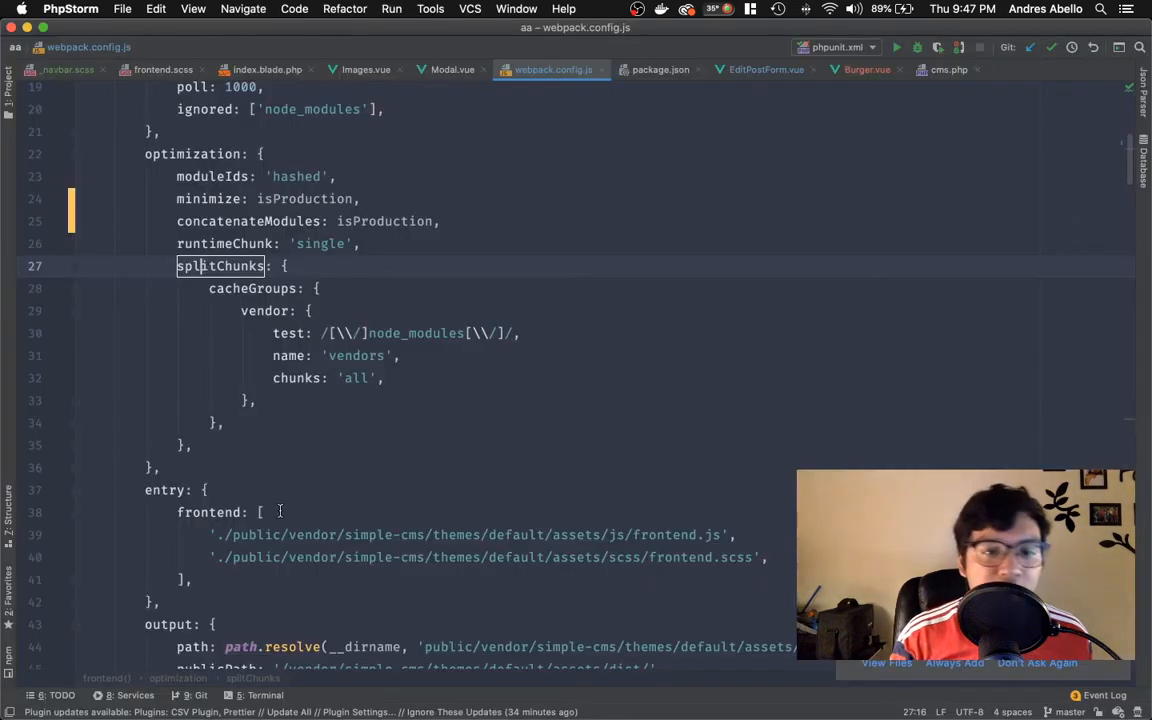
pyautogui.scroll(-3)
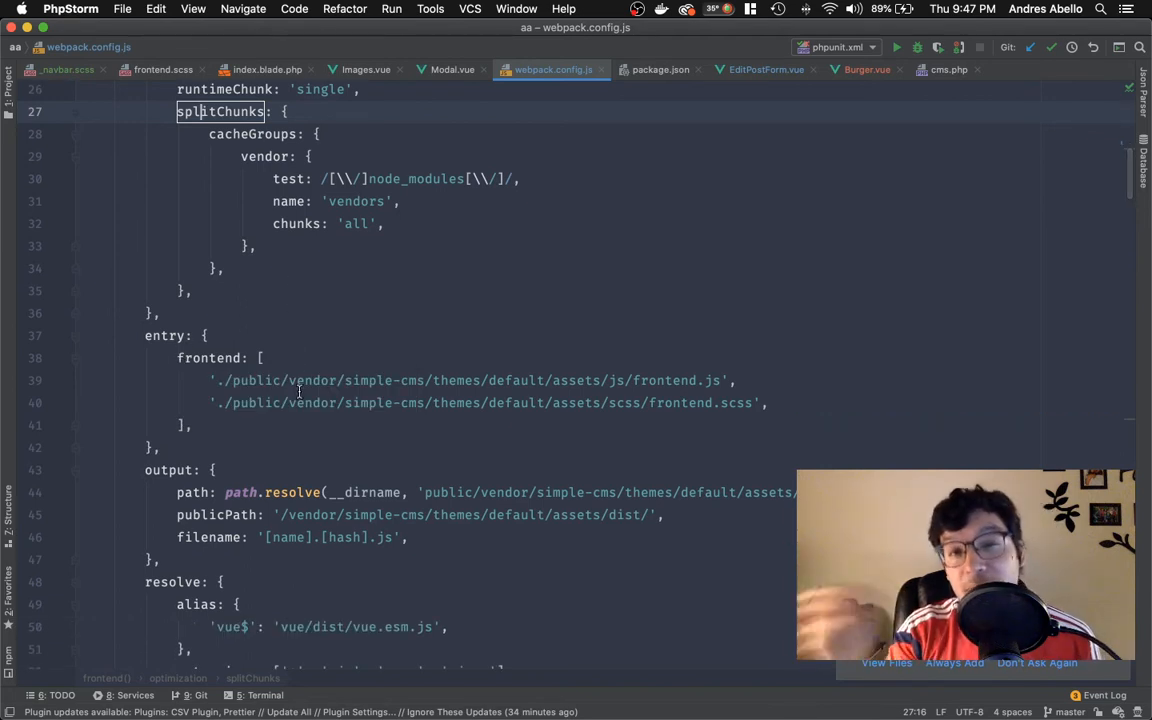
pyautogui.moveTo(322, 420)
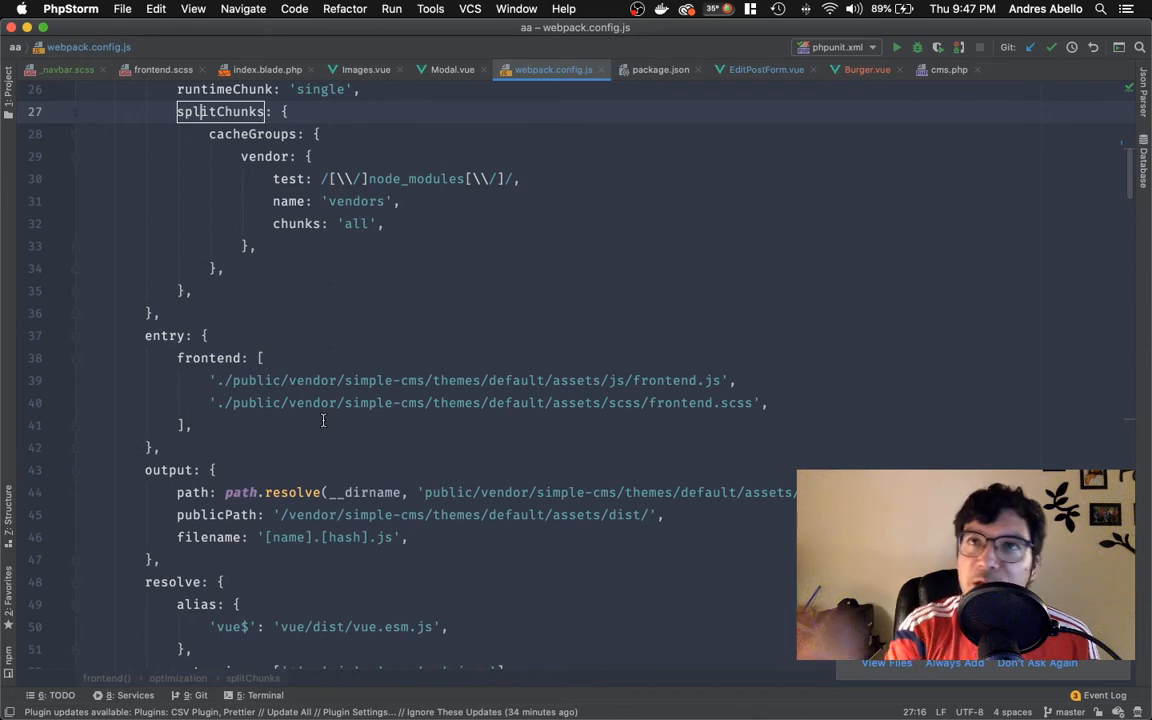
pyautogui.scroll(-3)
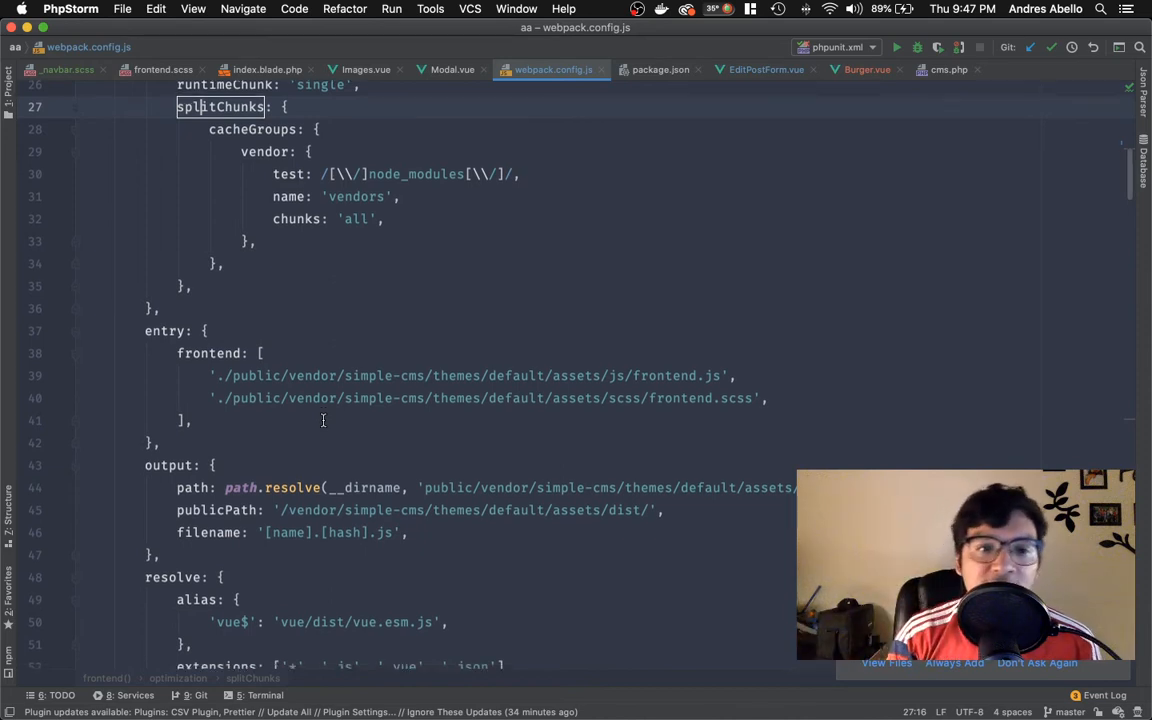
pyautogui.scroll(-3)
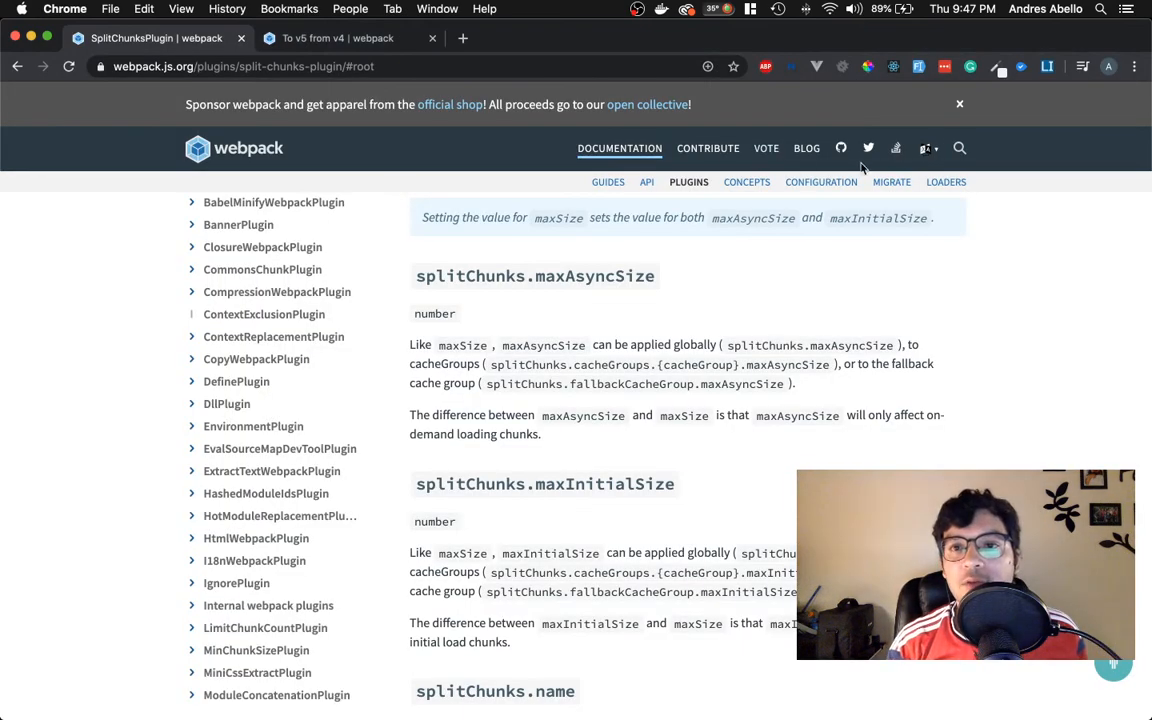
# Search the webpack docs for 'entry' and read the Entry and Context page.
pyautogui.write('wn')
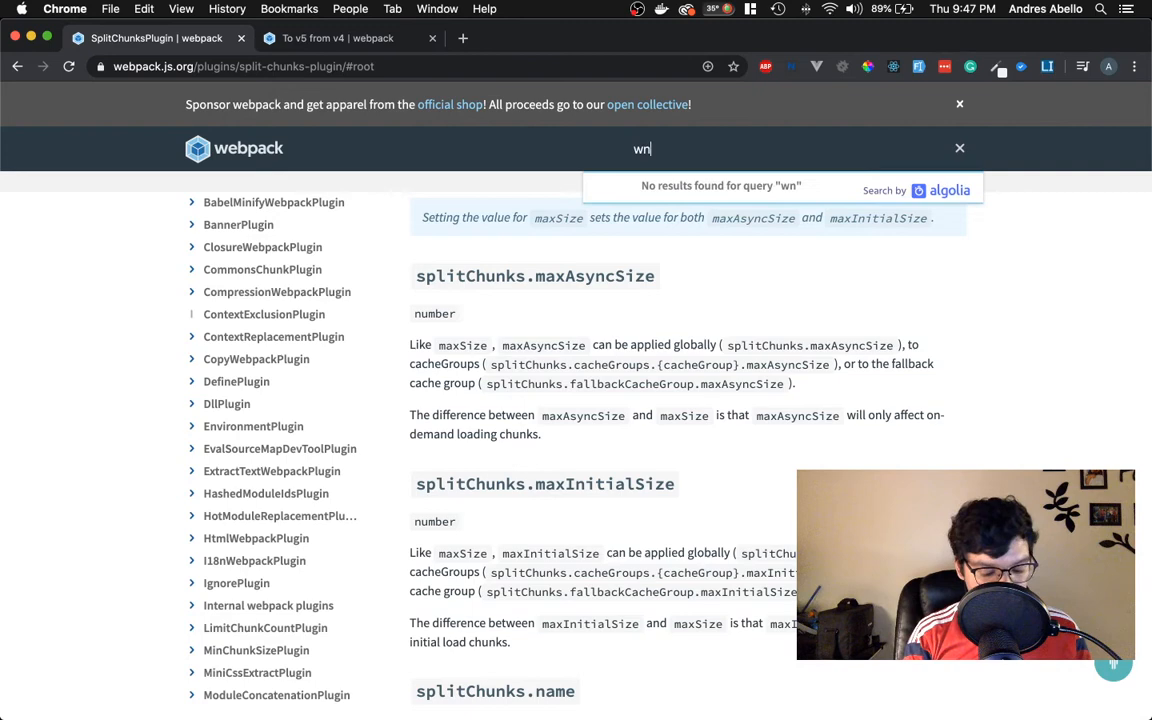
pyautogui.write('entry')
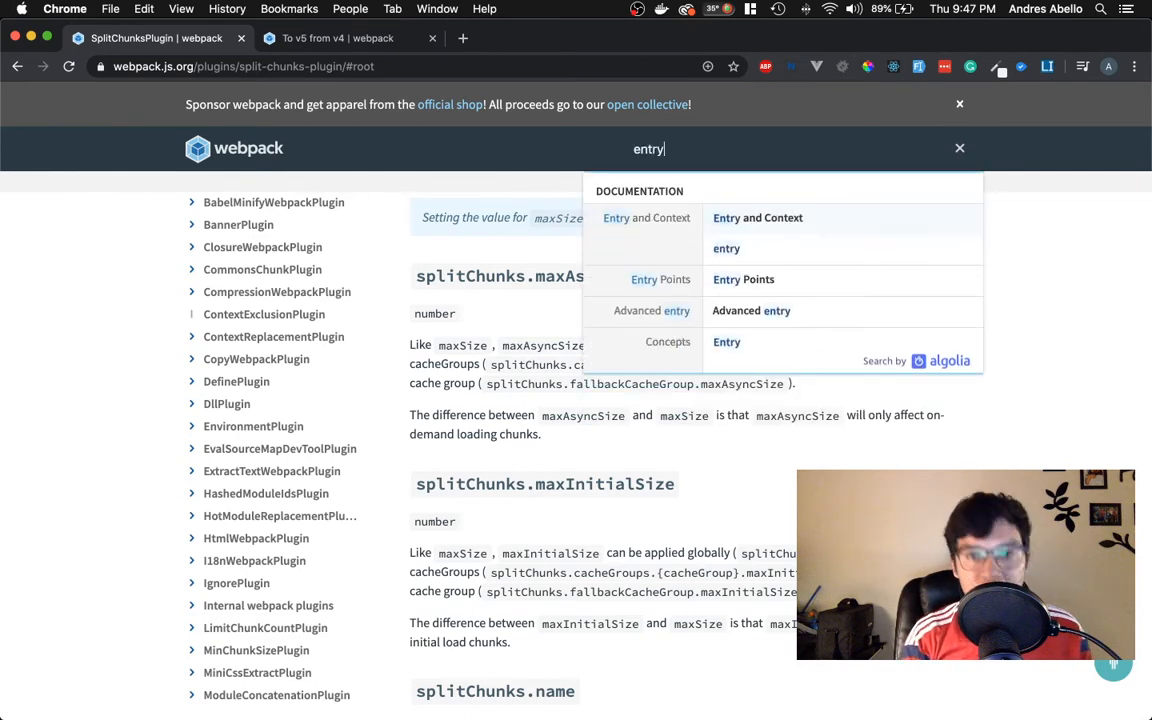
pyautogui.click(756, 216)
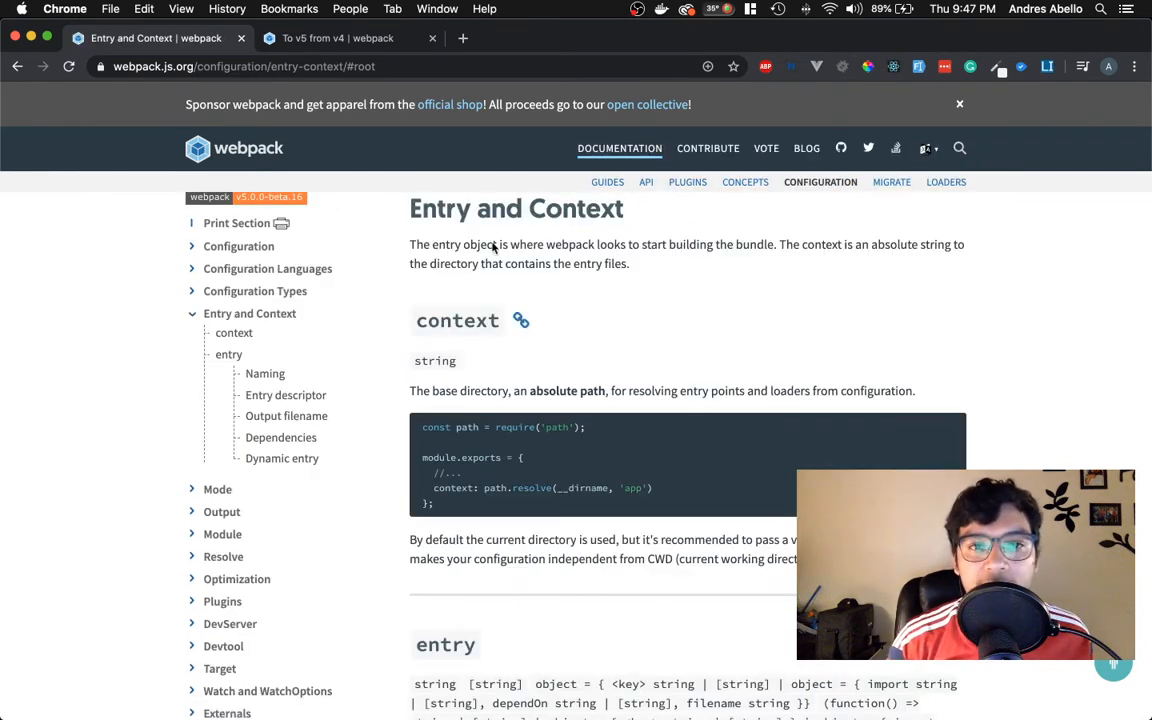
pyautogui.scroll(-3)
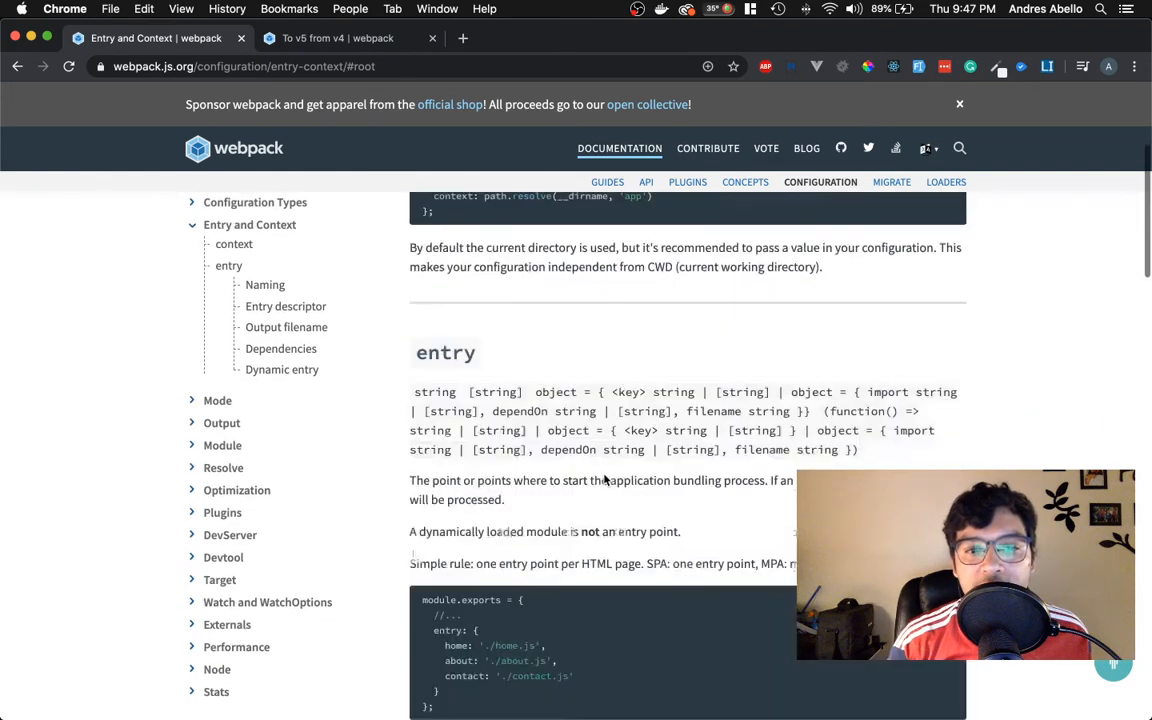
pyautogui.scroll(-3)
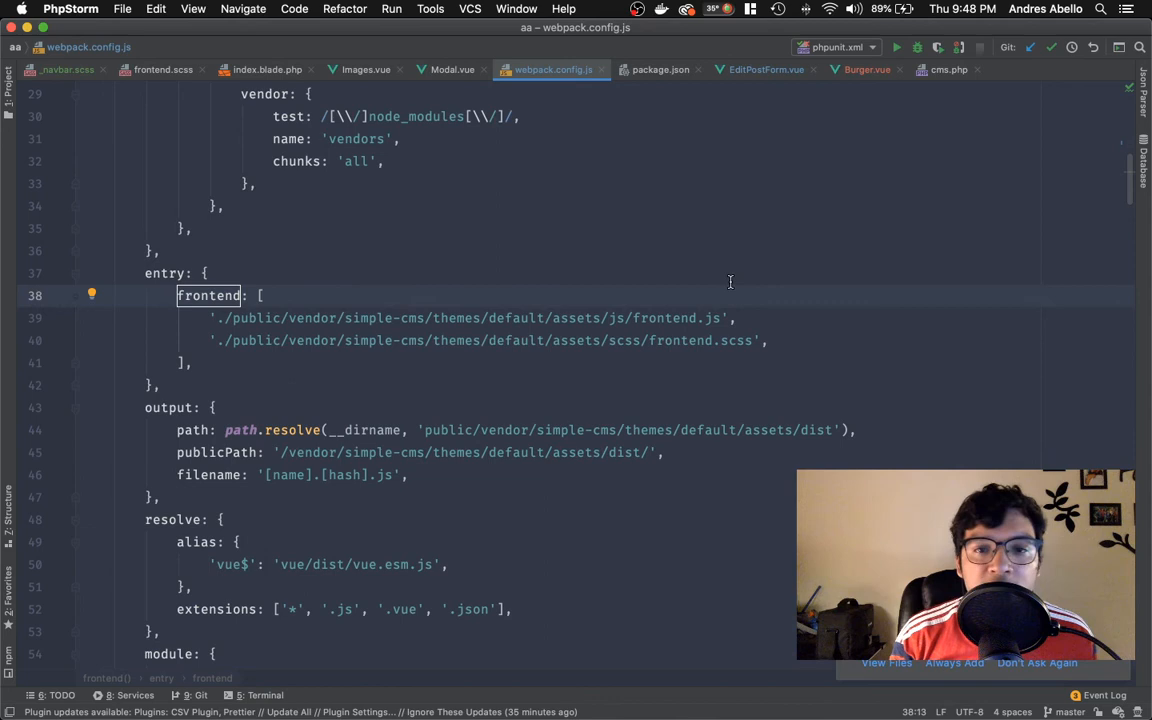
# Follow the frontend entry path to frontend.js with its Prism and Vue app setup.
pyautogui.click(280, 318)
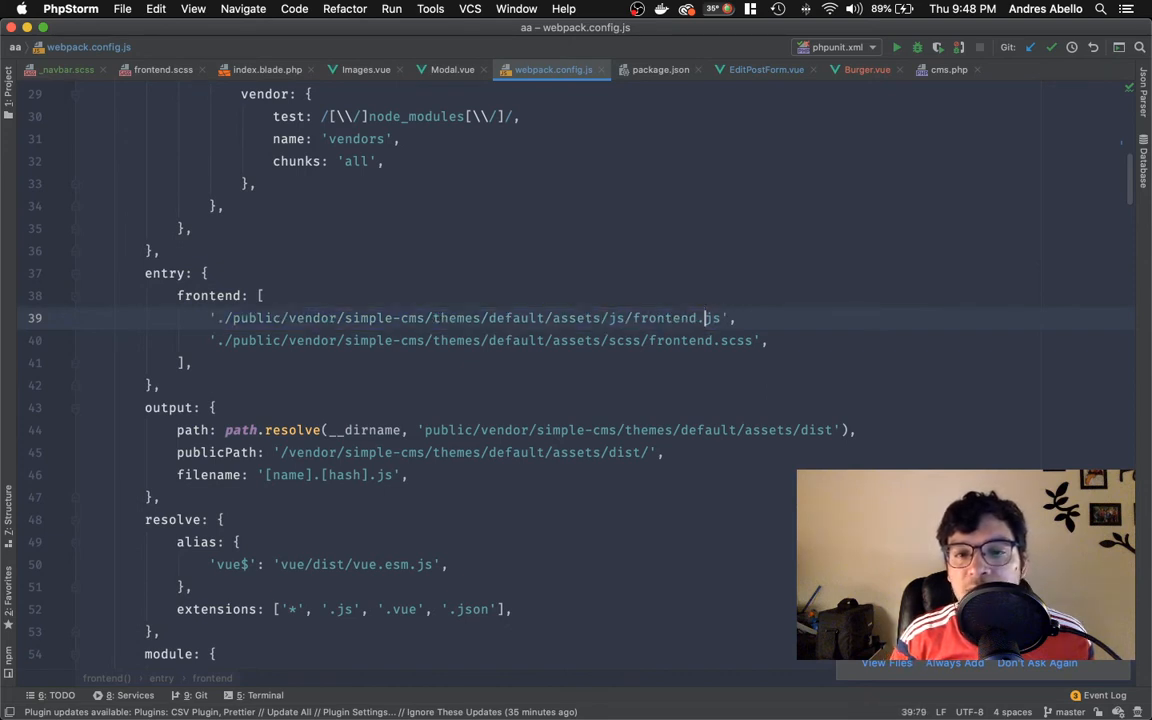
pyautogui.doubleClick(664, 318)
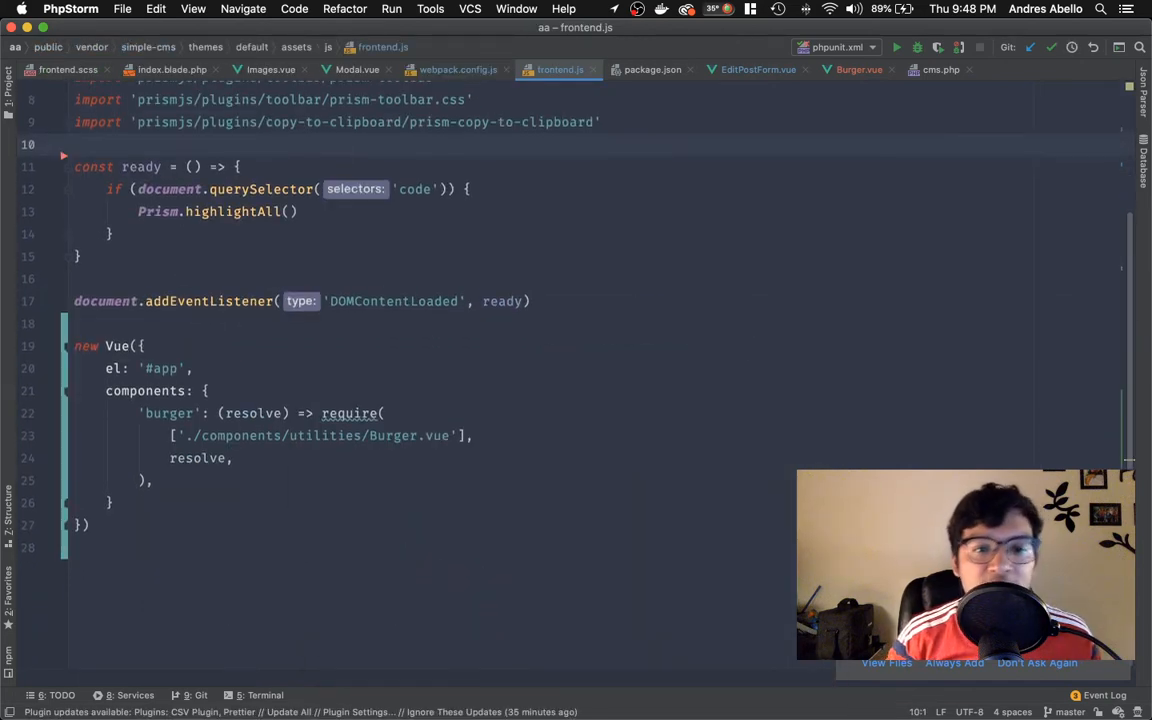
# Move to the backend webpack.config.js whose entry lists backend.js and backend.scss.
pyautogui.click(74, 300)
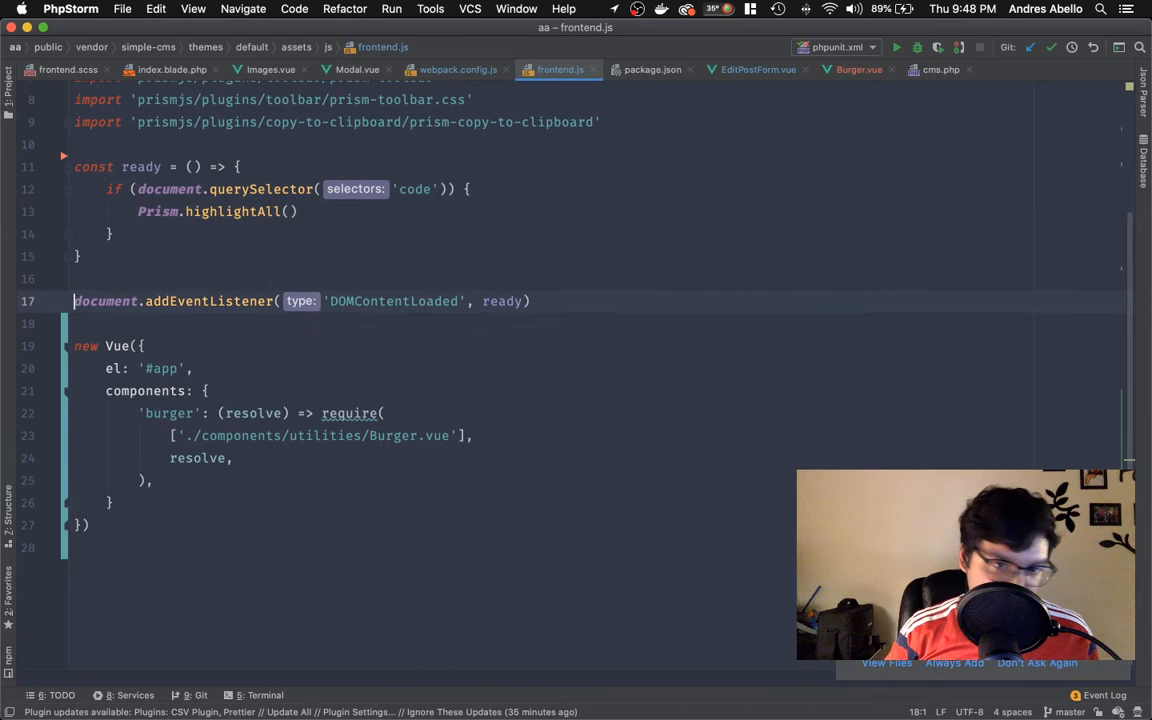
pyautogui.click(458, 68)
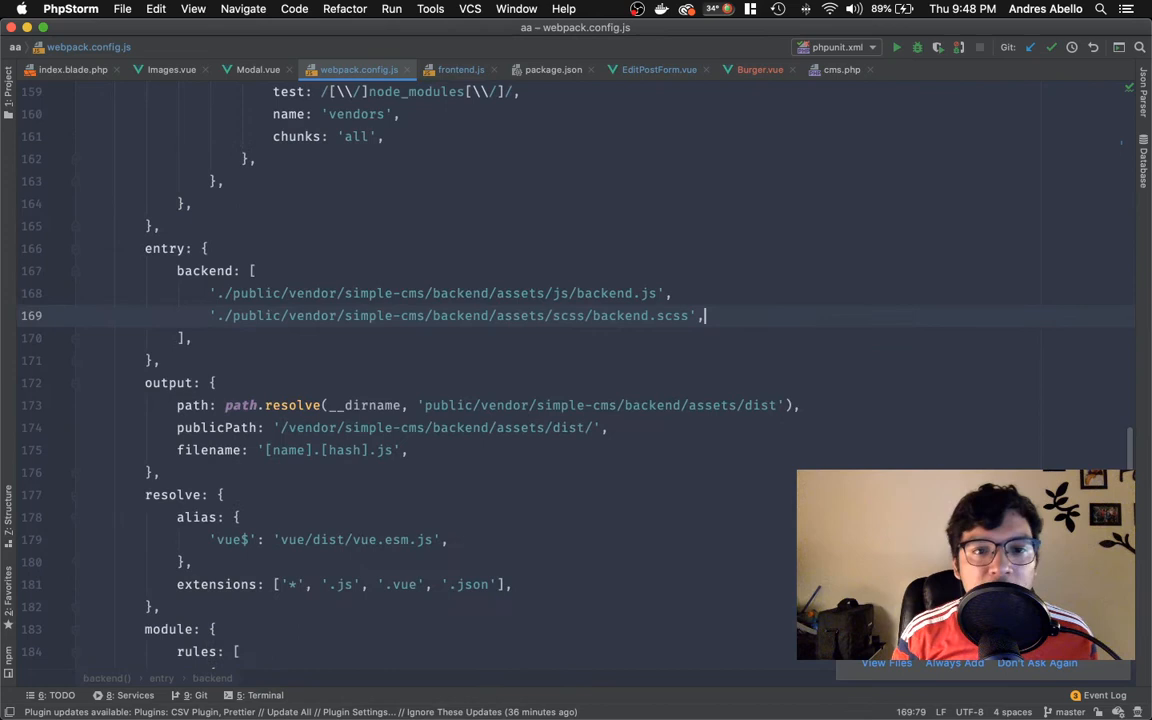
# Open backend.js via its entry path using Go to Declaration.
pyautogui.doubleClick(616, 292)
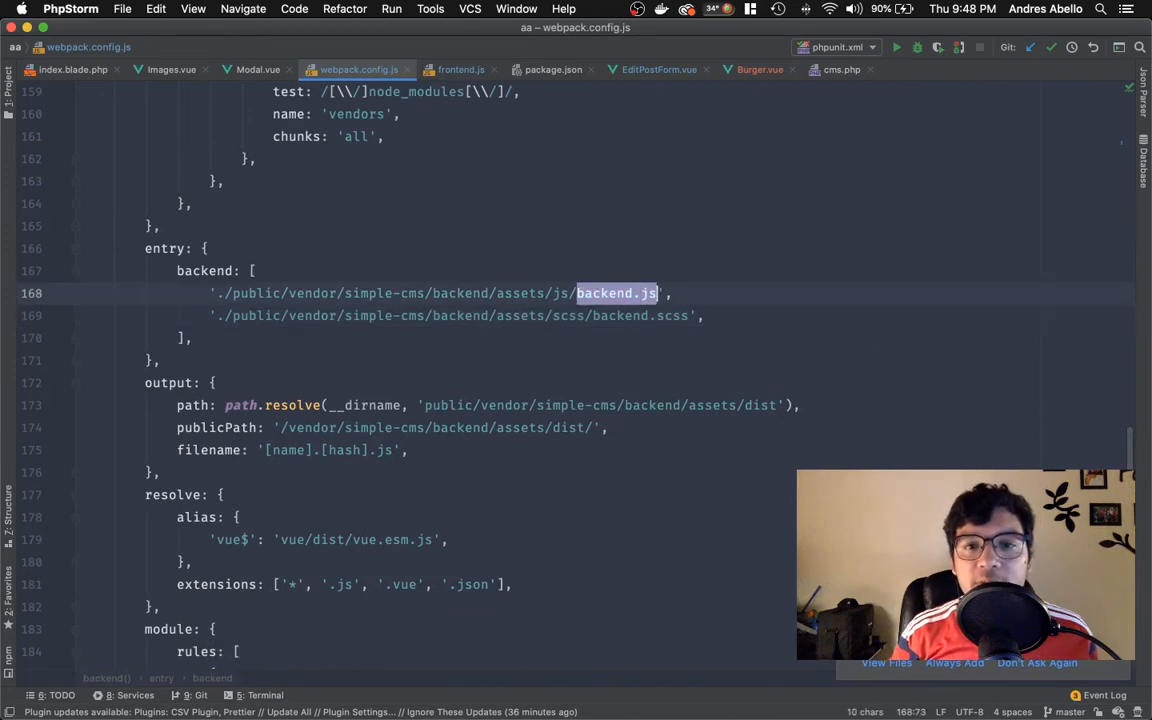
pyautogui.press('Shift+Shift')
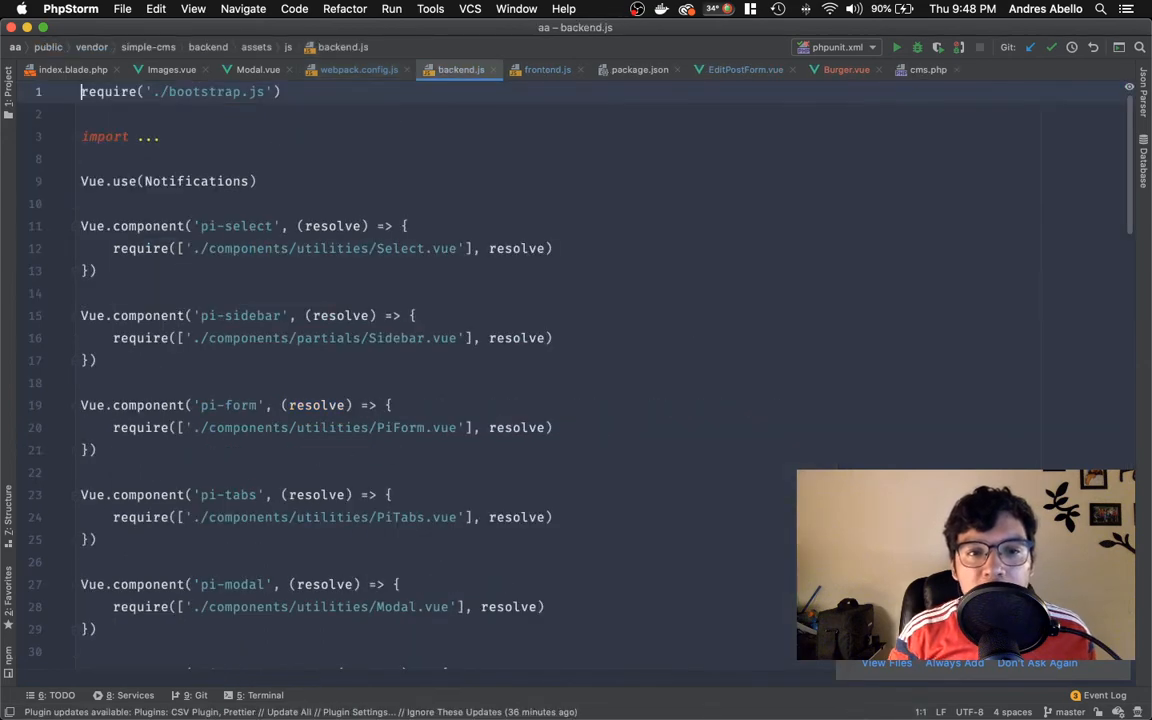
# Review backend.js's root Vue app and the pi-sidebar require call loading Sidebar.vue.
pyautogui.scroll(-3)
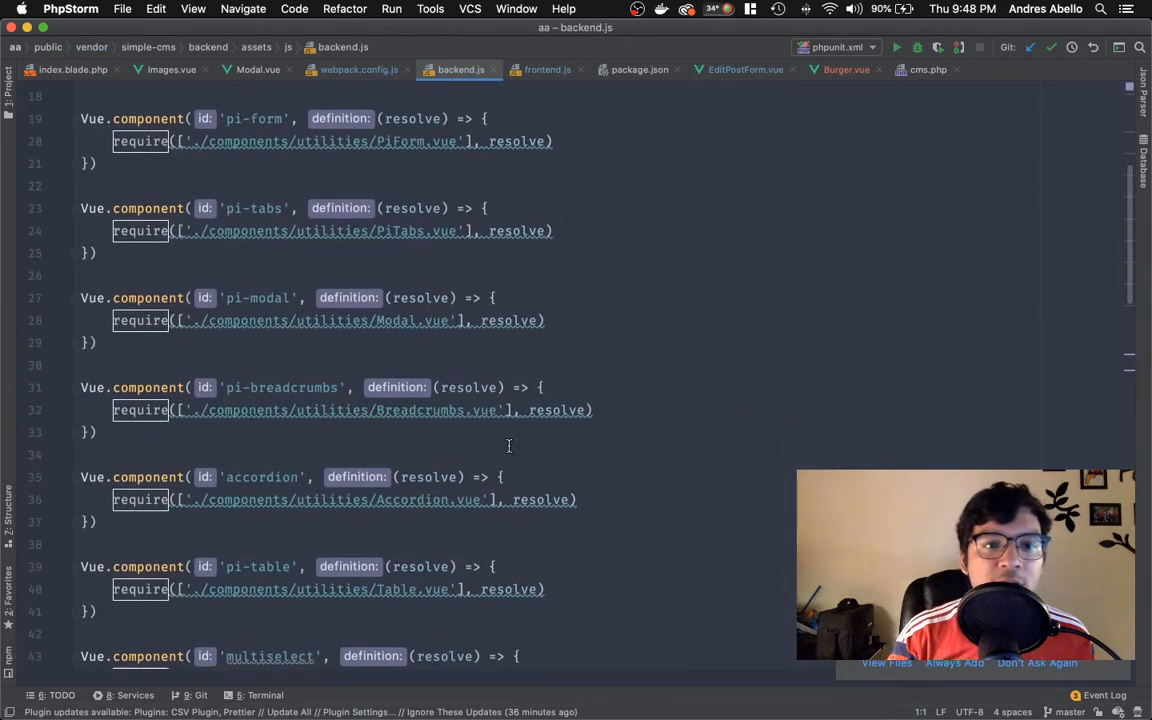
pyautogui.scroll(3)
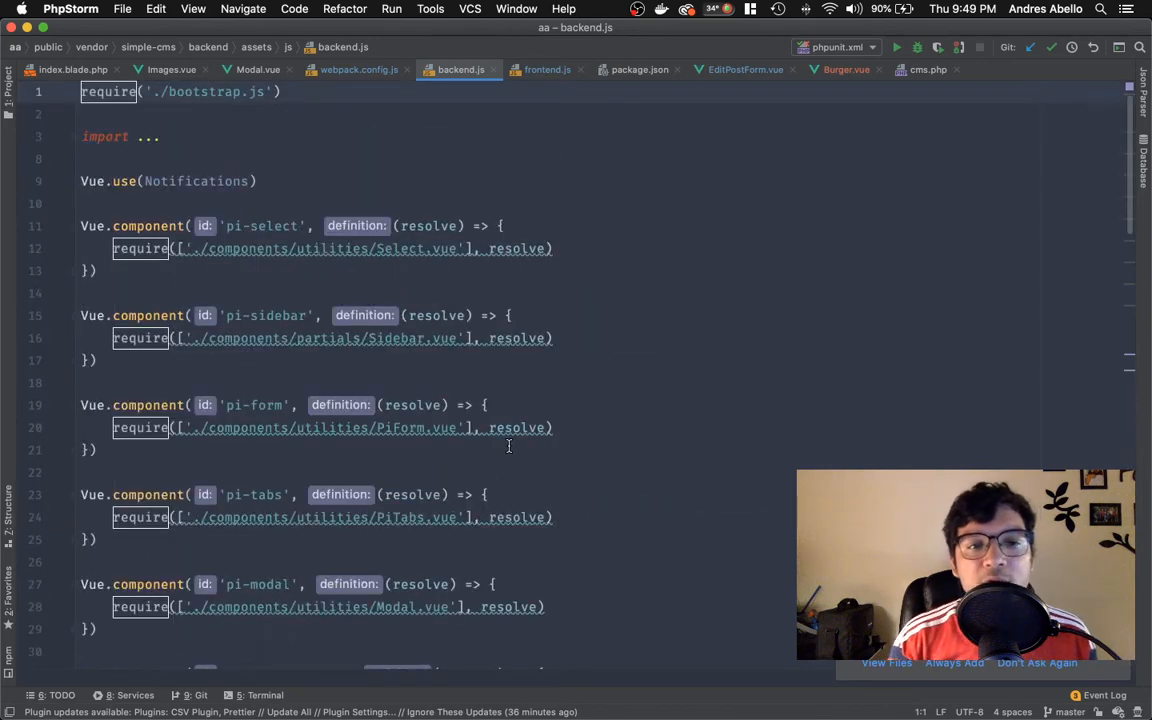
pyautogui.scroll(-3)
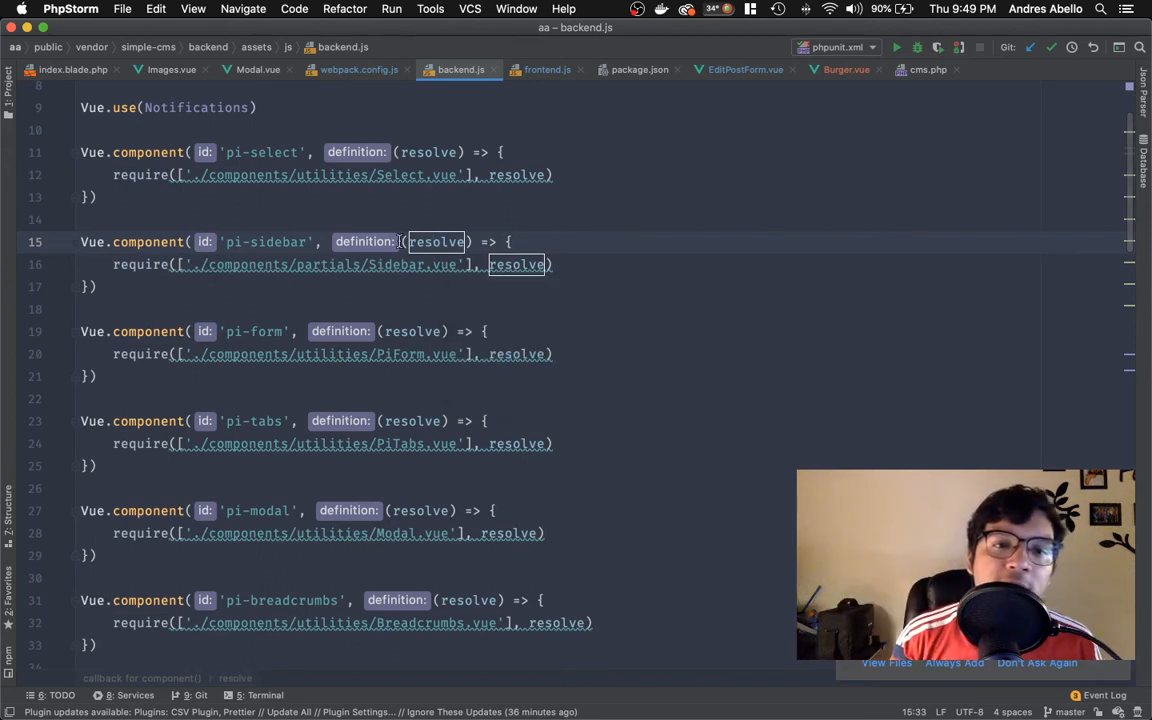
pyautogui.click(140, 264)
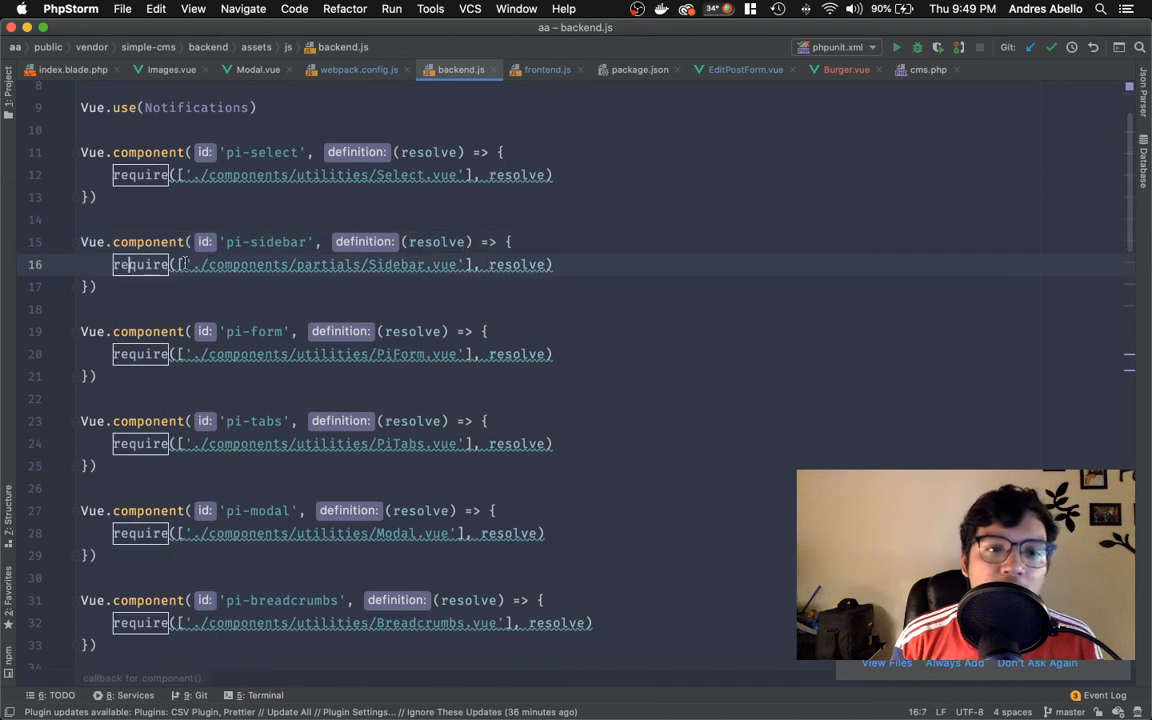
pyautogui.click(464, 264)
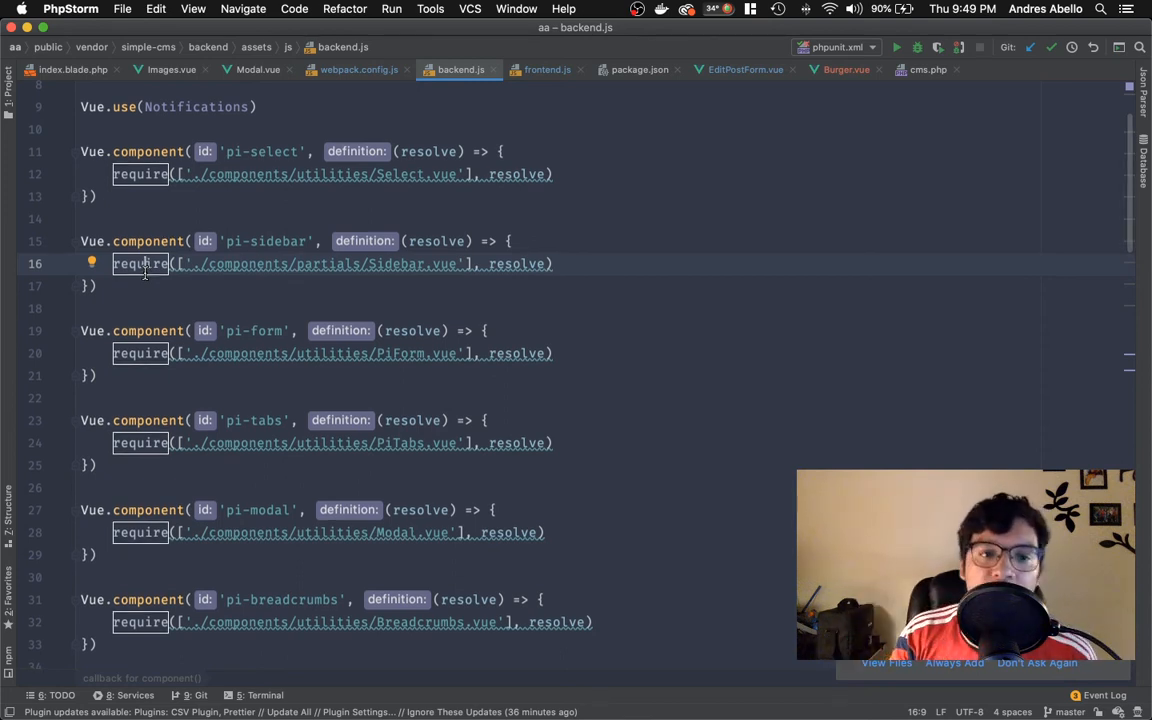
# Scroll through the remaining async components, then switch to frontend.js and its Burger components block.
pyautogui.scroll(-3)
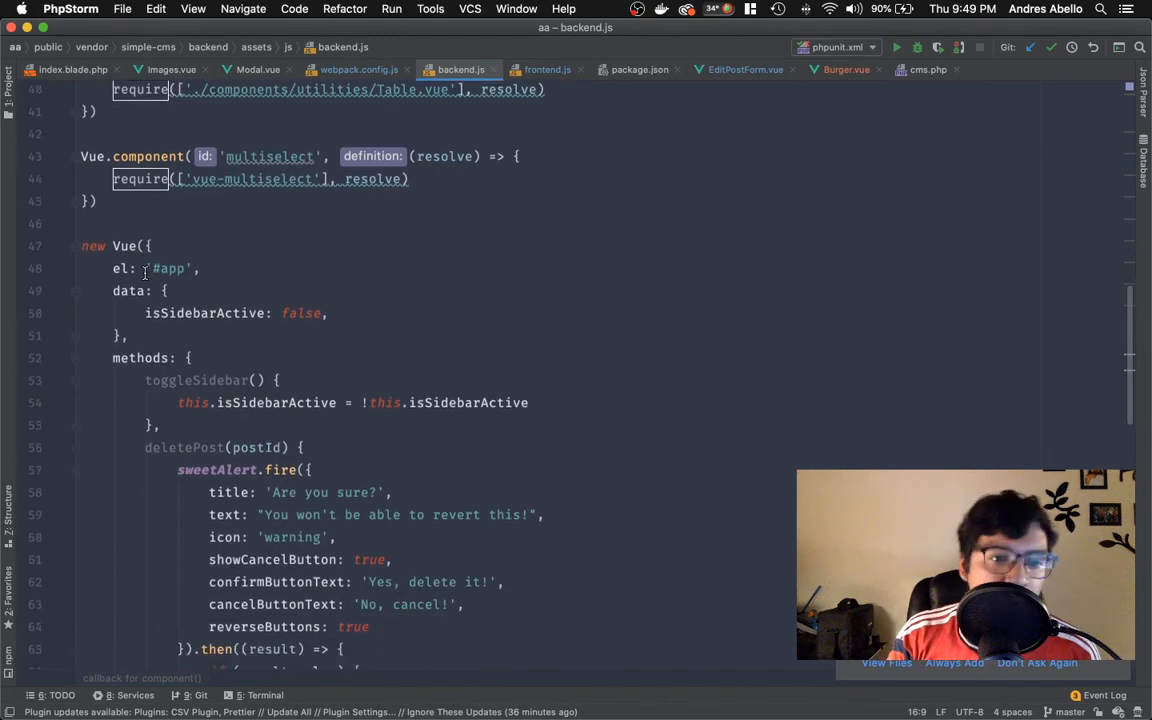
pyautogui.scroll(3)
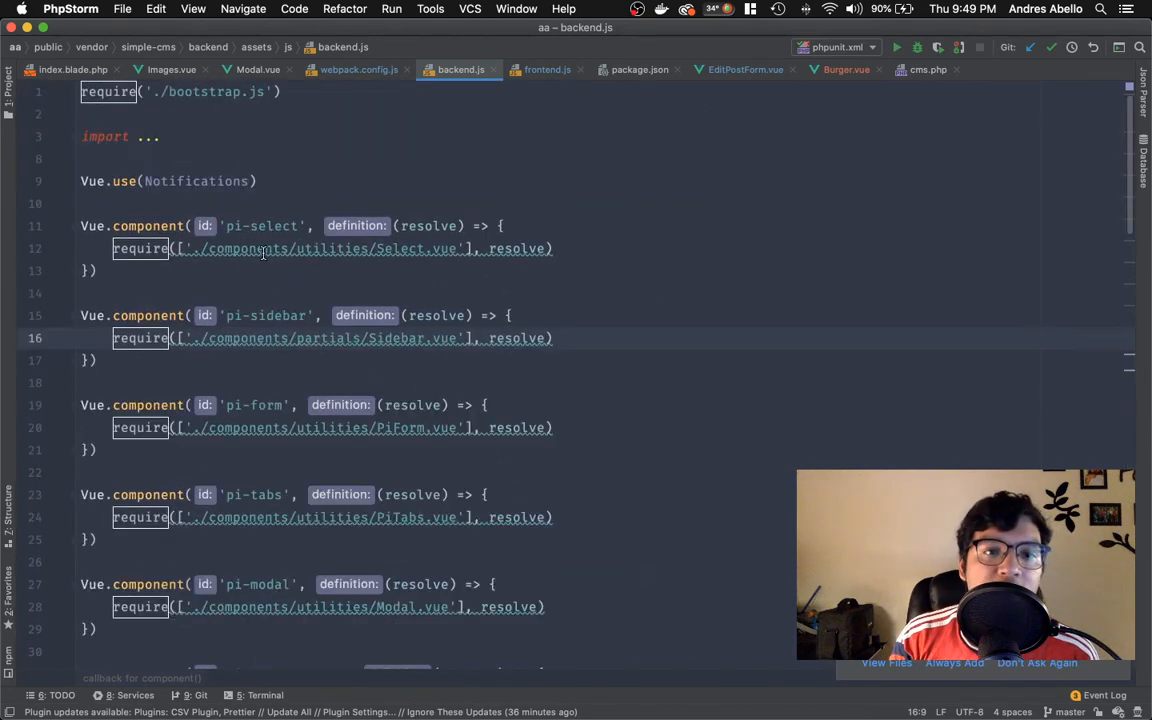
pyautogui.scroll(-3)
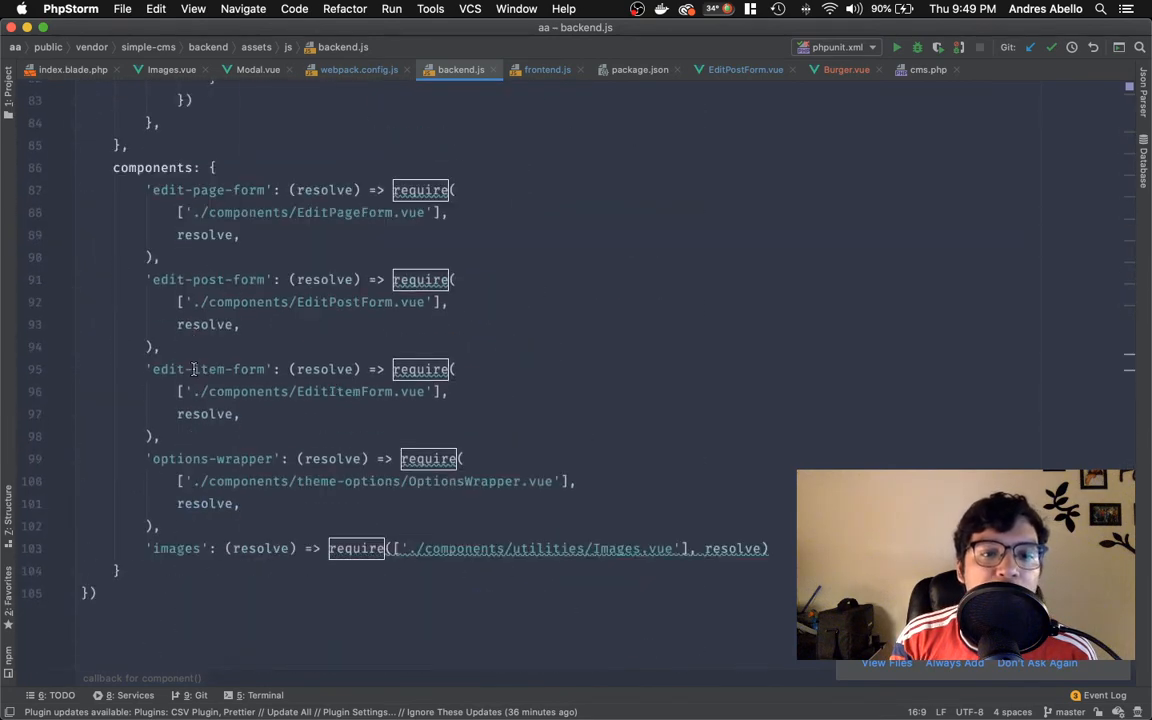
pyautogui.moveTo(380, 234)
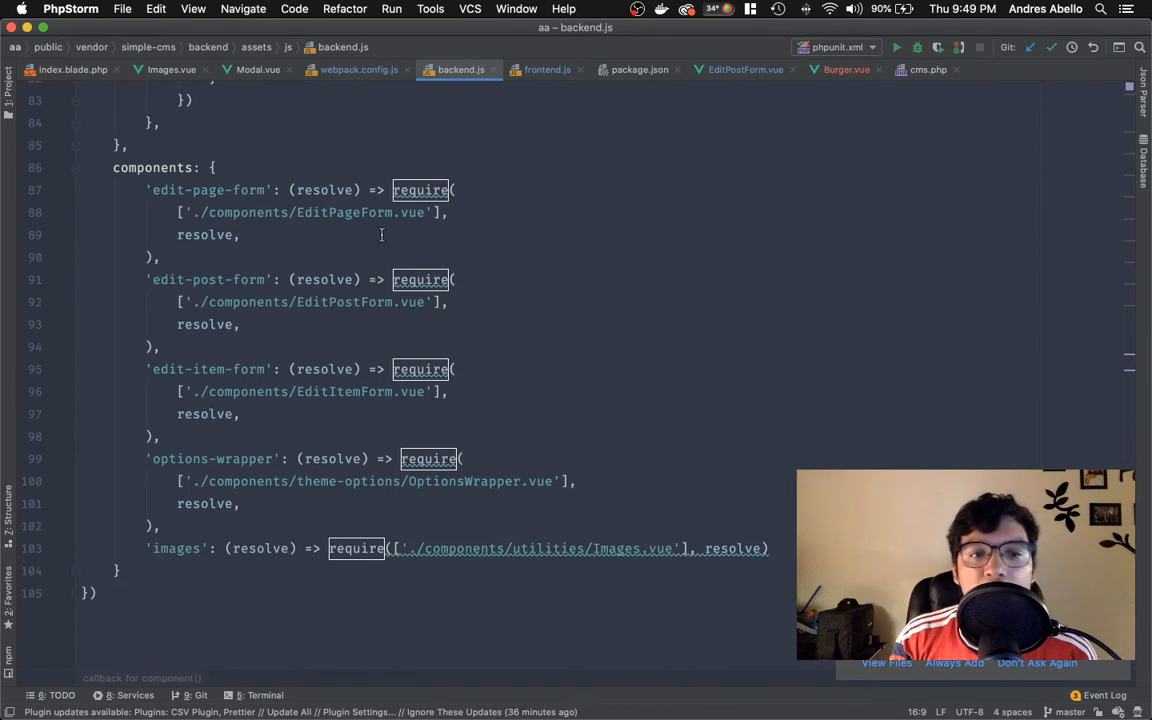
pyautogui.scroll(3)
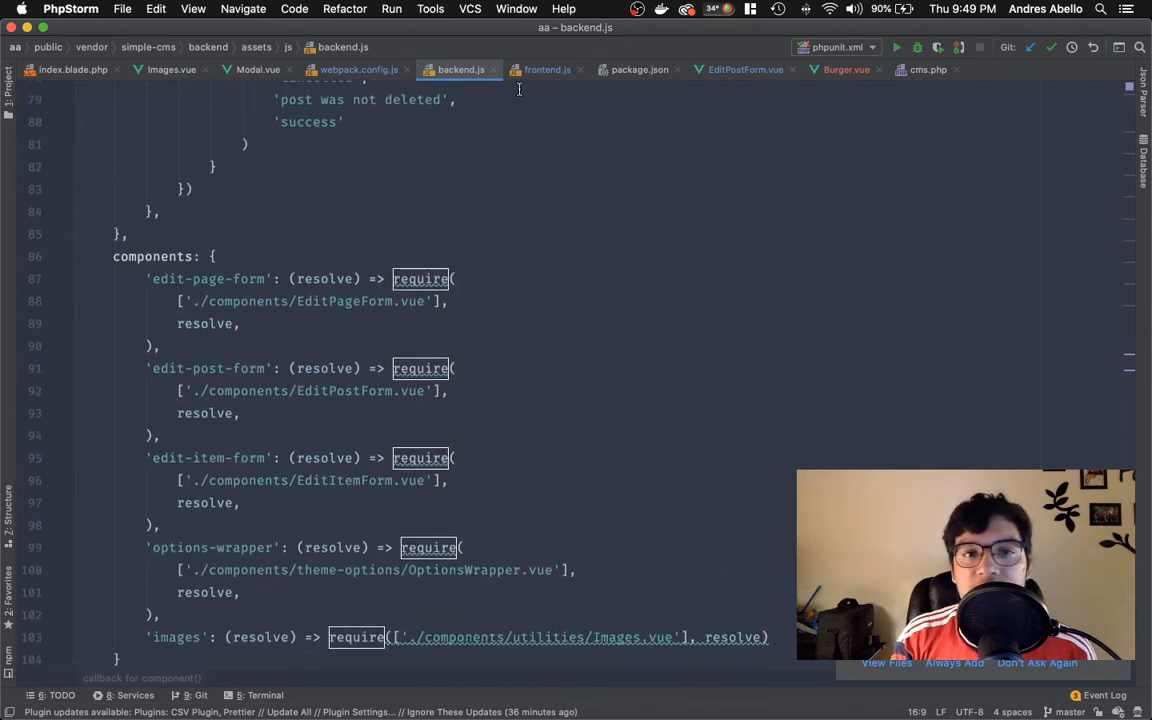
pyautogui.click(548, 68)
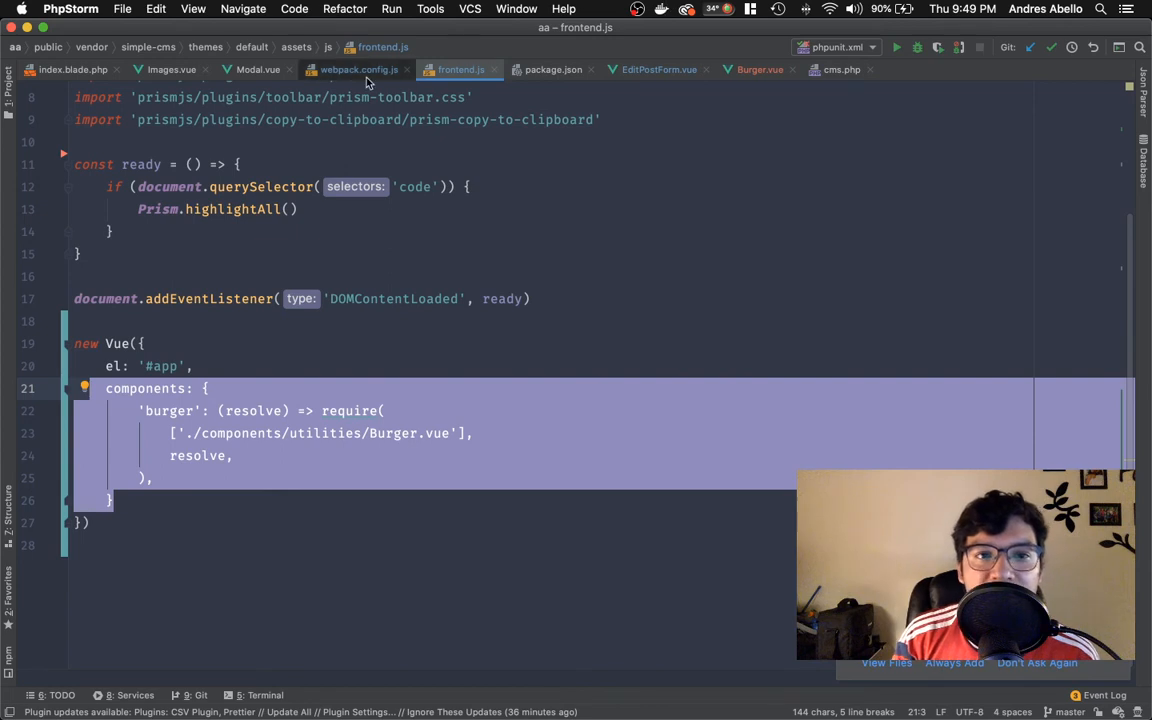
# In webpack.config.js, review the output block's filename setting and the frontend.js entry path.
pyautogui.click(356, 68)
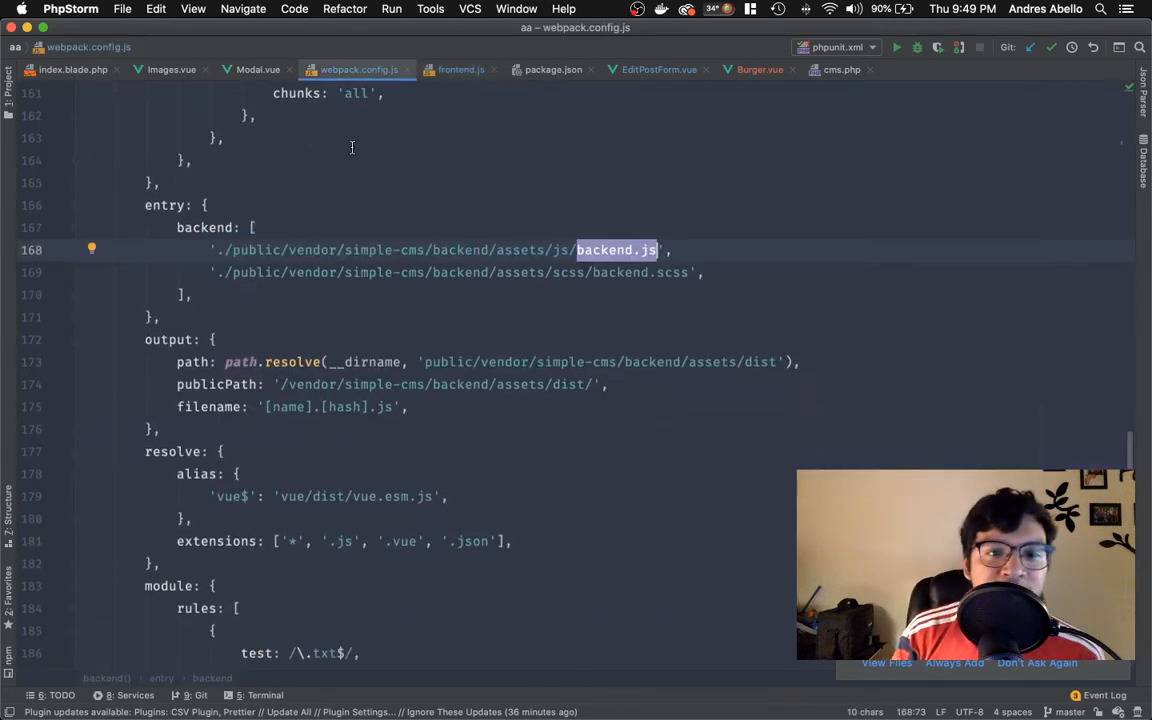
pyautogui.scroll(3)
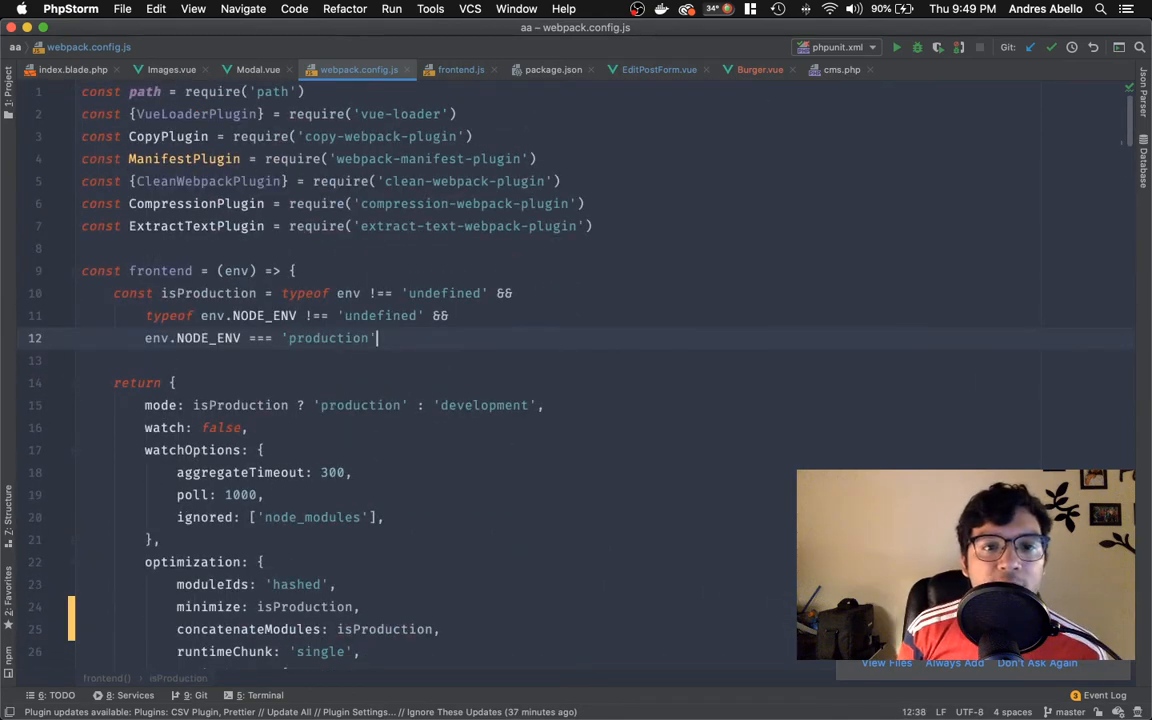
pyautogui.scroll(-3)
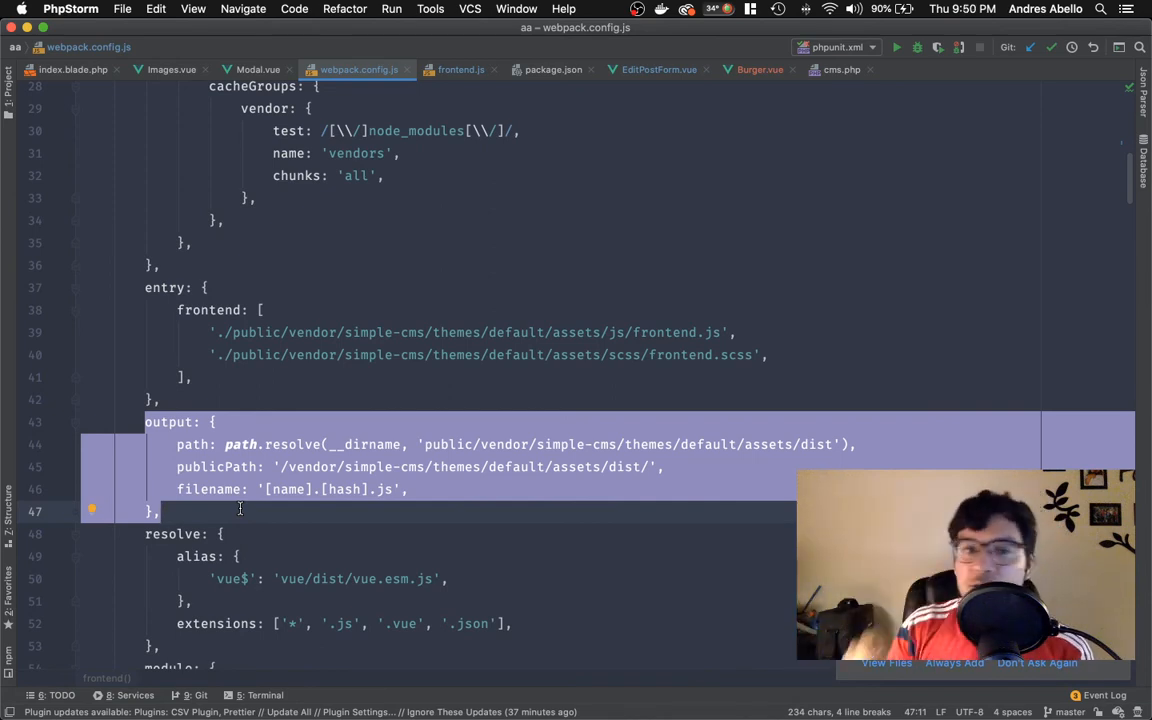
pyautogui.doubleClick(208, 488)
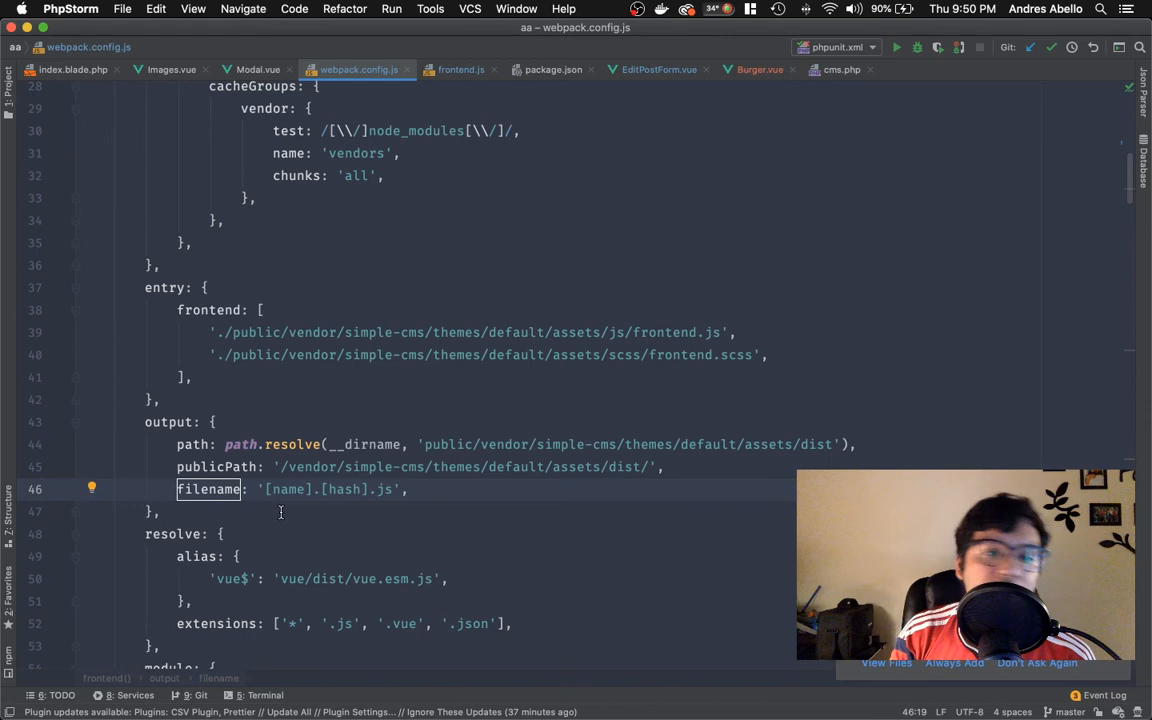
pyautogui.doubleClick(288, 488)
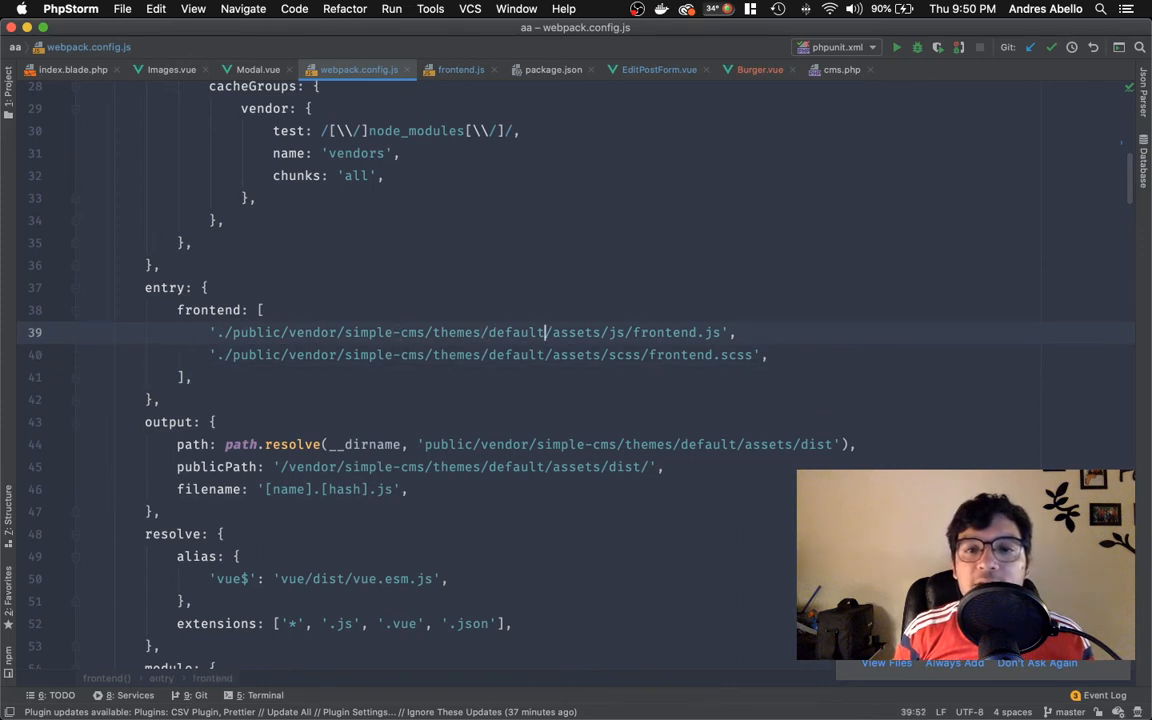
pyautogui.doubleClick(664, 332)
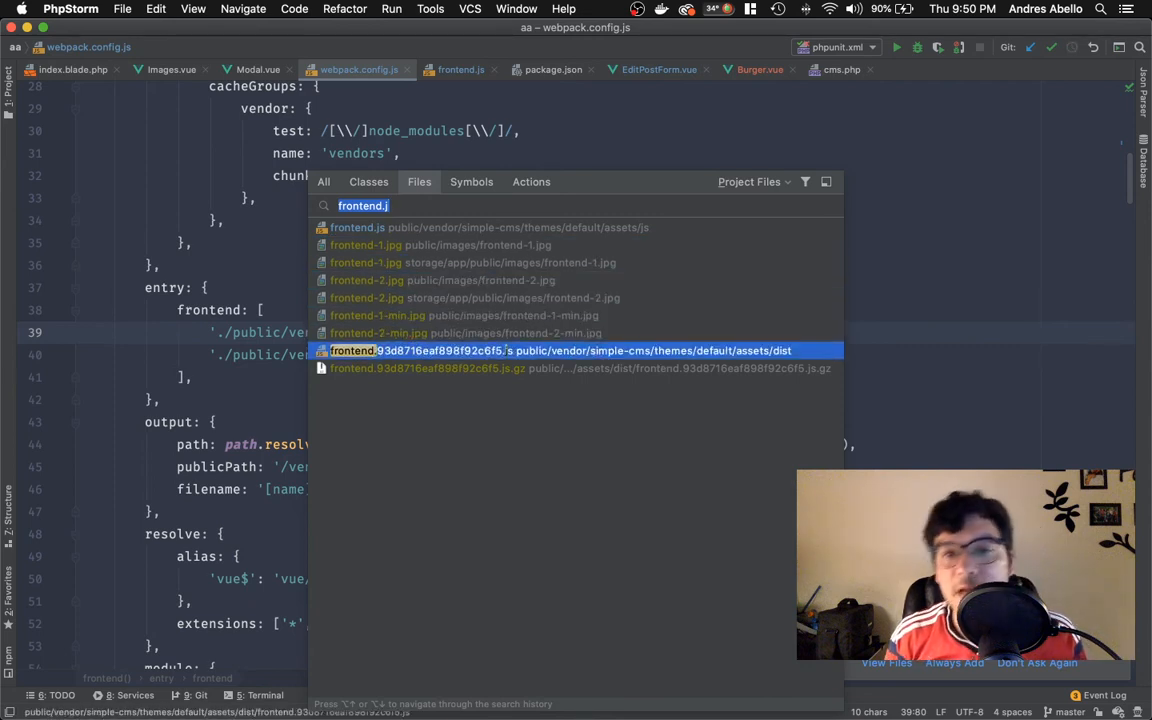
# Inspect the hashed frontend bundle from dist to its end, then return to webpack.config.js.
pyautogui.click(556, 350)
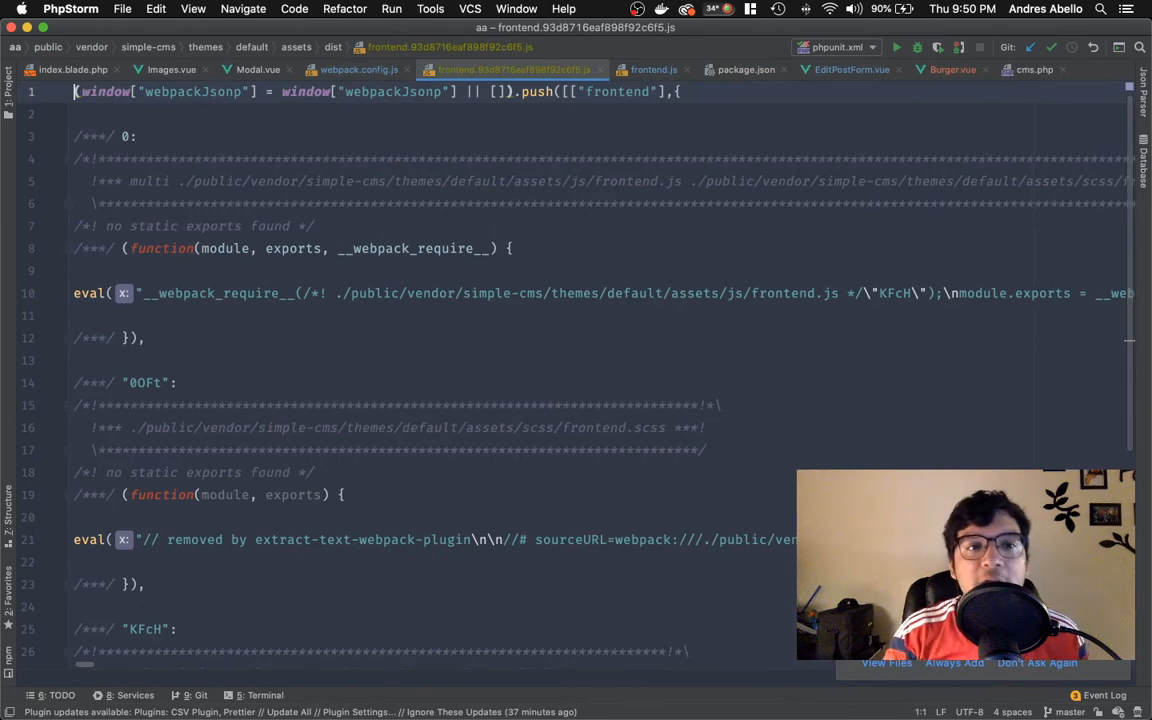
pyautogui.scroll(-3)
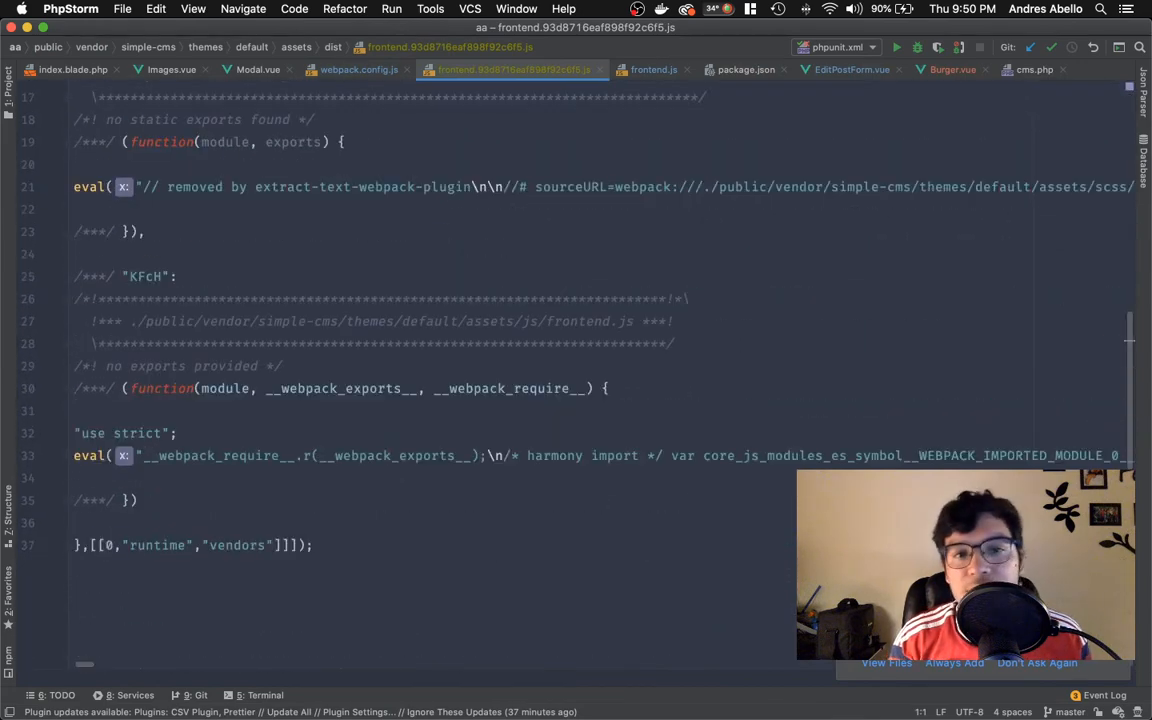
pyautogui.scroll(3)
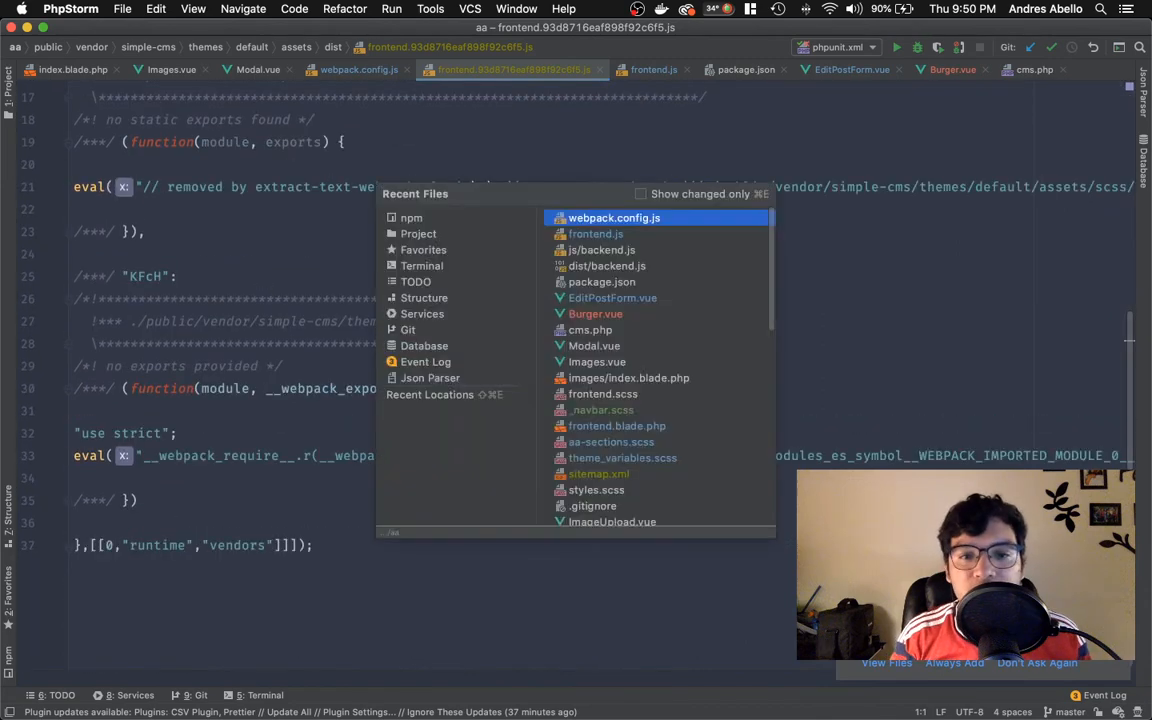
pyautogui.click(614, 216)
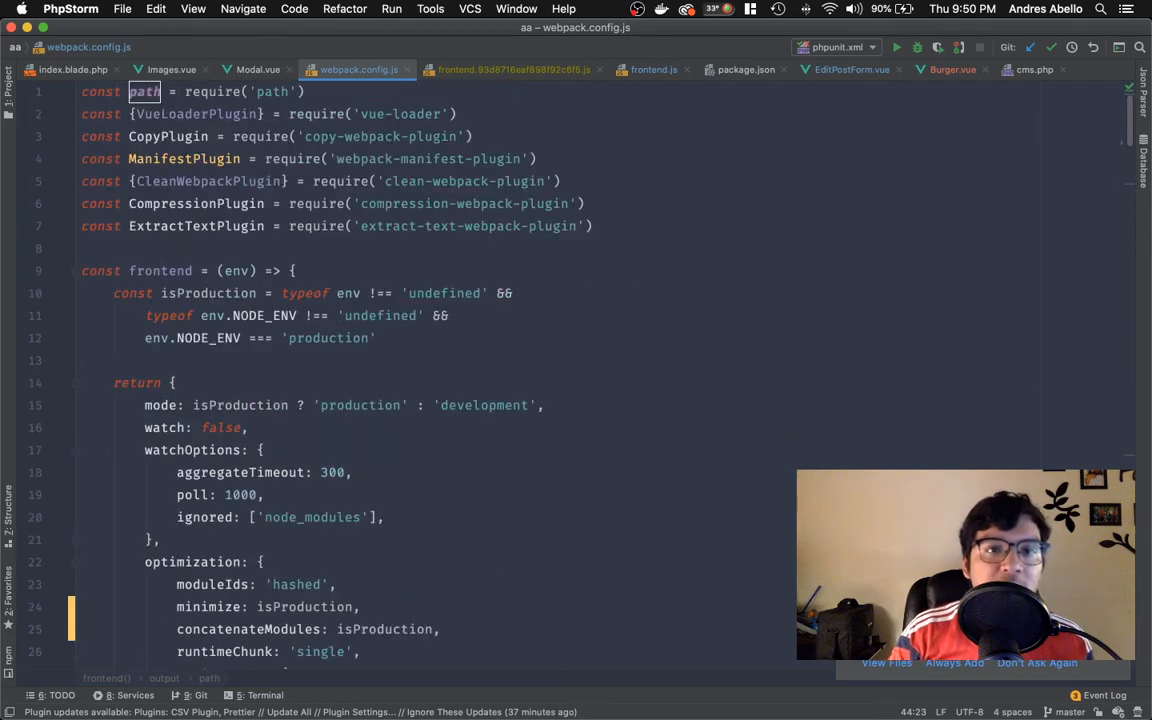
# Scroll to resolve and review the vue alias path and the extensions list.
pyautogui.scroll(-3)
pyautogui.write("'vue$': 'vue/dist/vue.esm.js',")
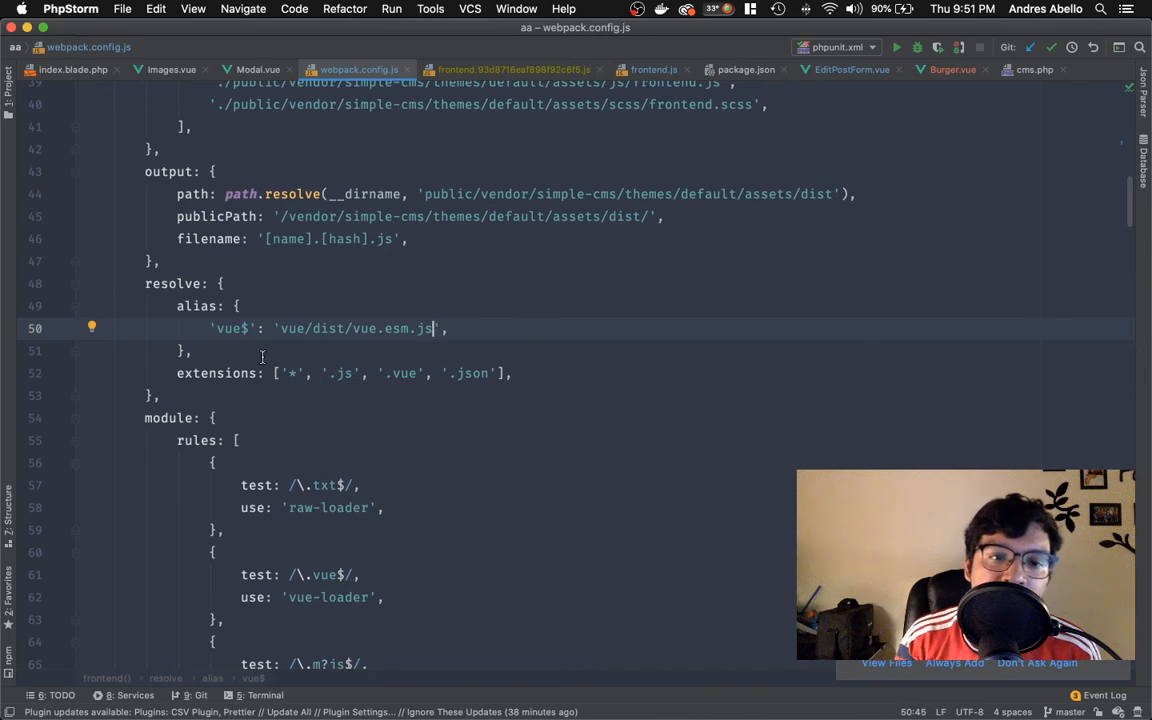
pyautogui.doubleClick(216, 374)
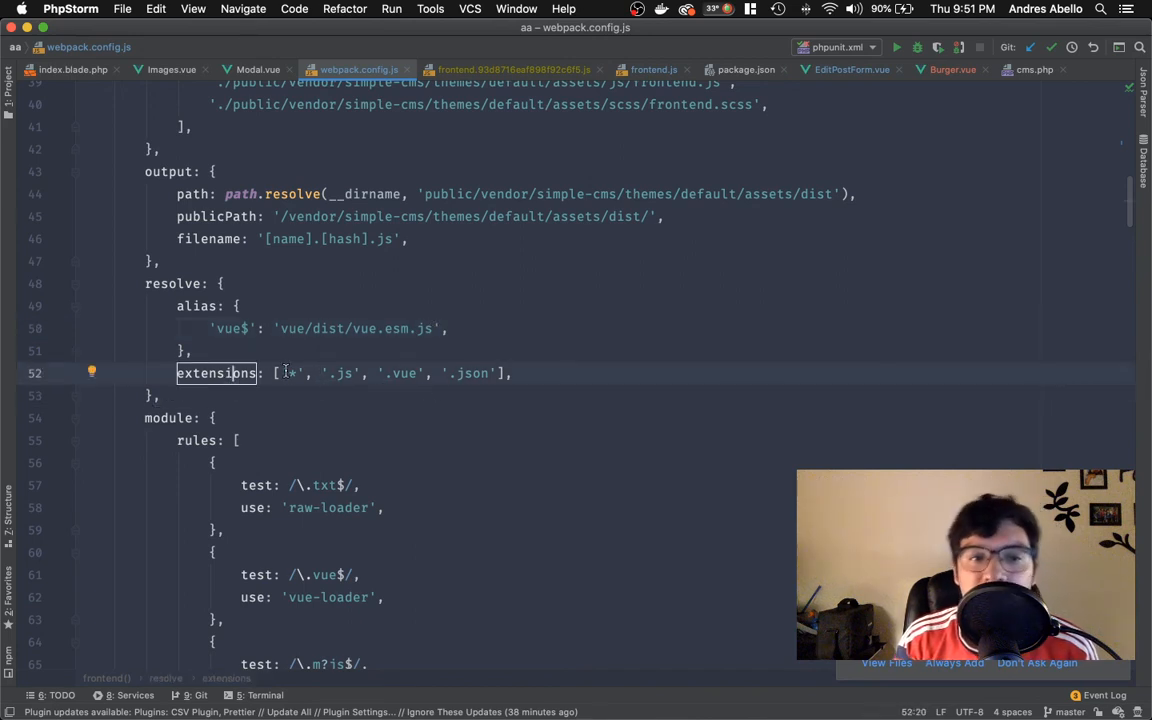
pyautogui.doubleClick(172, 284)
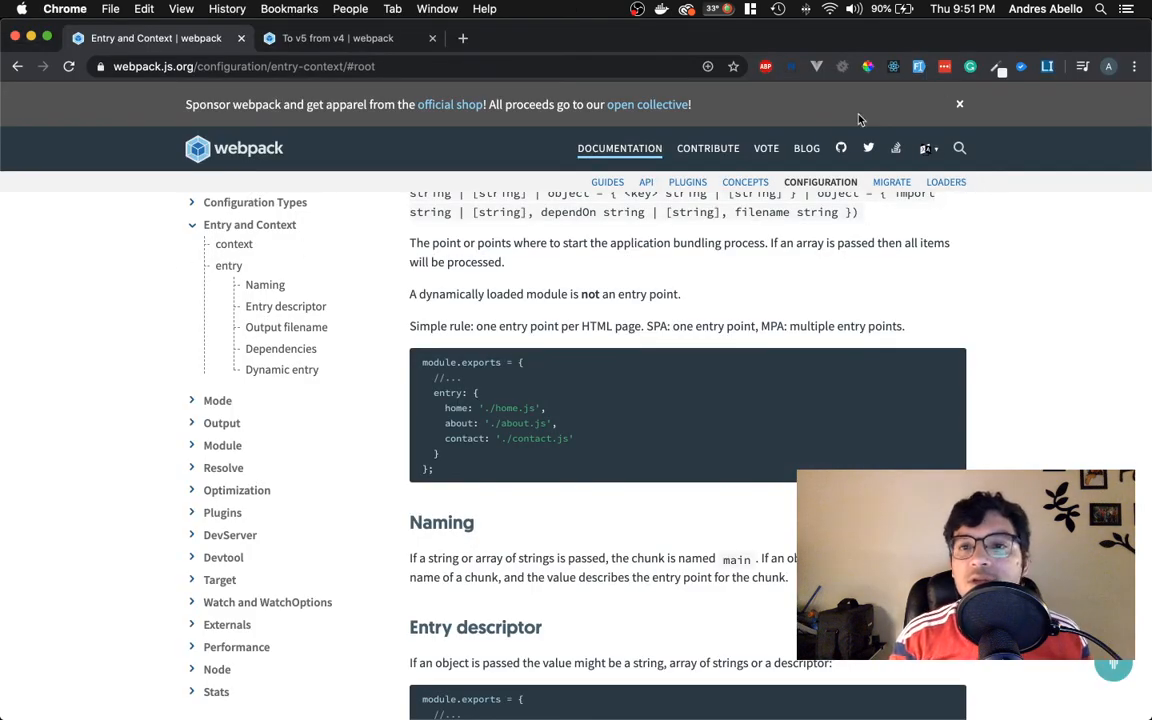
# Read webpack's Resolve docs down through the resolve.alias examples to the exact-match alias table.
pyautogui.click(960, 148)
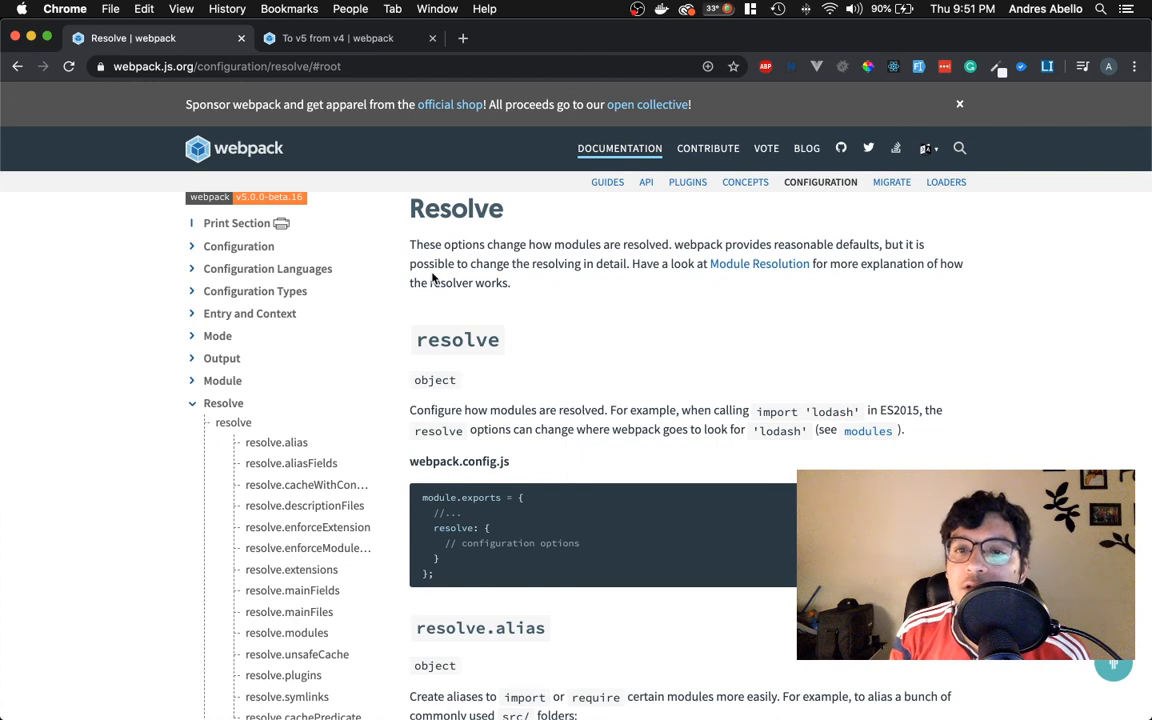
pyautogui.moveTo(576, 336)
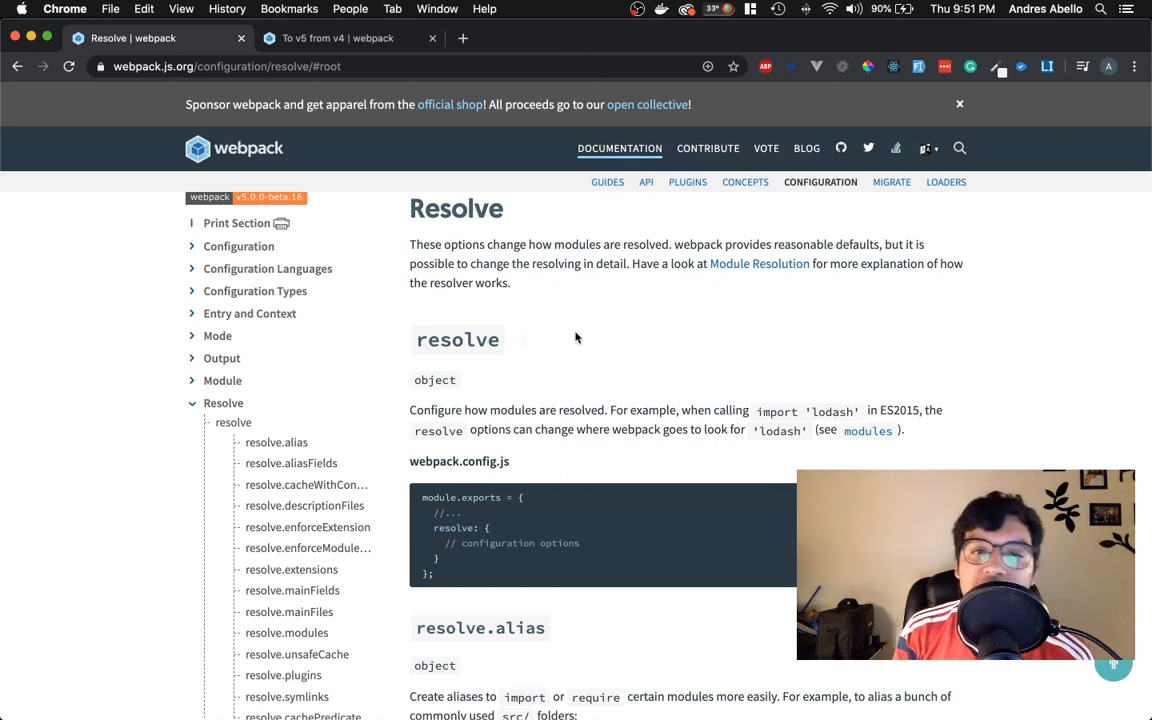
pyautogui.scroll(-3)
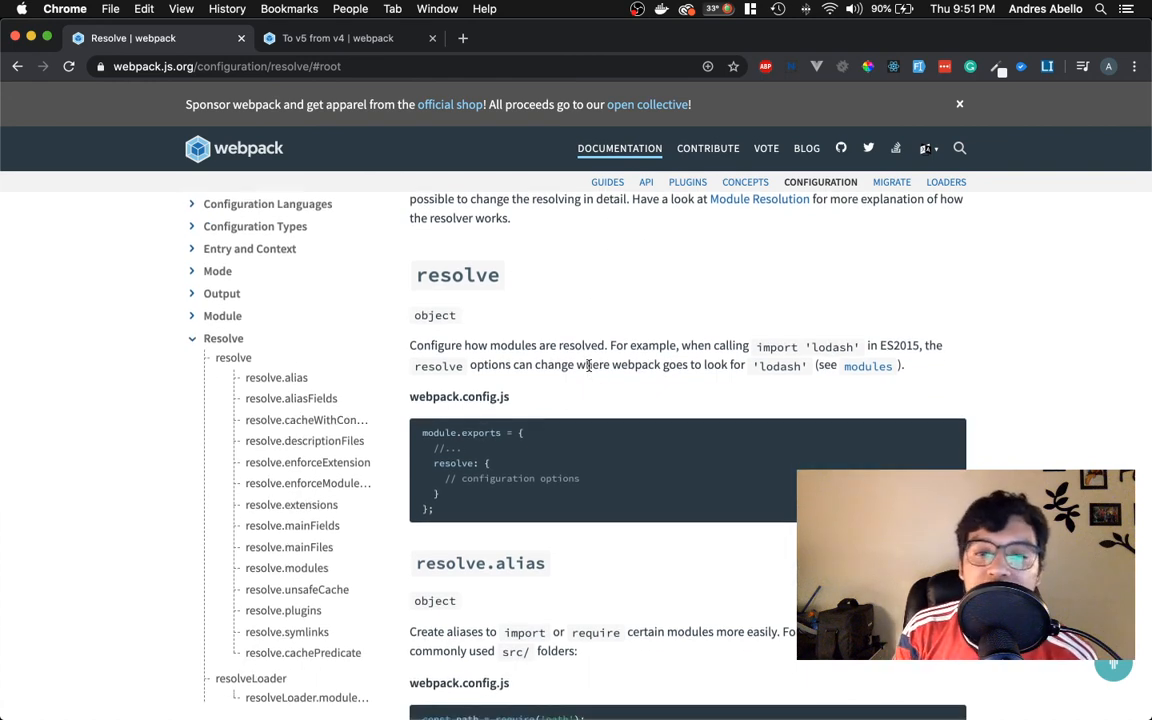
pyautogui.scroll(-3)
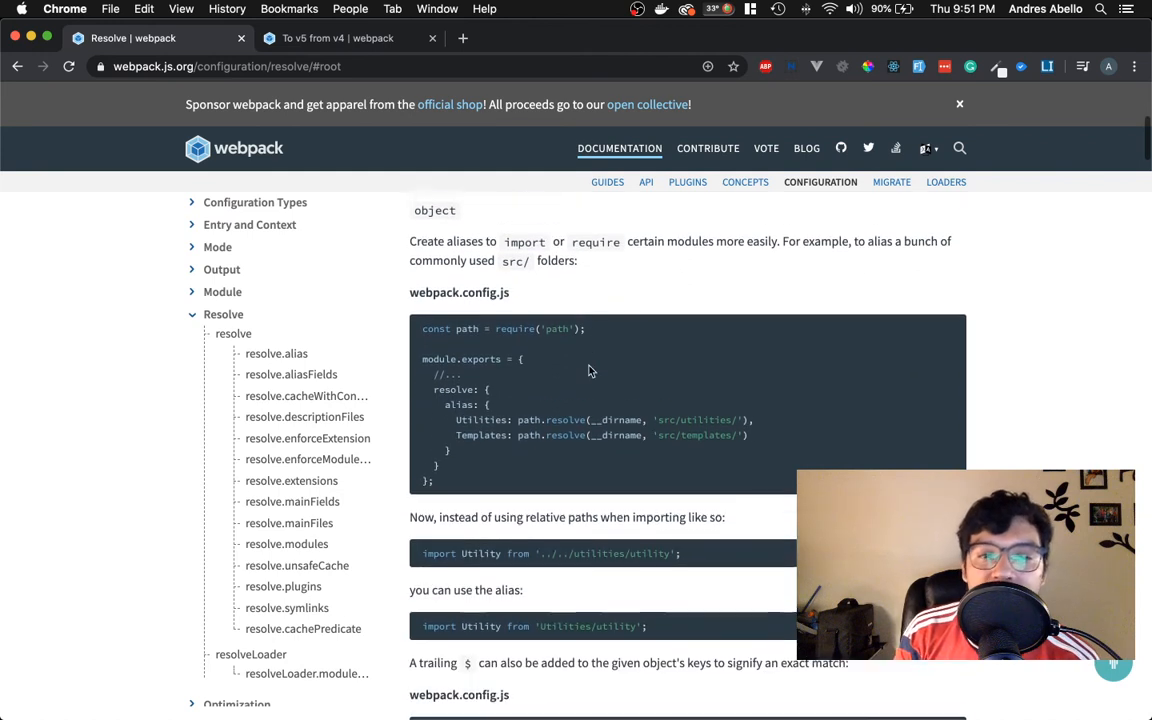
pyautogui.scroll(-3)
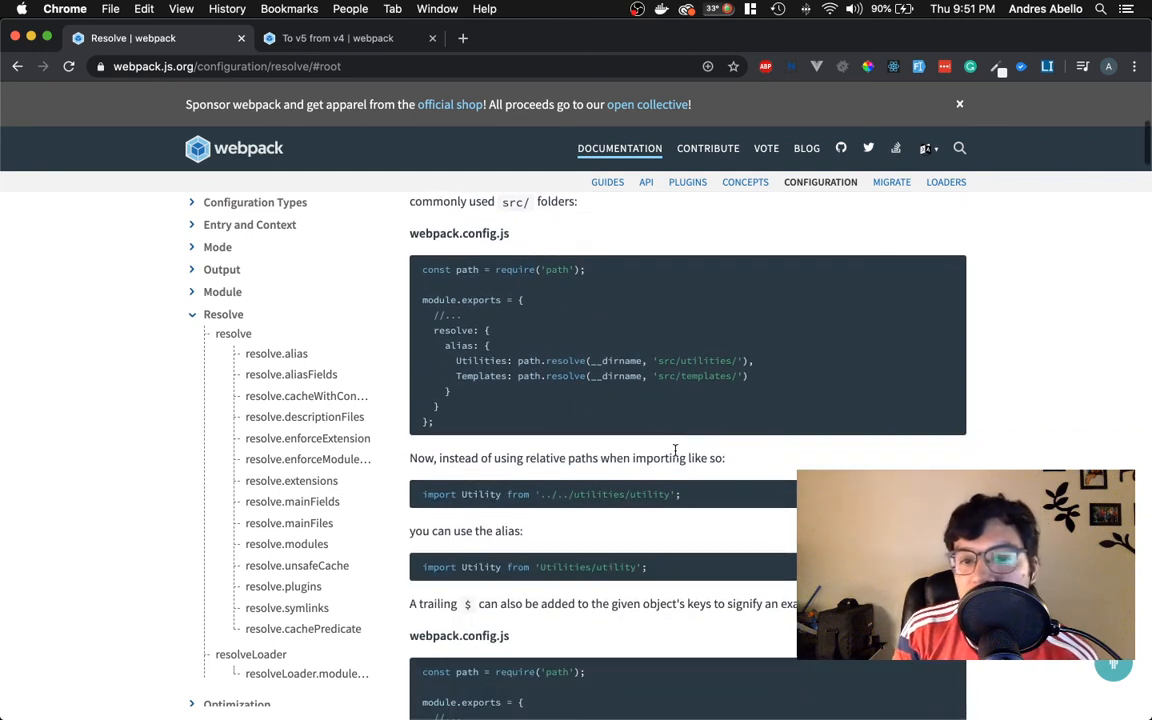
pyautogui.scroll(-3)
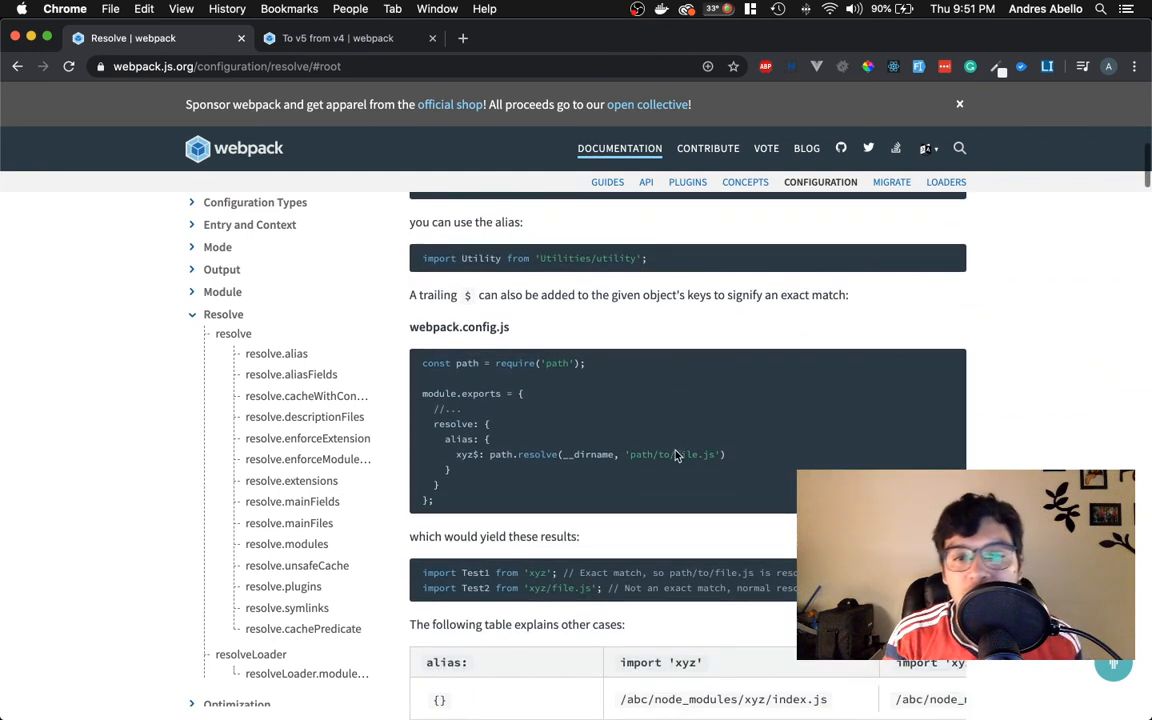
pyautogui.scroll(-3)
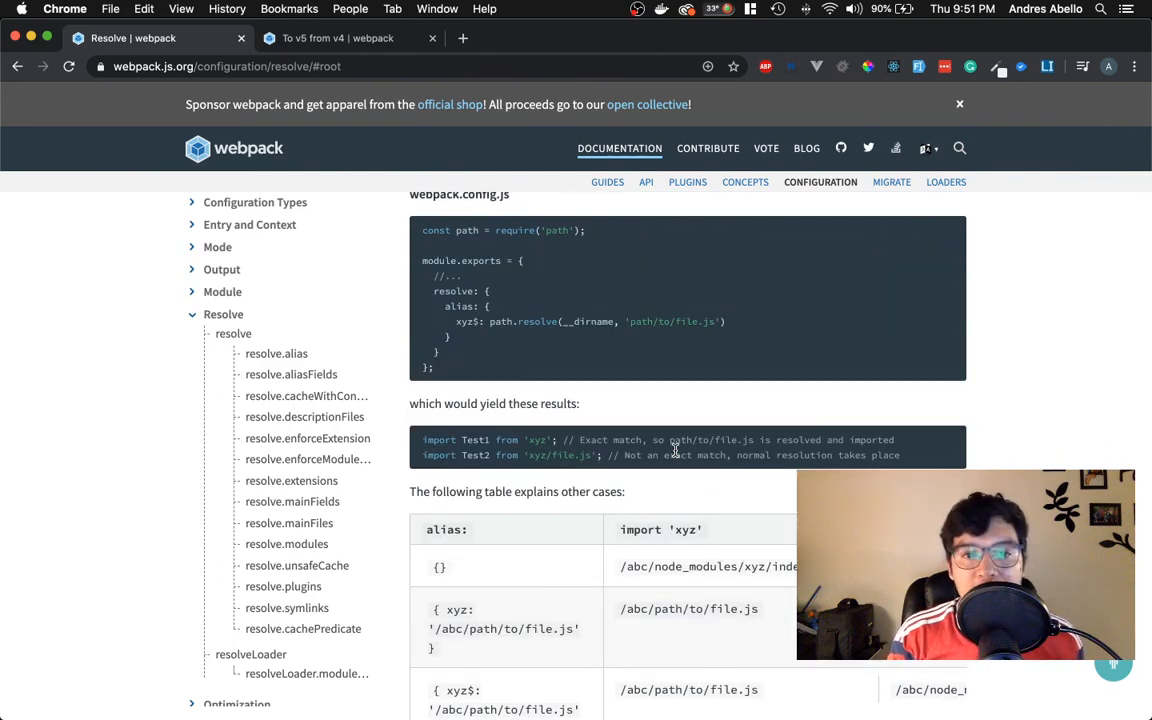